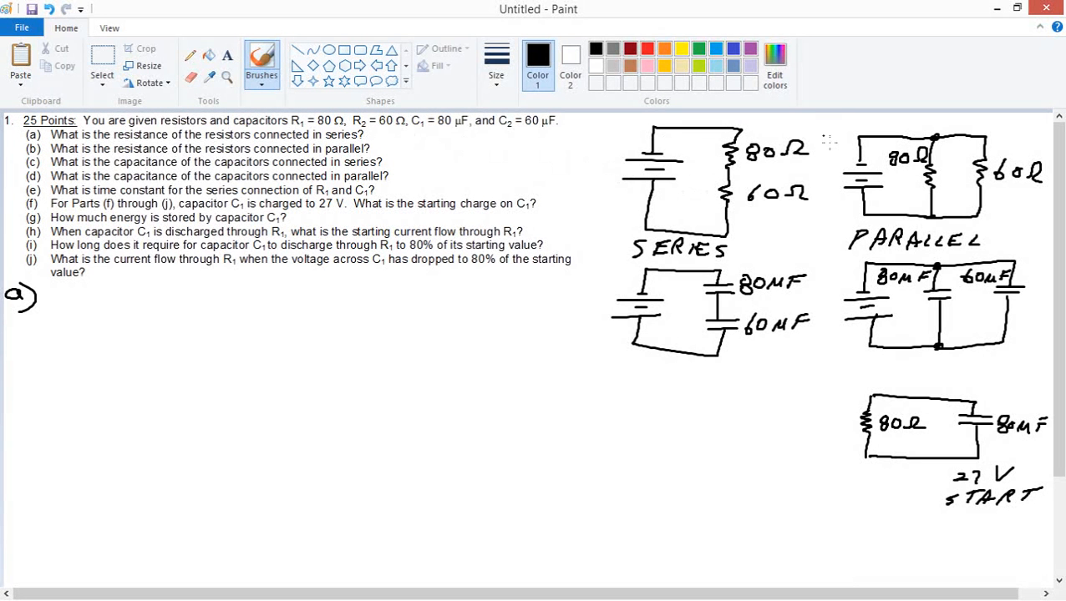
mouse_move(999, 297)
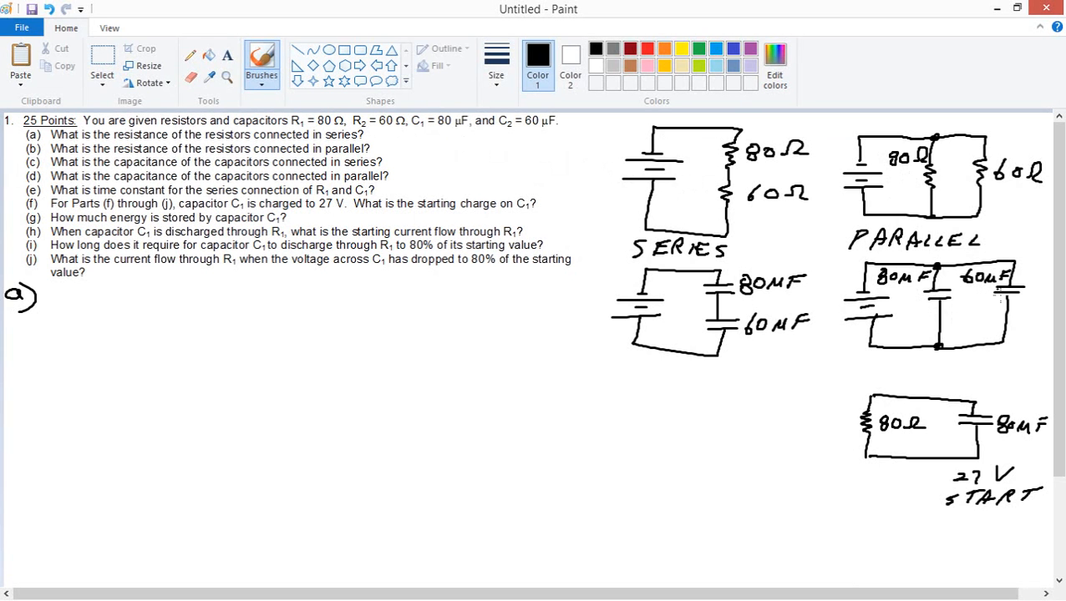
mouse_move(683, 341)
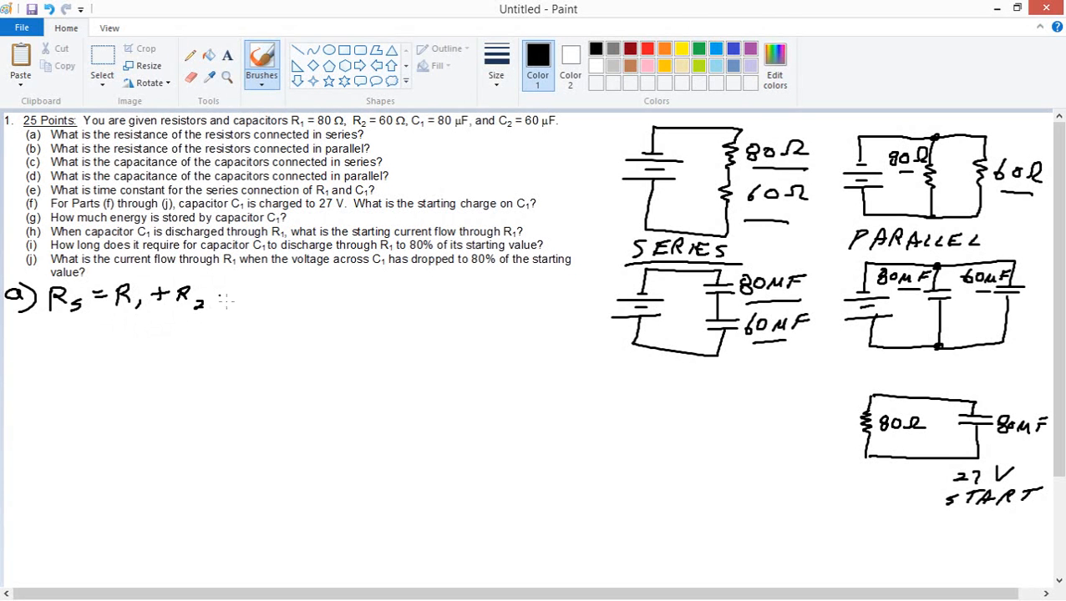
- Finish part a's series sum with the result 140 Ω
drag(226, 299, 250, 300)
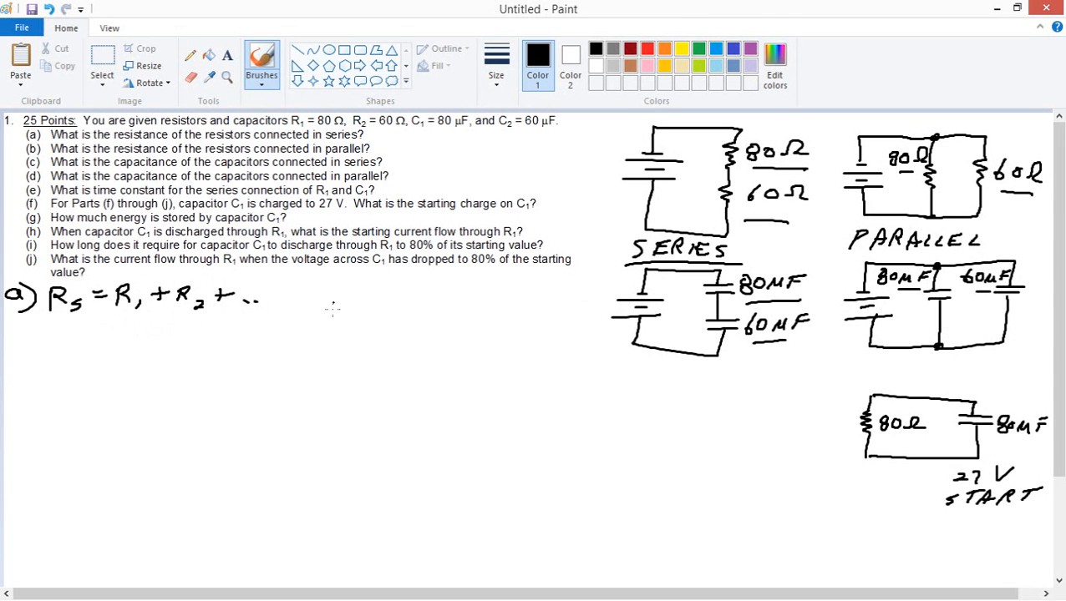
drag(283, 294, 334, 294)
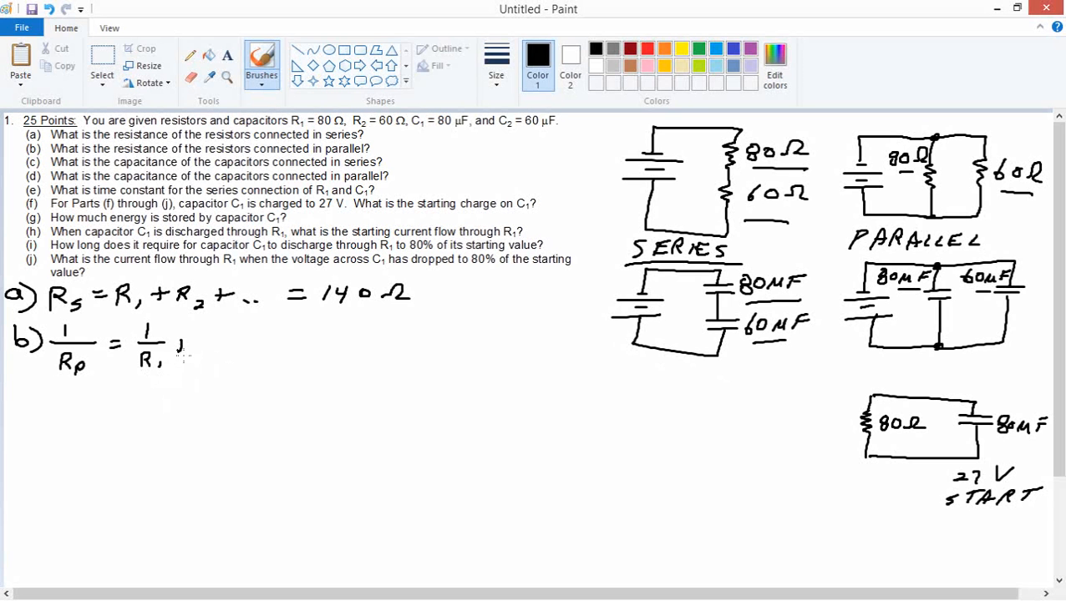
- Write part b's parallel formula 1/Rp = 1/R1 + 1/R2 + … = and bring up Calculator
drag(193, 334, 221, 351)
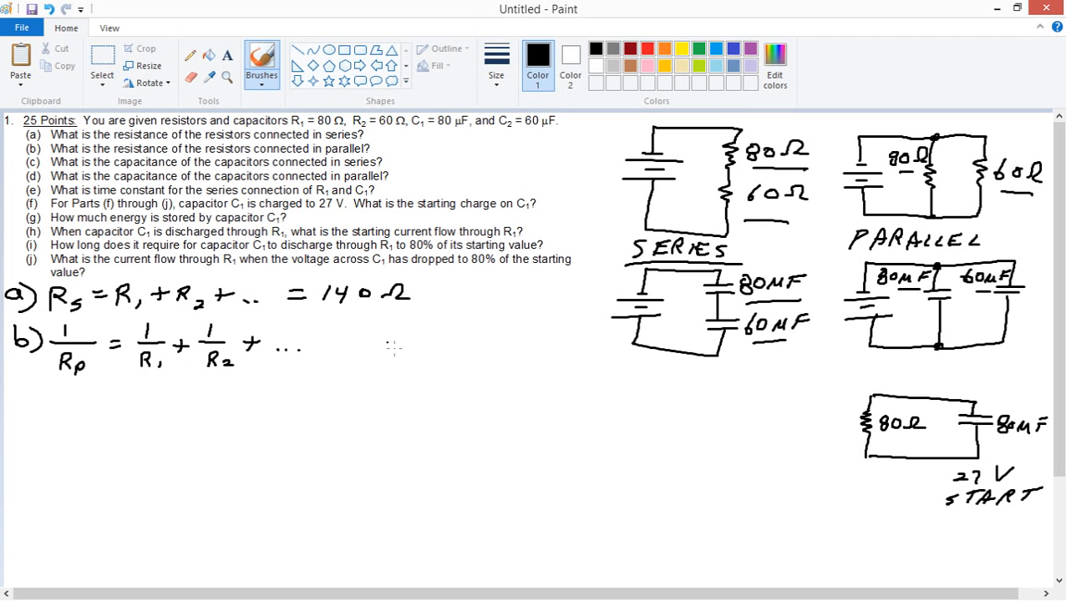
drag(317, 343, 337, 342)
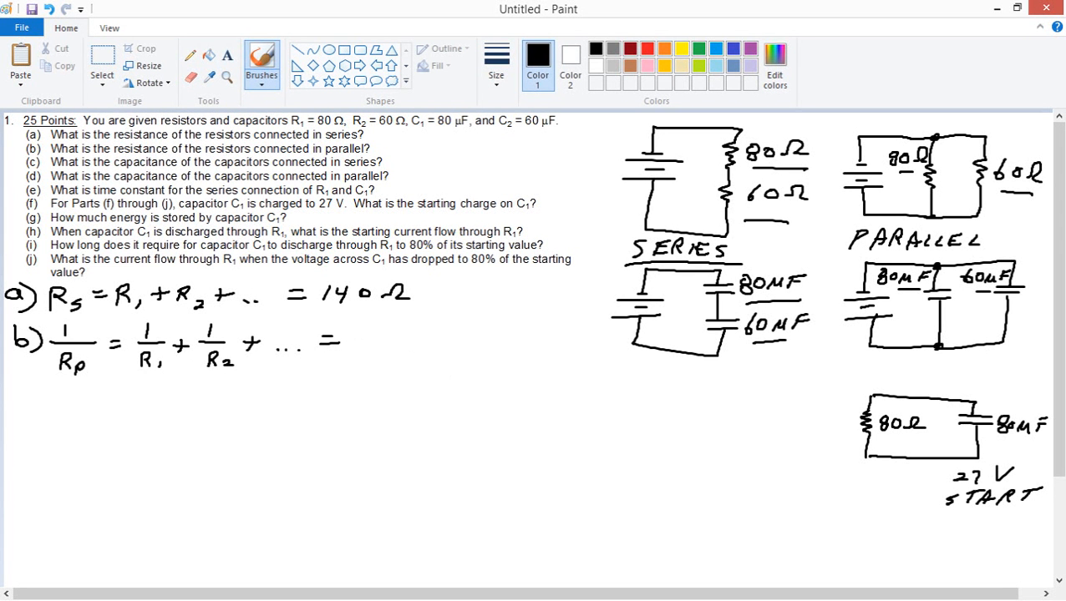
key(alt)
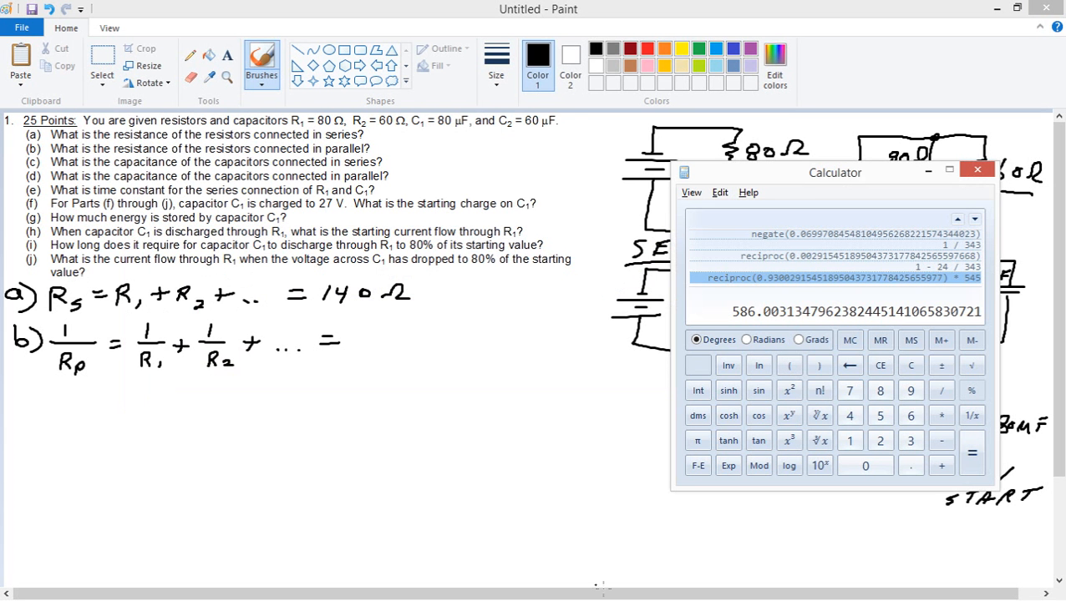
- Compute 1/60 + 1/80 in Calculator and write 0.0292 Ω⁻¹ for part b
click(911, 414)
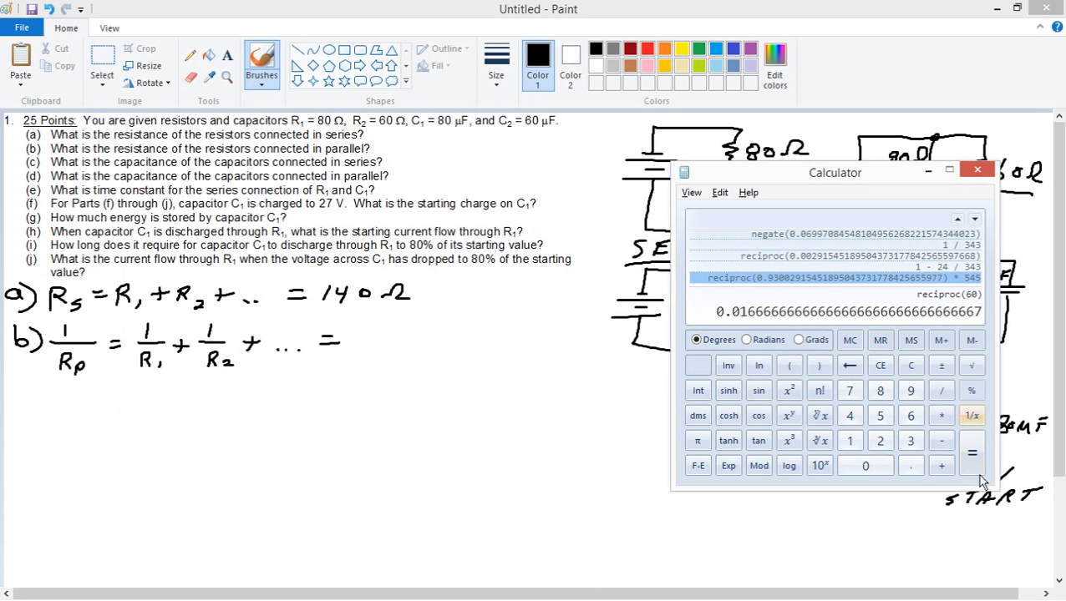
click(879, 390)
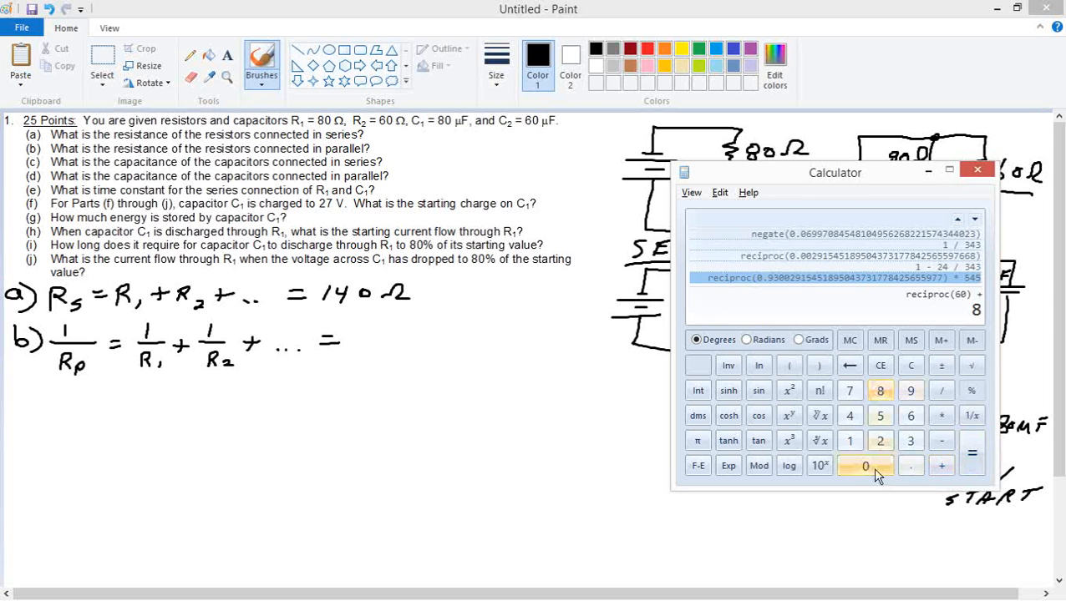
click(972, 452)
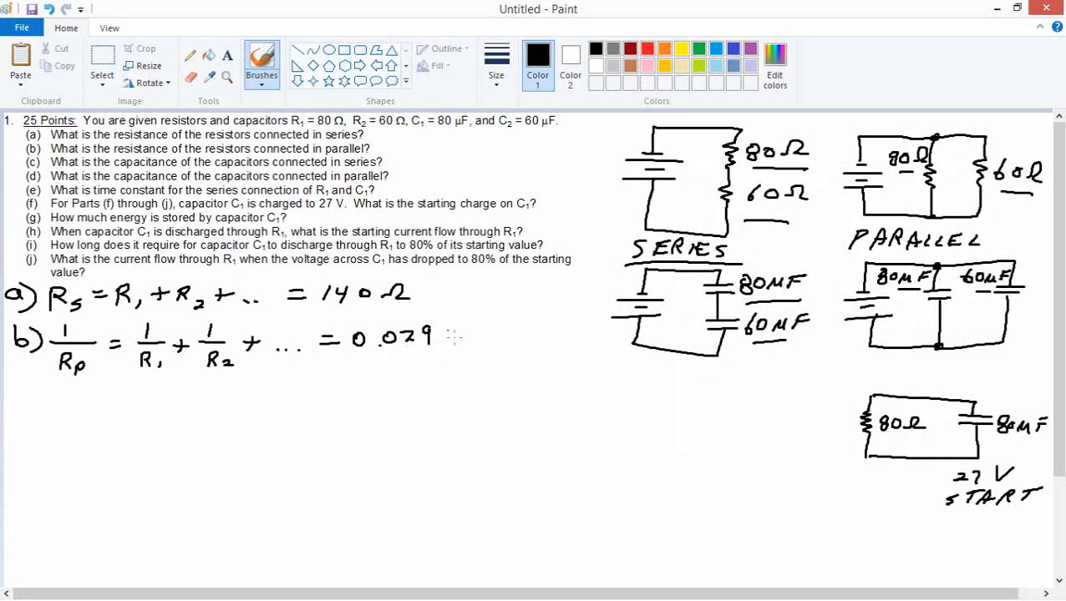
drag(435, 338, 493, 343)
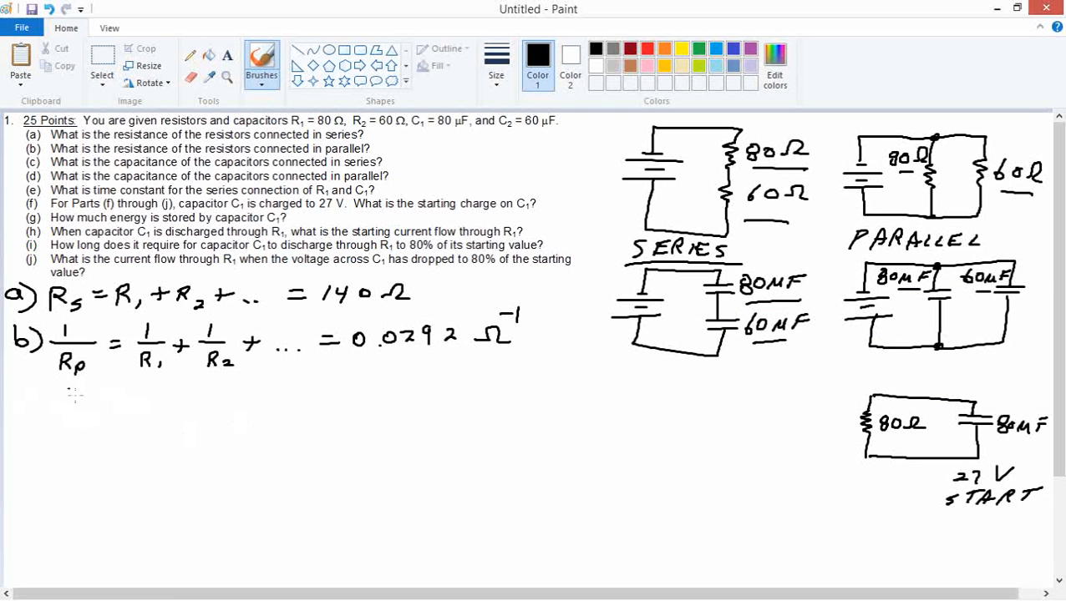
- Take the reciprocal and write Rp = 34.3 Ω beneath part b
drag(63, 392, 97, 414)
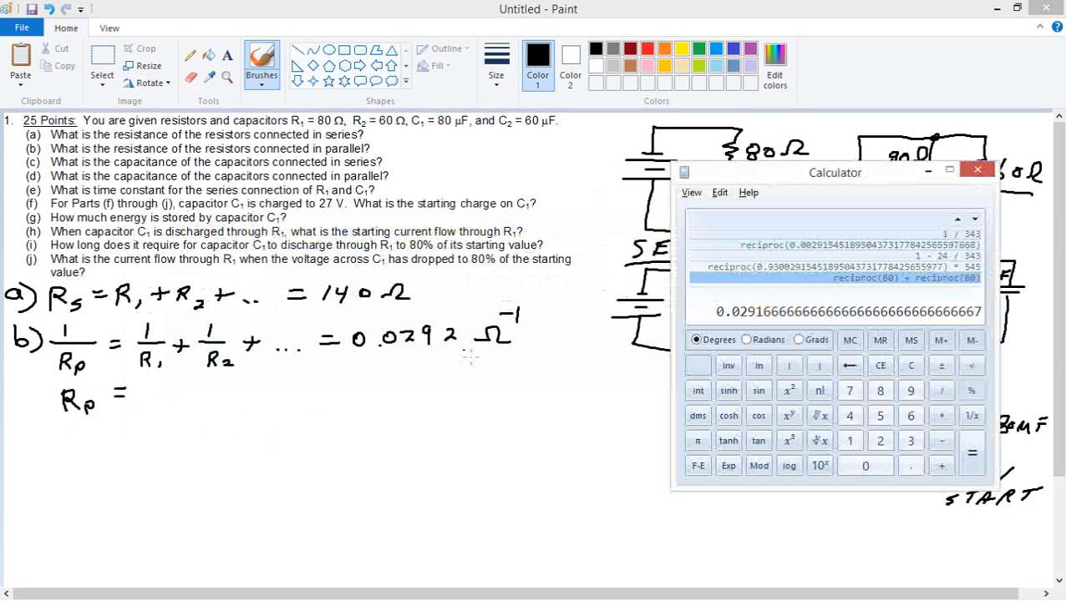
click(972, 414)
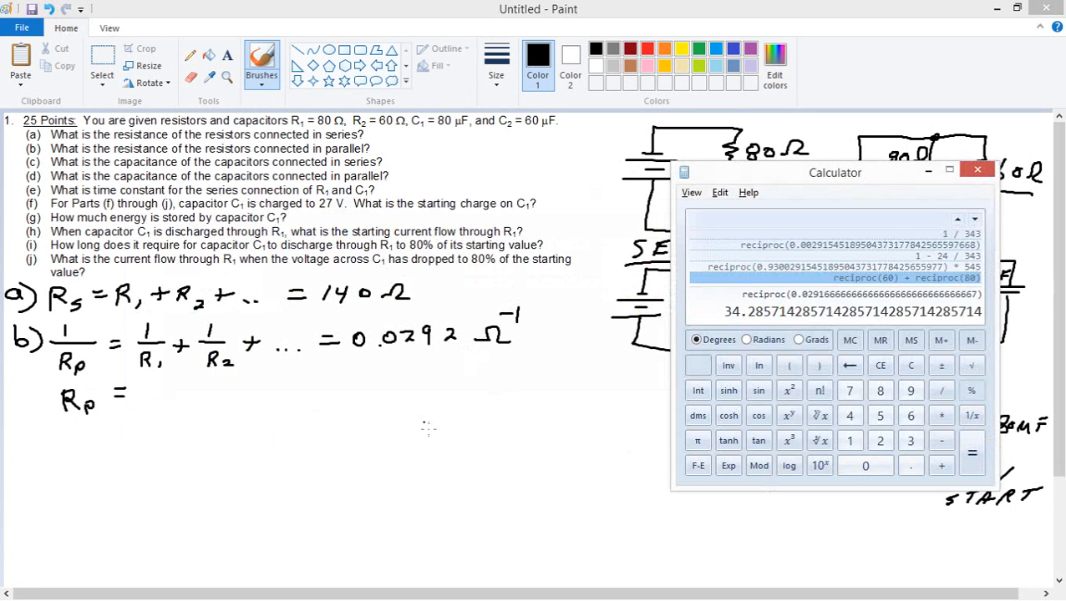
click(975, 172)
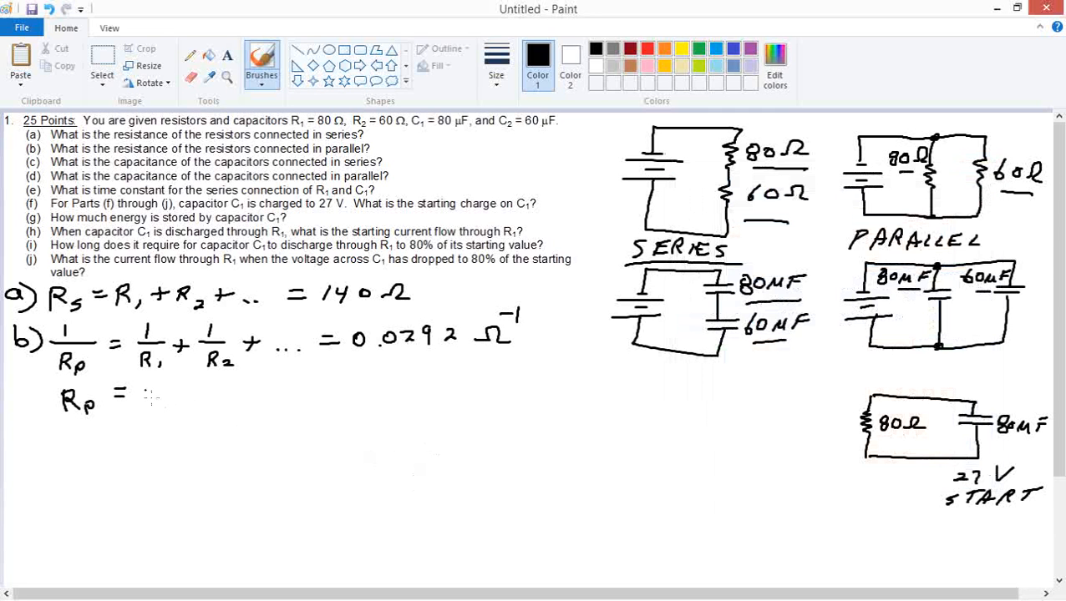
drag(142, 398, 183, 401)
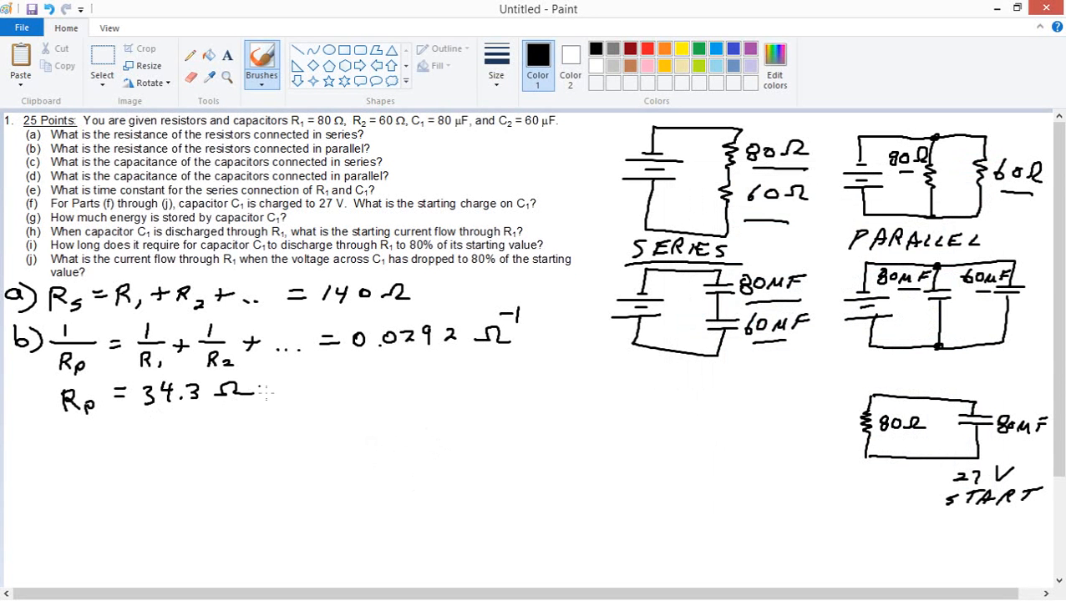
mouse_move(30, 434)
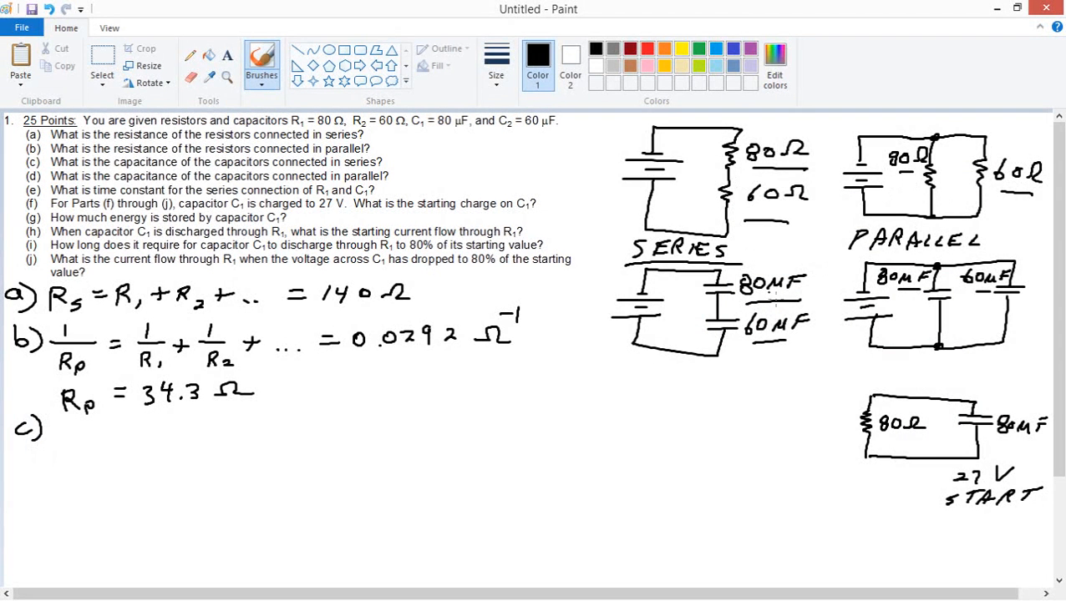
- Write part c: 1/Cs = 1/C1 + 1/C2 + 1/C3 + …, Cs = 34.3 µF
drag(738, 301, 772, 297)
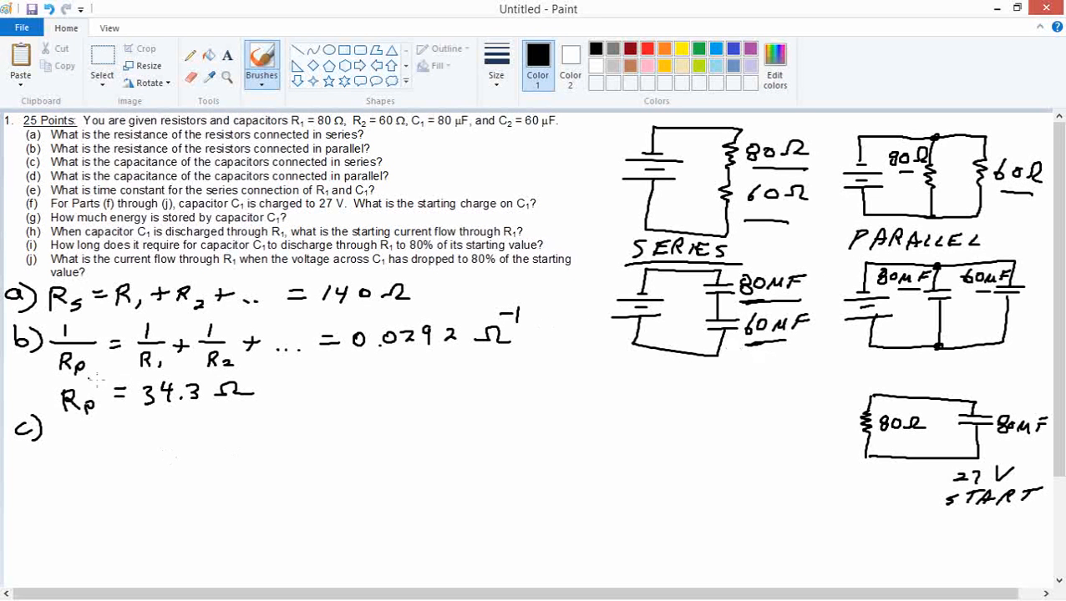
drag(57, 435, 87, 434)
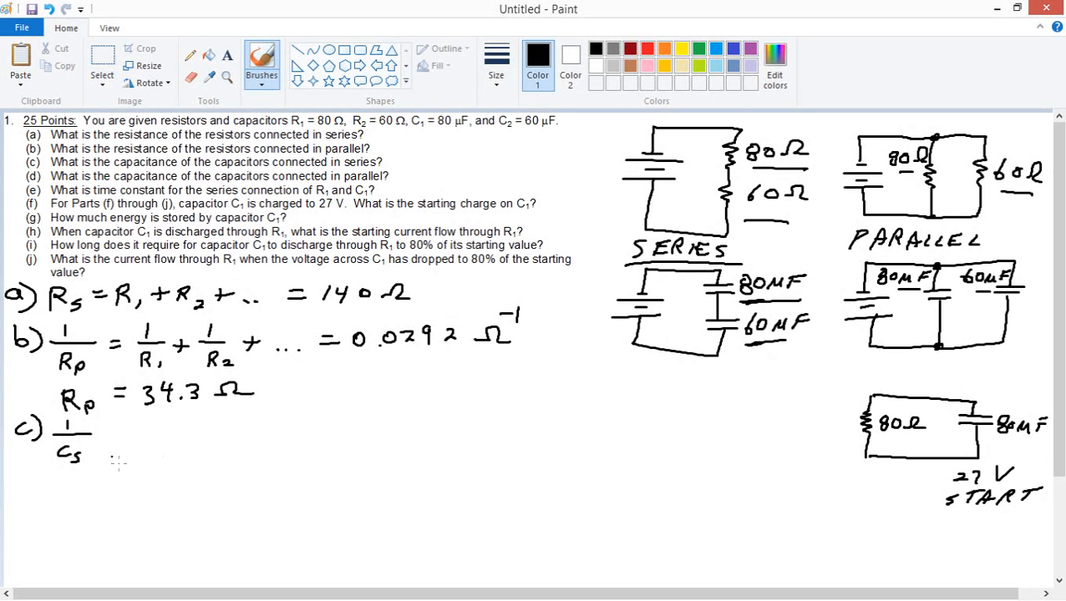
mouse_move(644, 297)
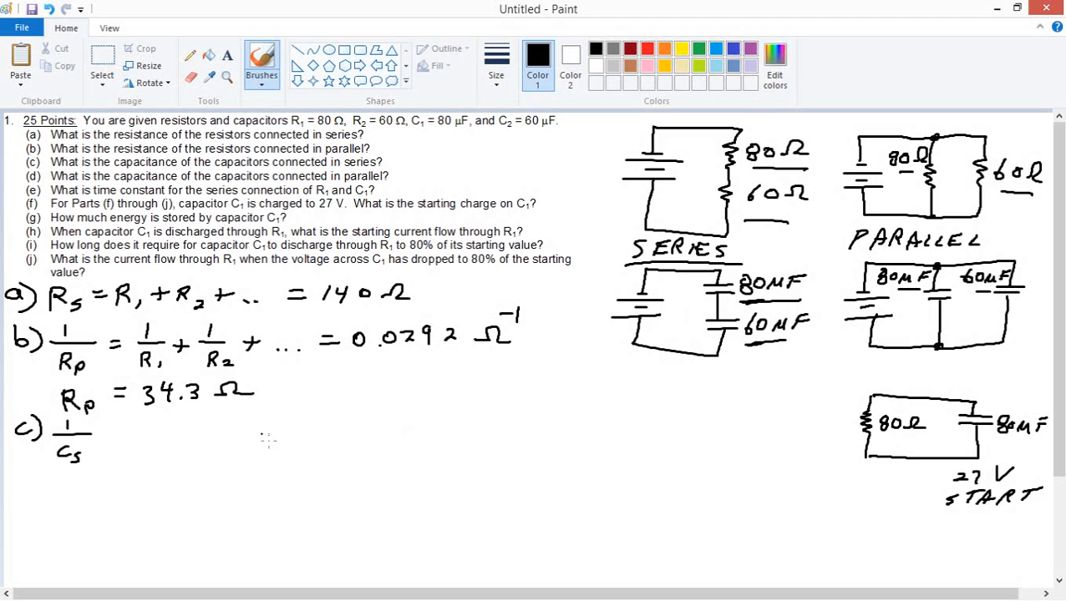
drag(104, 438, 120, 438)
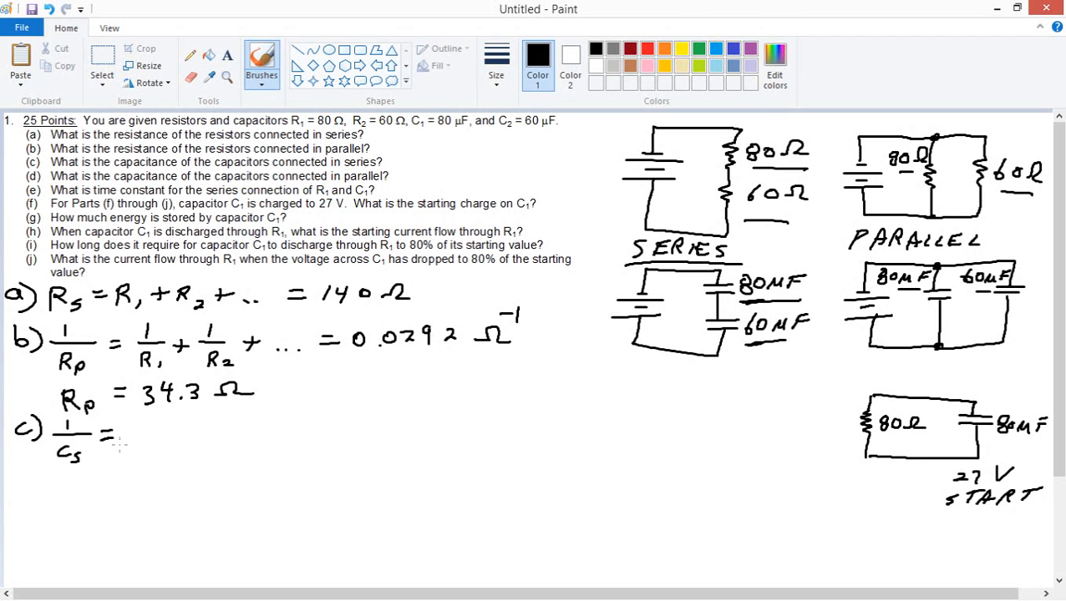
drag(133, 438, 150, 418)
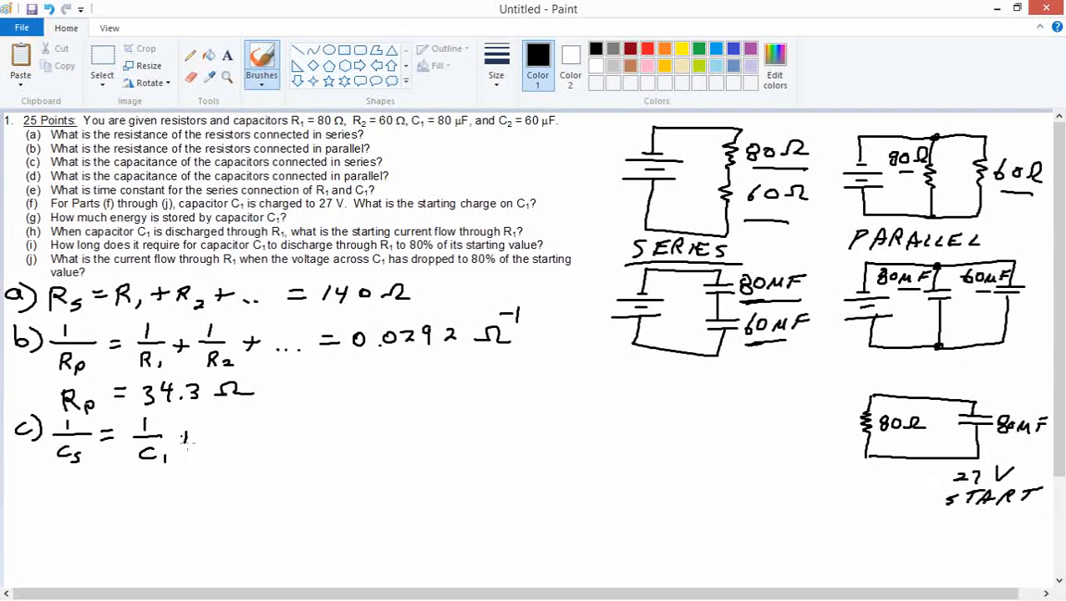
drag(180, 438, 234, 438)
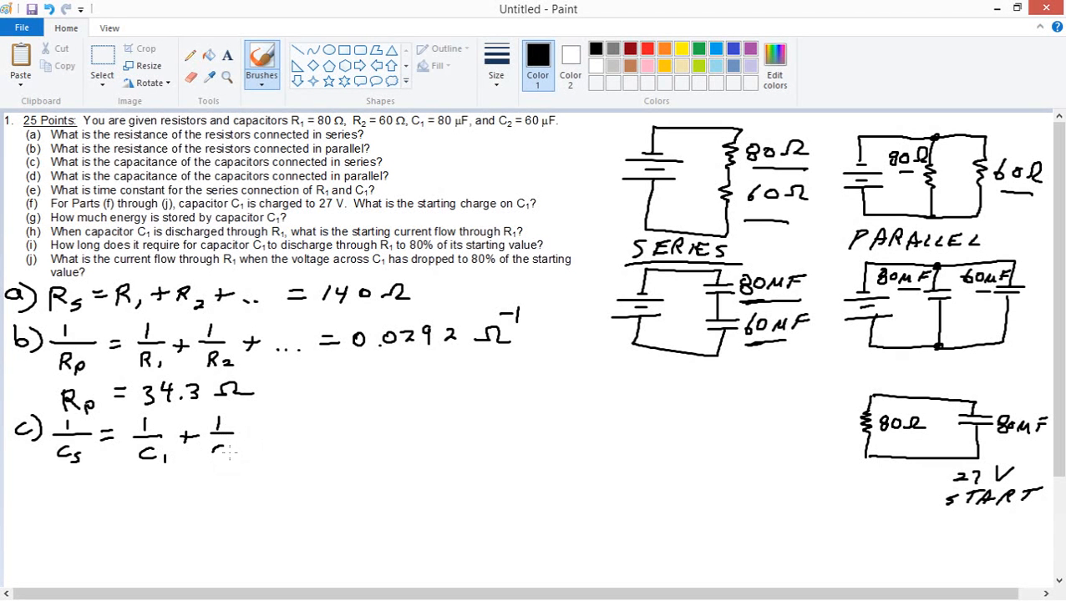
drag(217, 451, 267, 437)
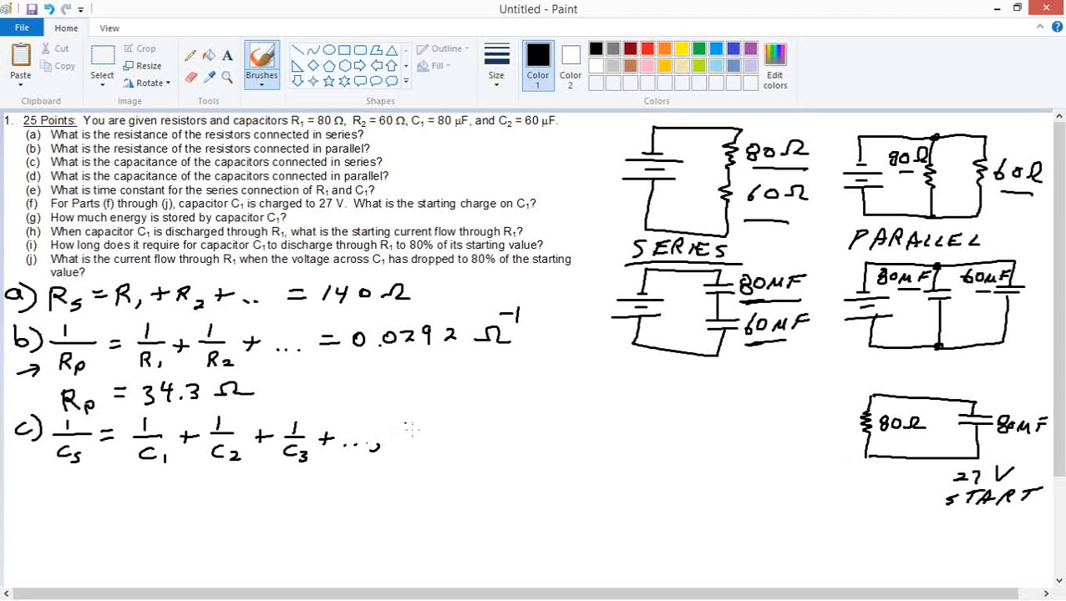
drag(401, 435, 443, 430)
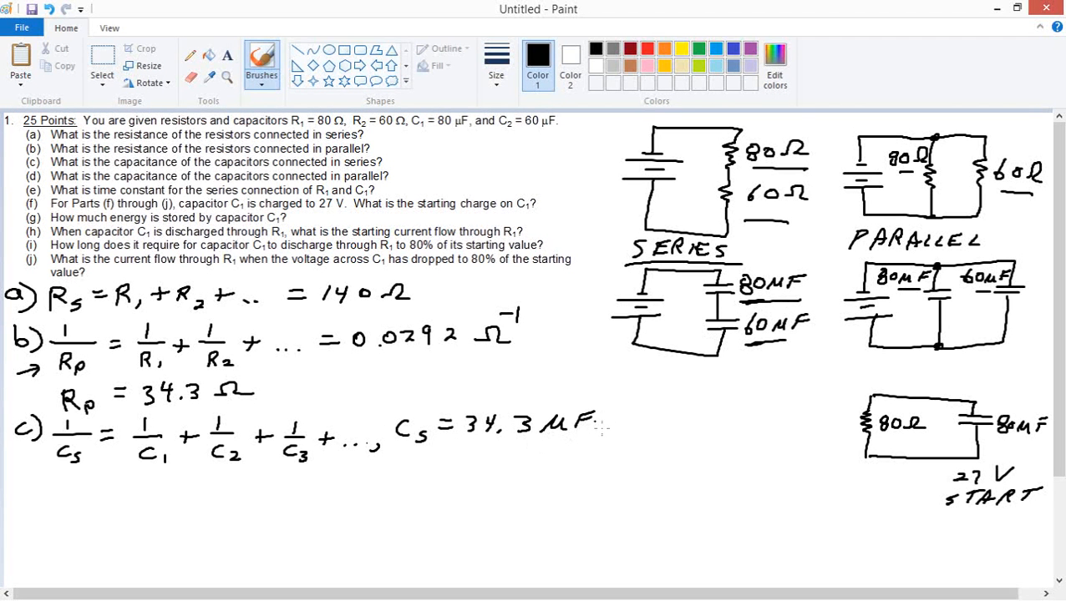
mouse_move(37, 488)
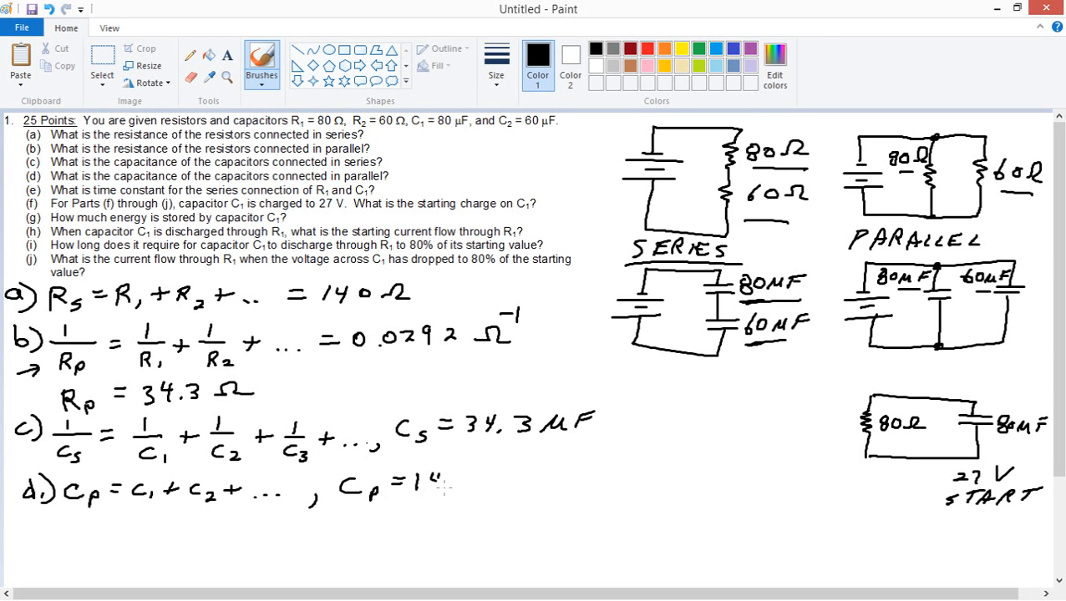
- Write part d's parallel capacitance result Cp = 140 µF
click(438, 485)
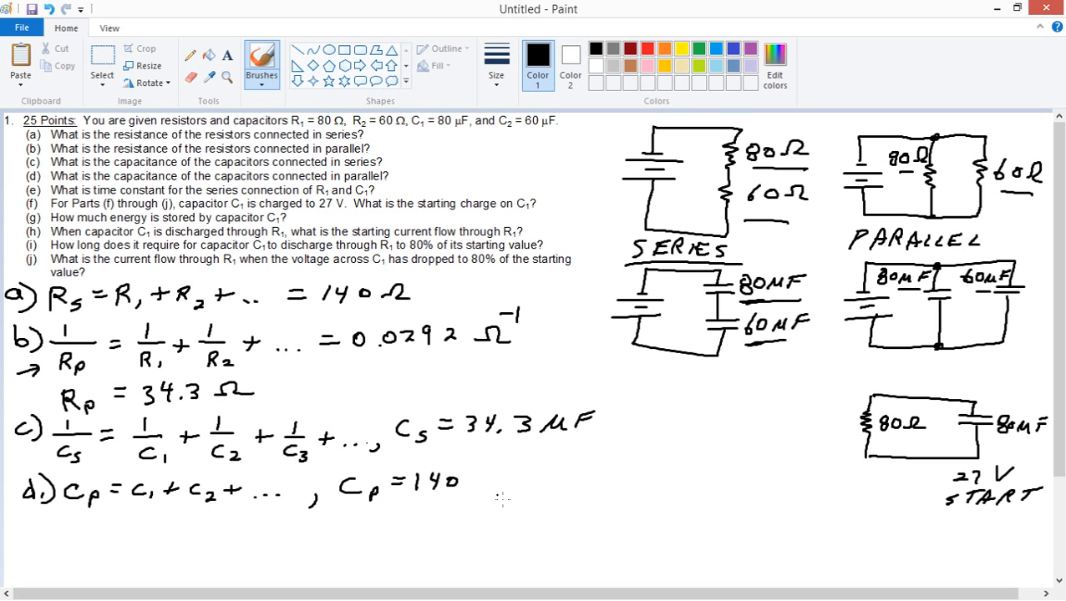
click(481, 484)
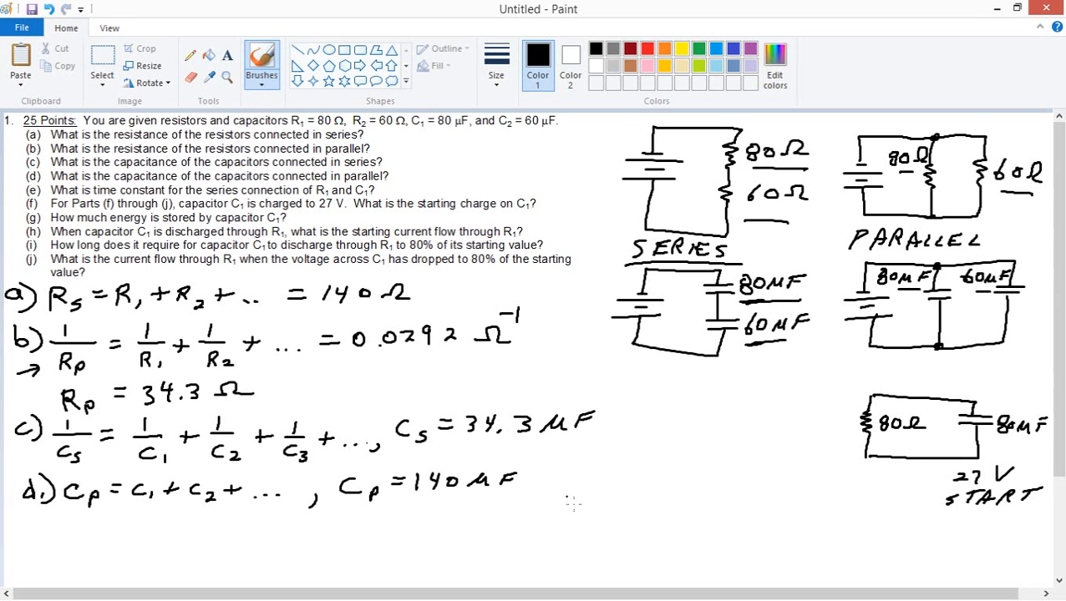
mouse_move(534, 509)
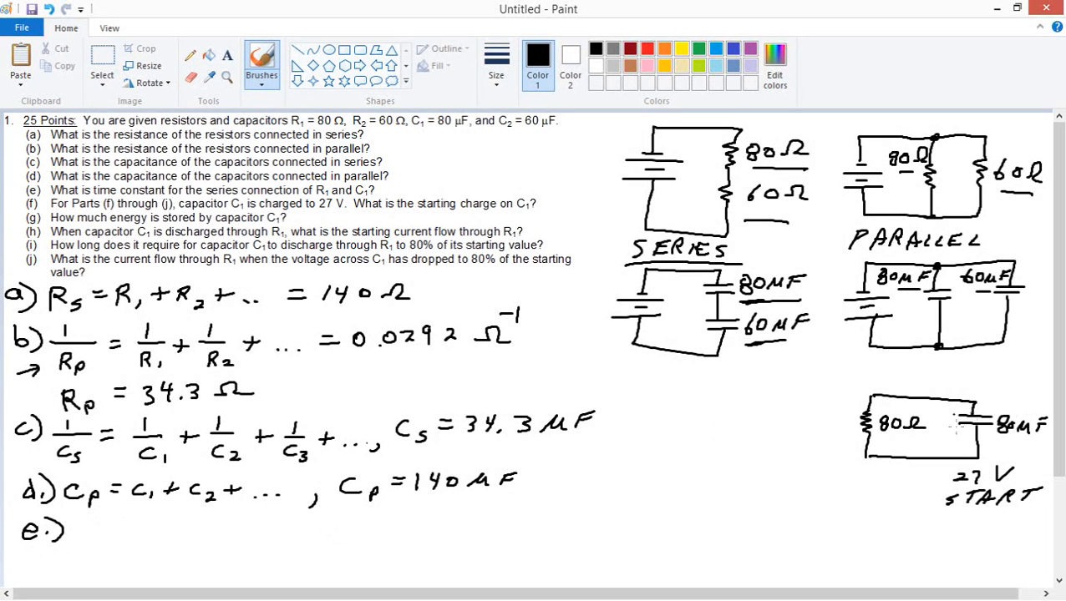
- Write e) τ = 80 Ω × 80×10⁻⁶ F below part d
drag(872, 441, 916, 441)
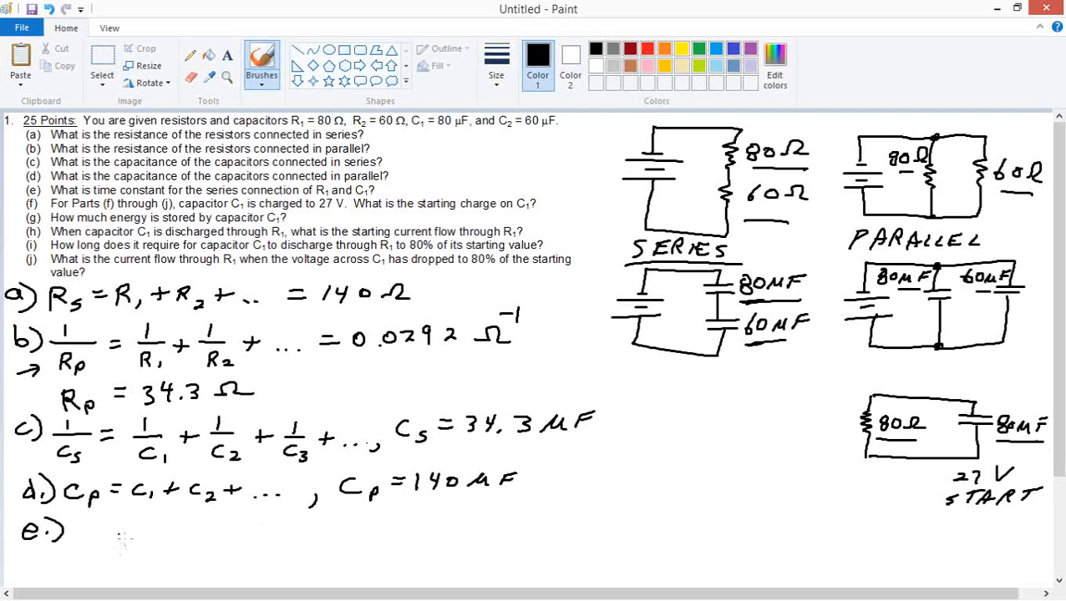
drag(81, 521, 87, 537)
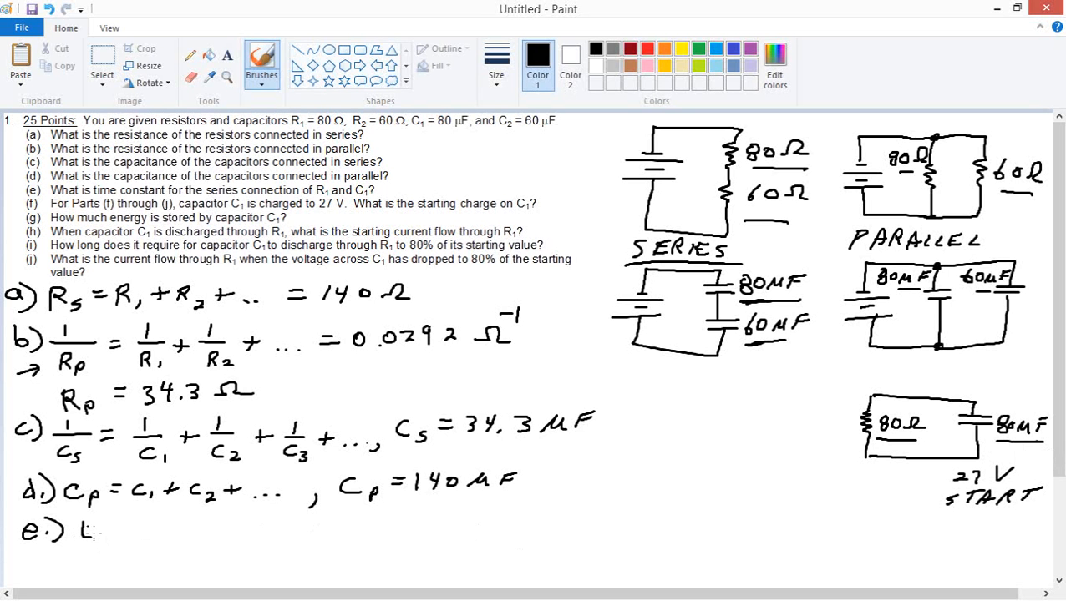
drag(83, 521, 100, 534)
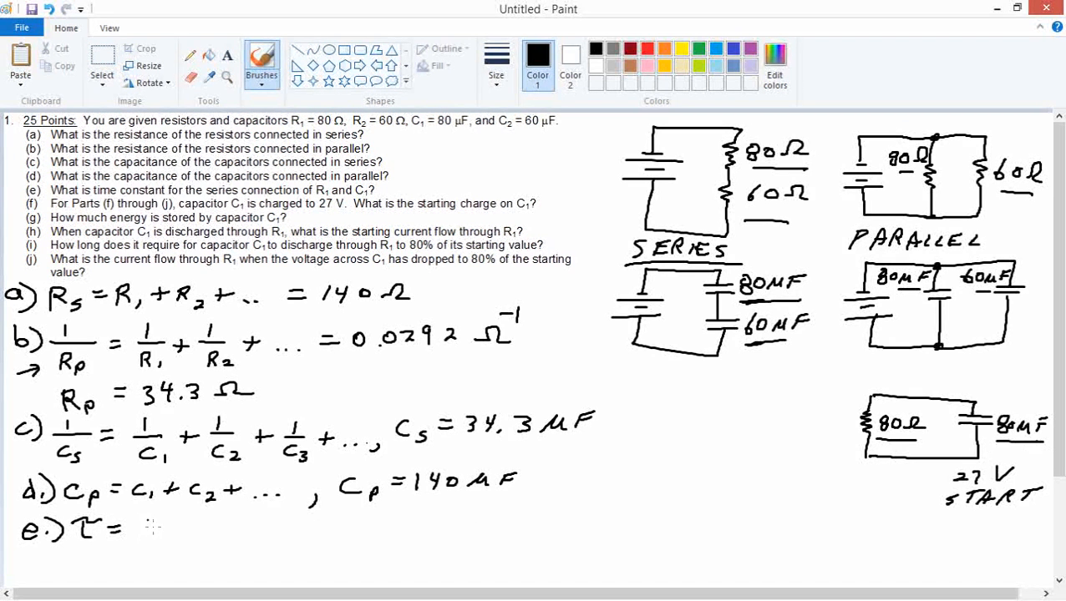
text(80 Ω *)
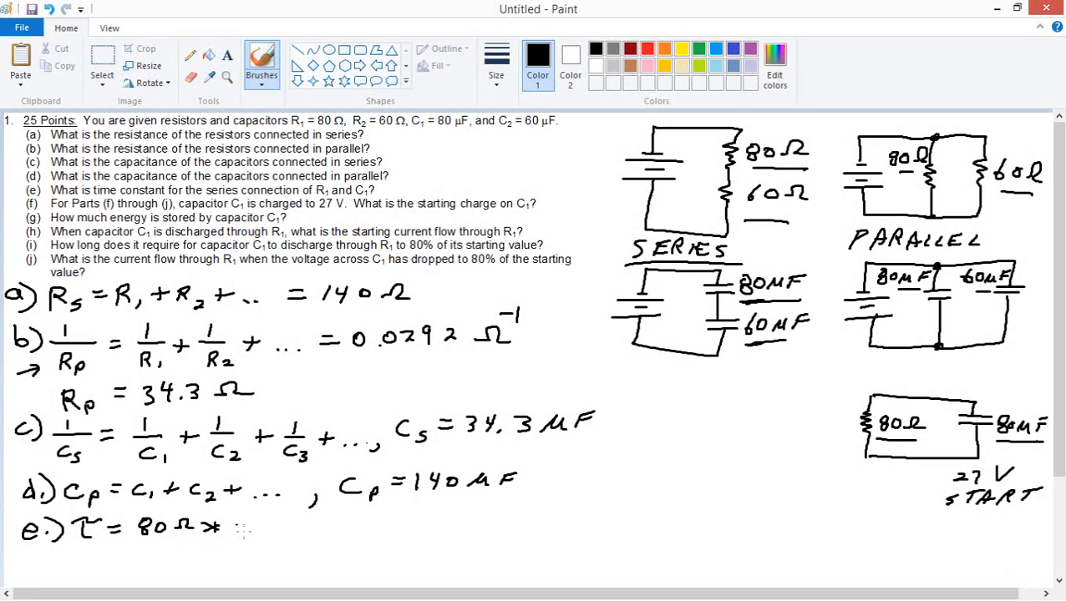
drag(237, 521, 284, 531)
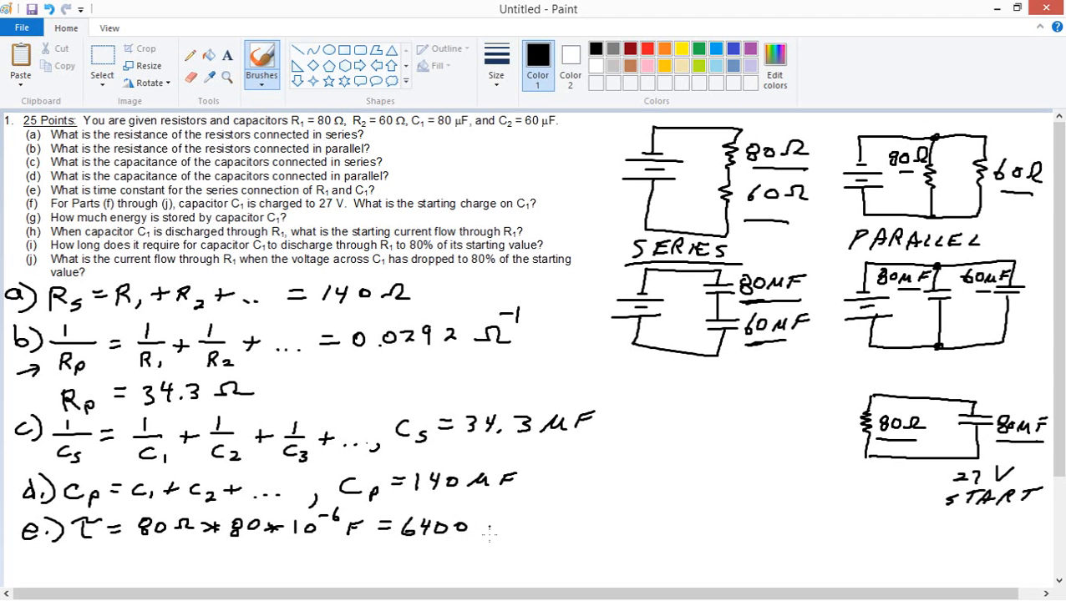
- Complete the time constant as = 6400×10⁻⁶ sec = 6.4×10⁻³ s
drag(484, 525, 522, 524)
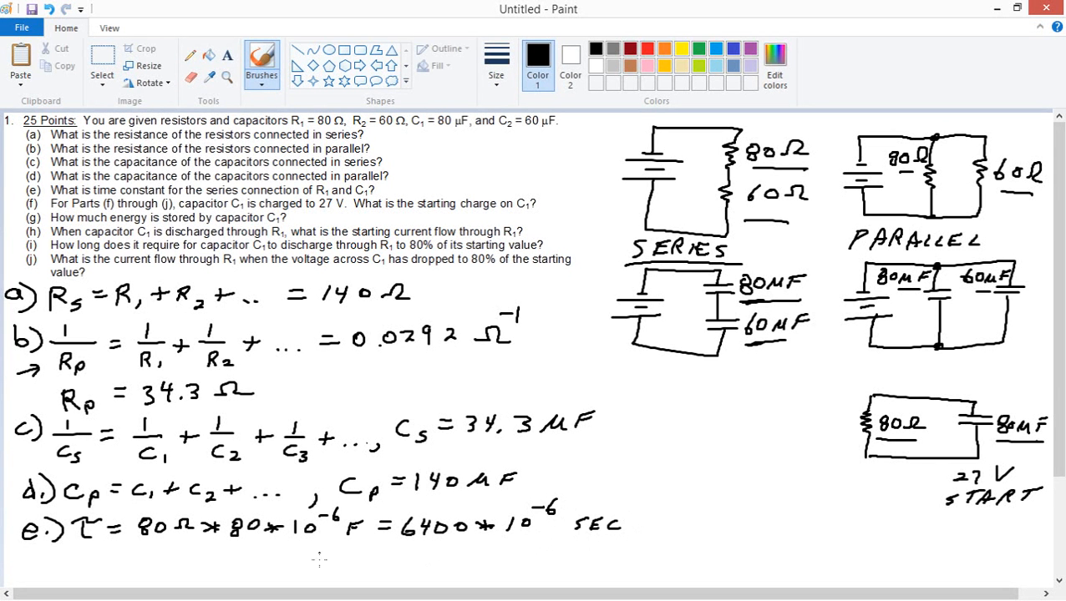
mouse_move(571, 508)
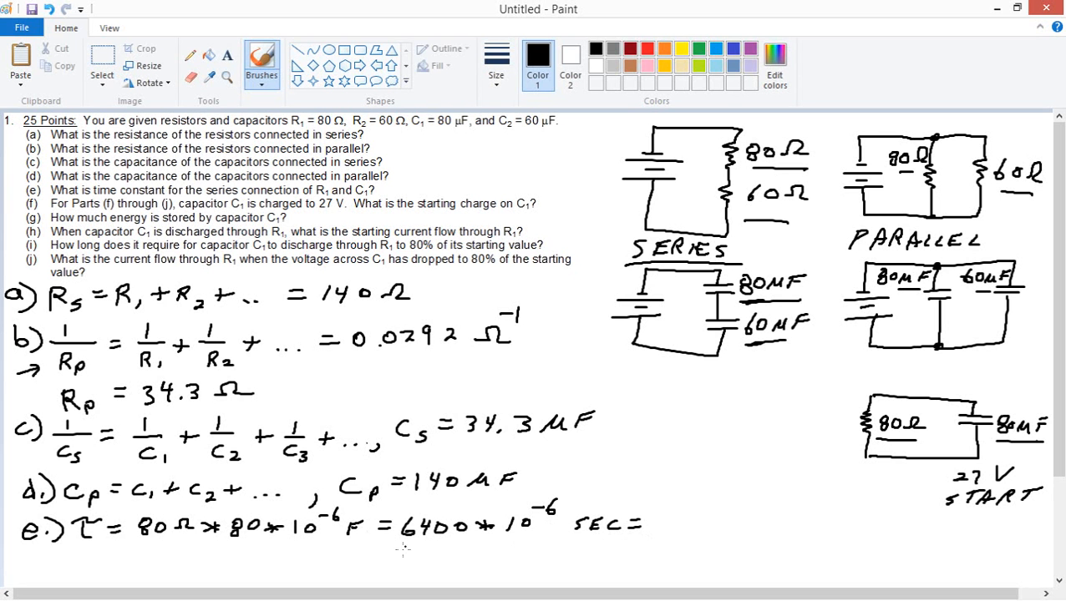
mouse_move(663, 524)
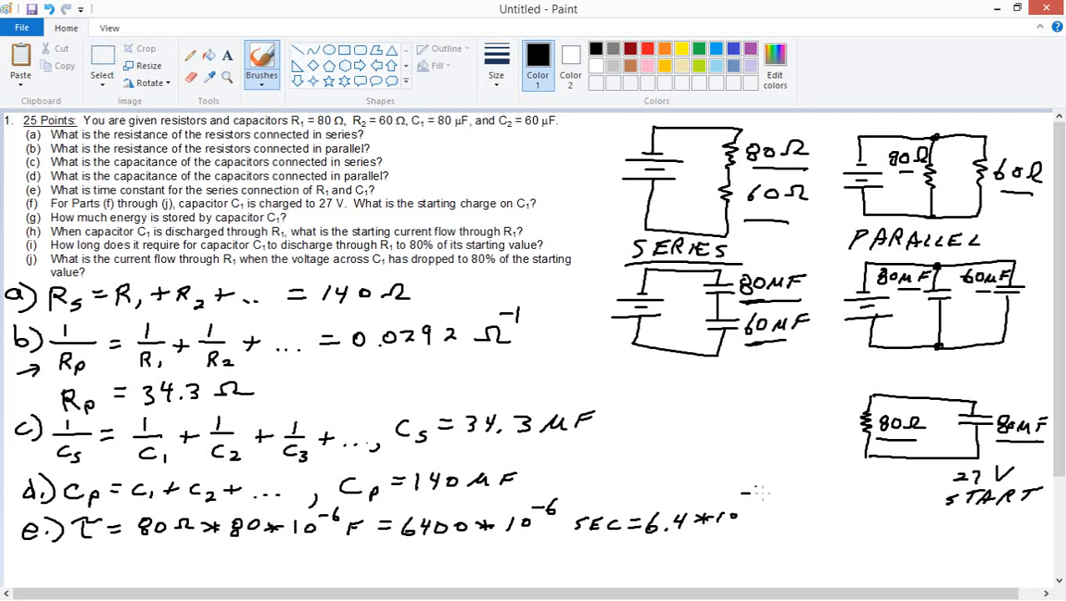
drag(752, 488, 772, 521)
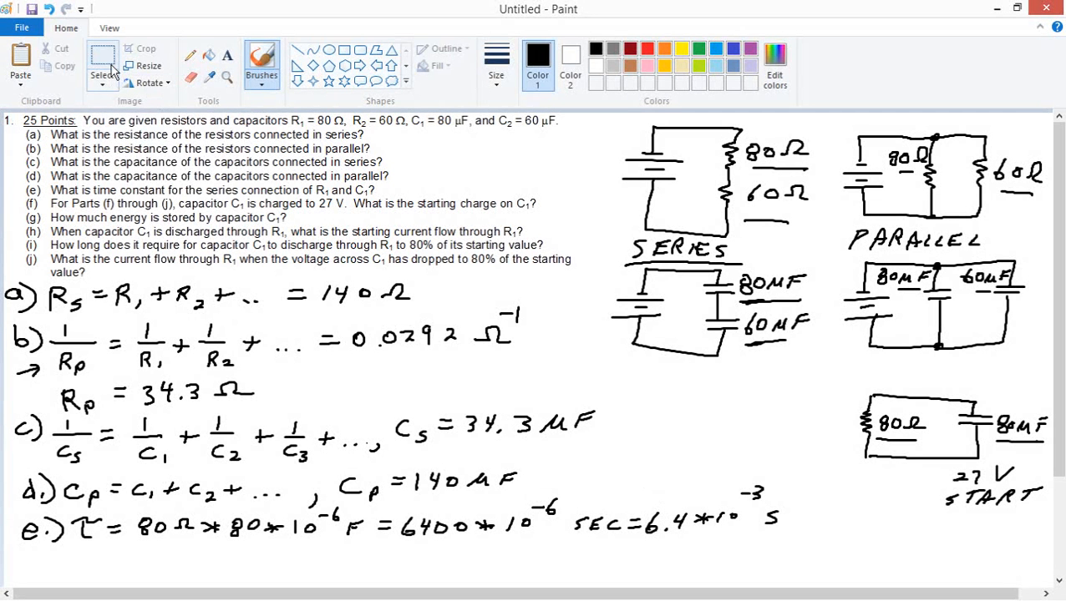
mouse_move(102, 63)
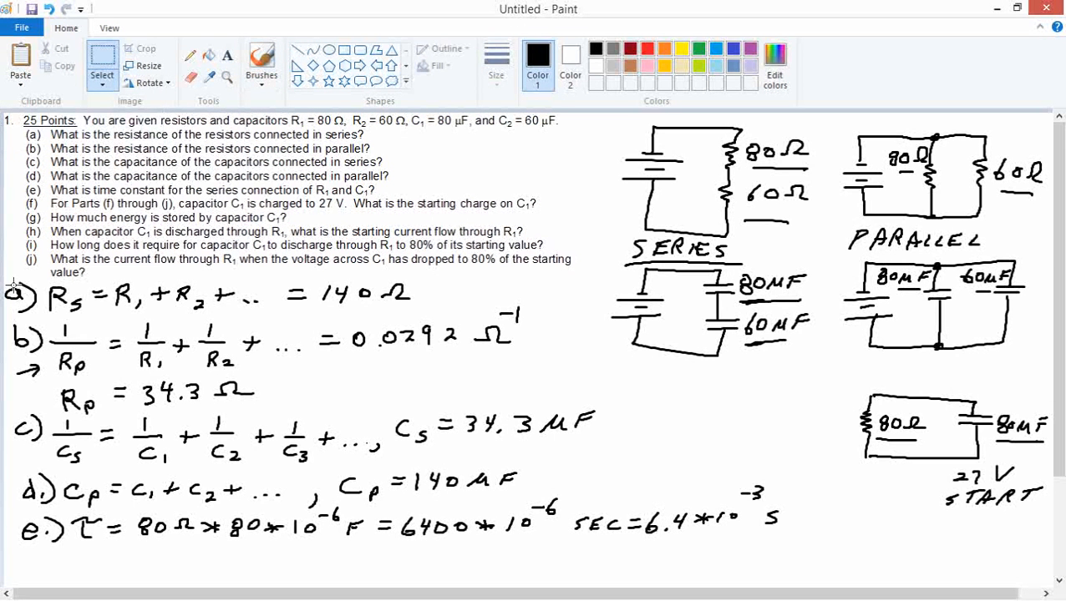
mouse_move(596, 284)
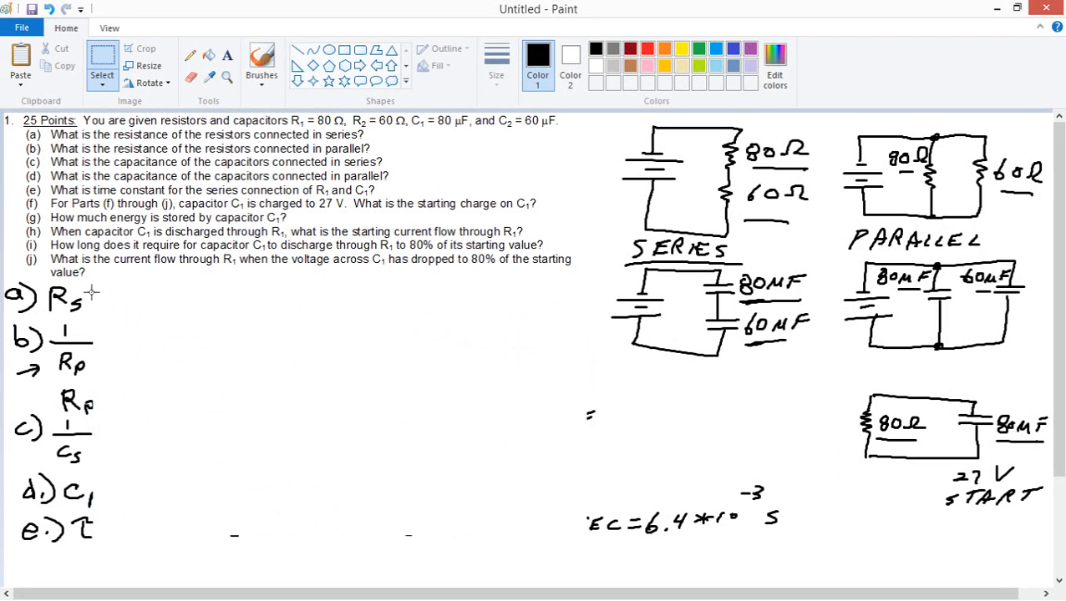
- Select the handwritten answers for parts a–e and delete them, leaving the typed questions
drag(13, 281, 107, 297)
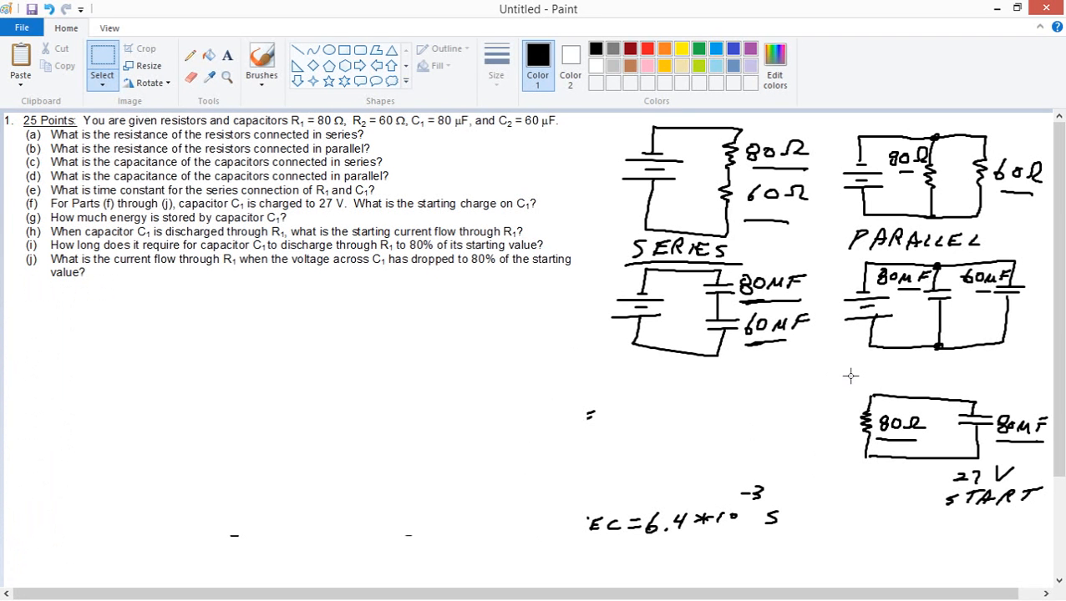
key(Super)
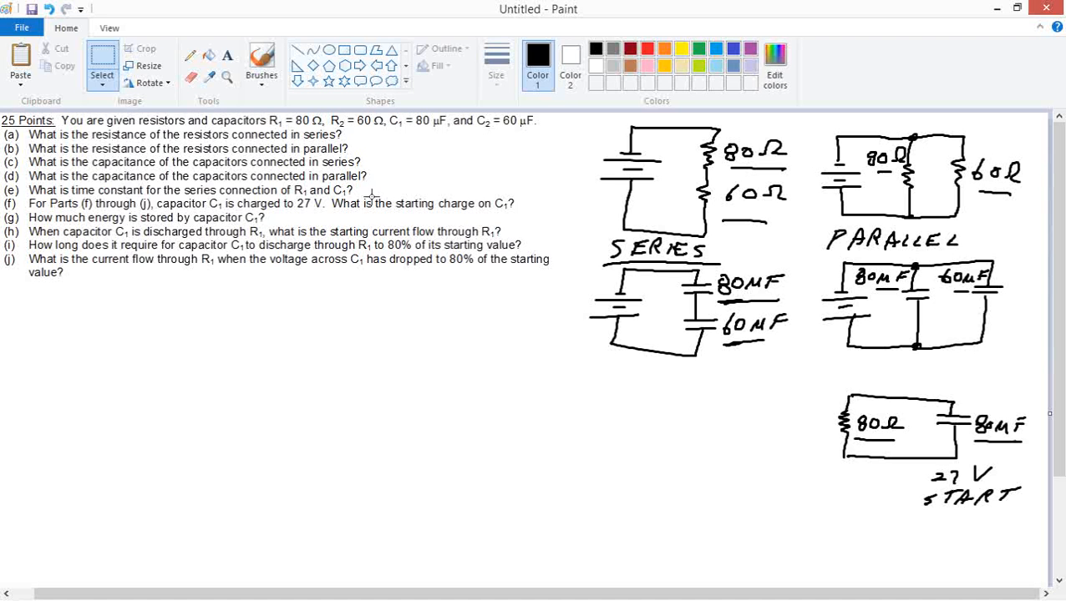
mouse_move(536, 207)
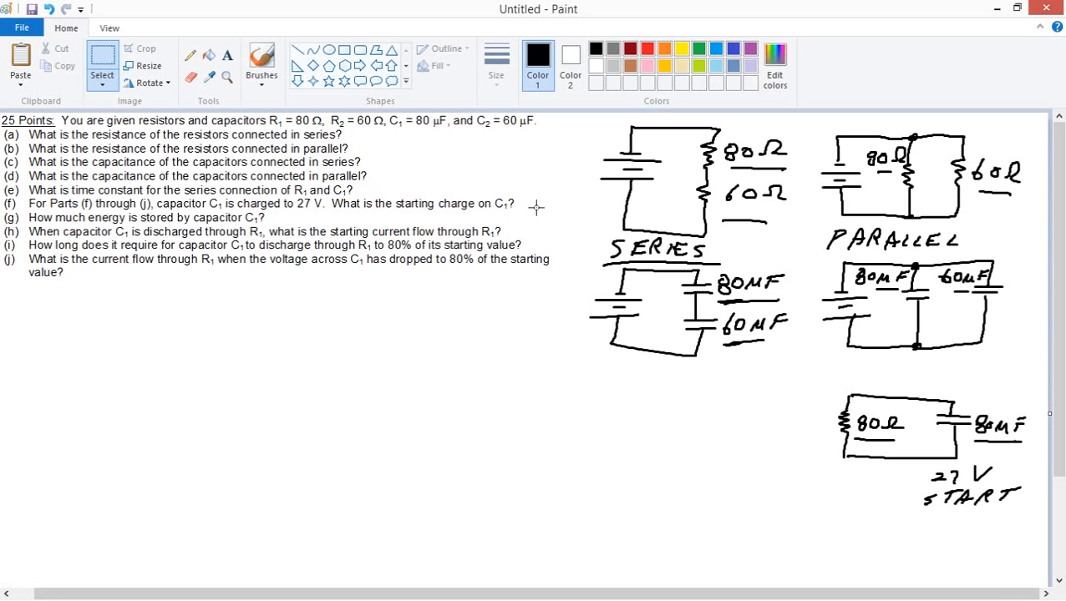
- Switch to the brush and write f) Q = CV
click(261, 65)
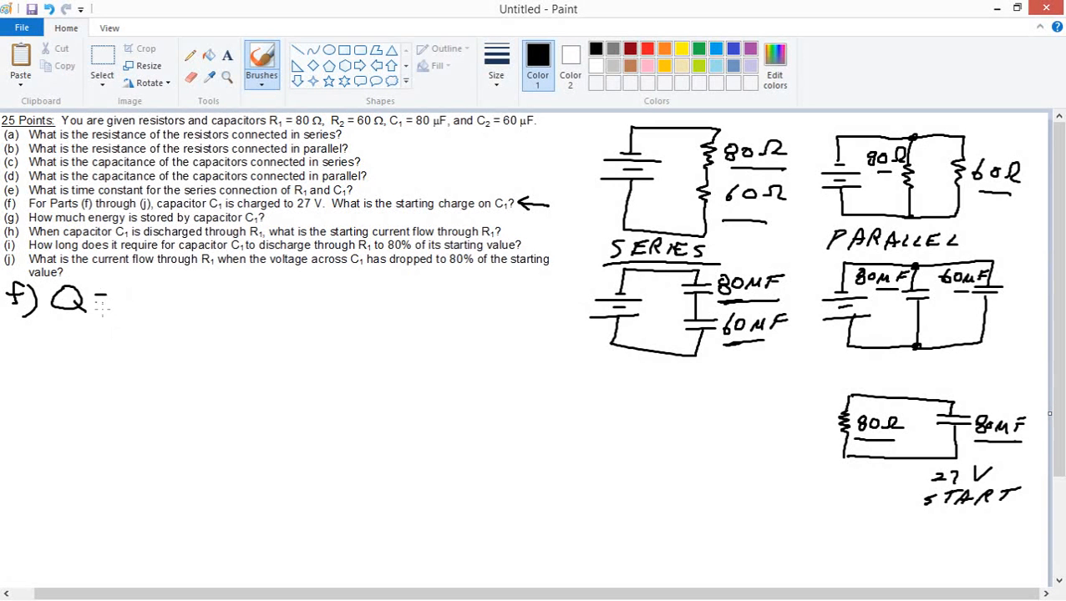
drag(101, 297, 167, 297)
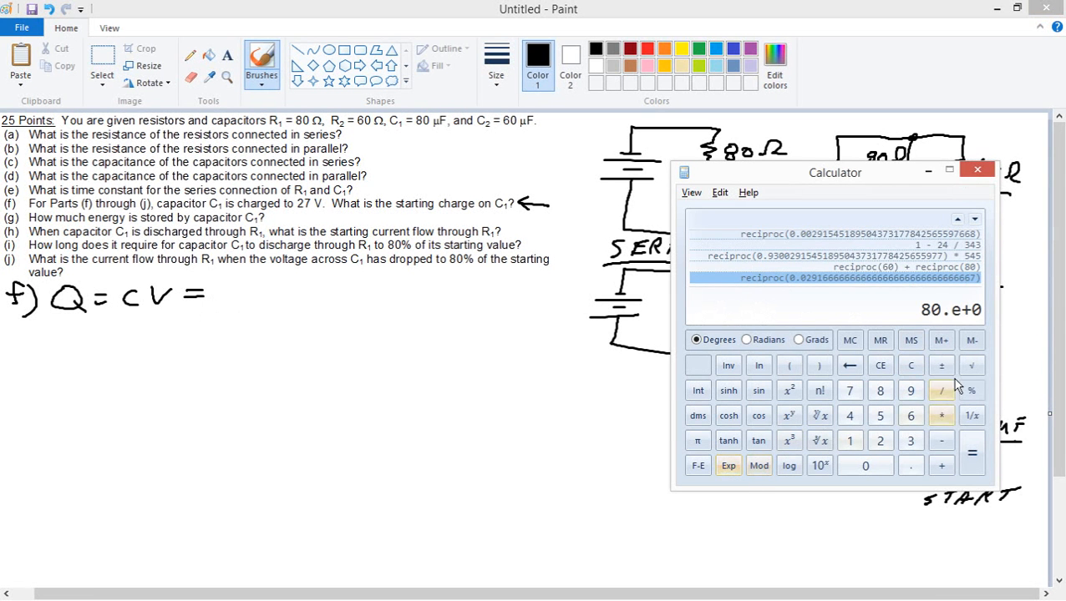
- Compute 80×10⁻⁶ × 27 in Calculator and write = 0.00216 coul, starting the g label
click(910, 414)
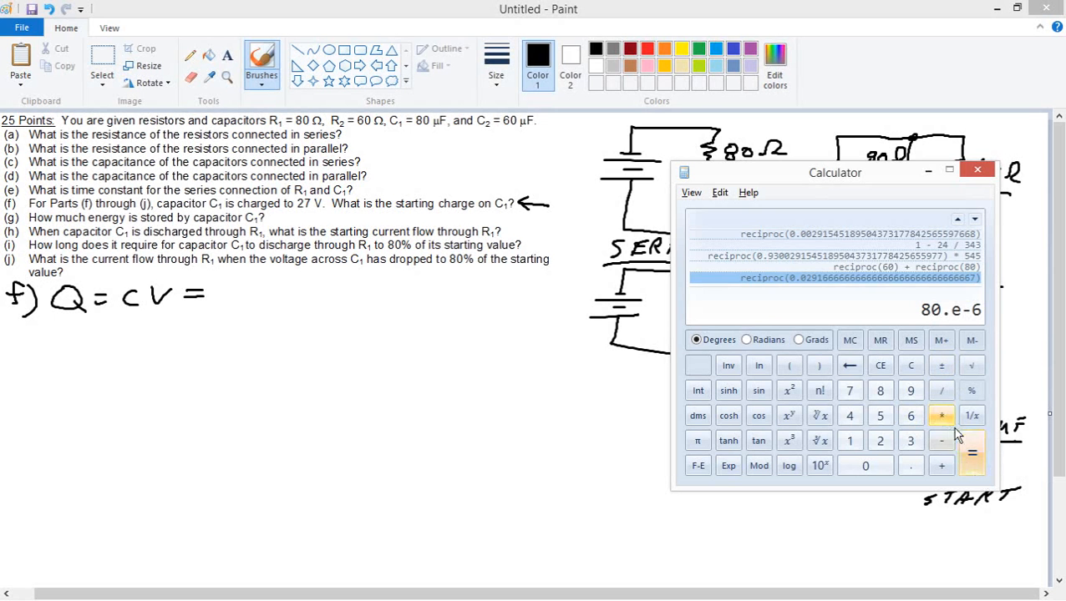
click(878, 441)
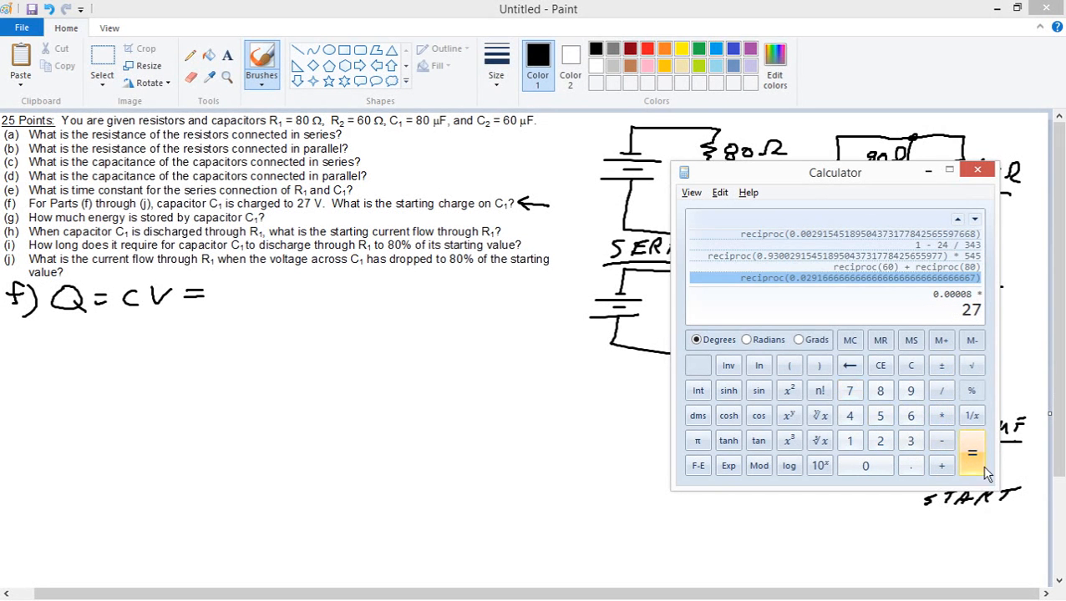
click(972, 455)
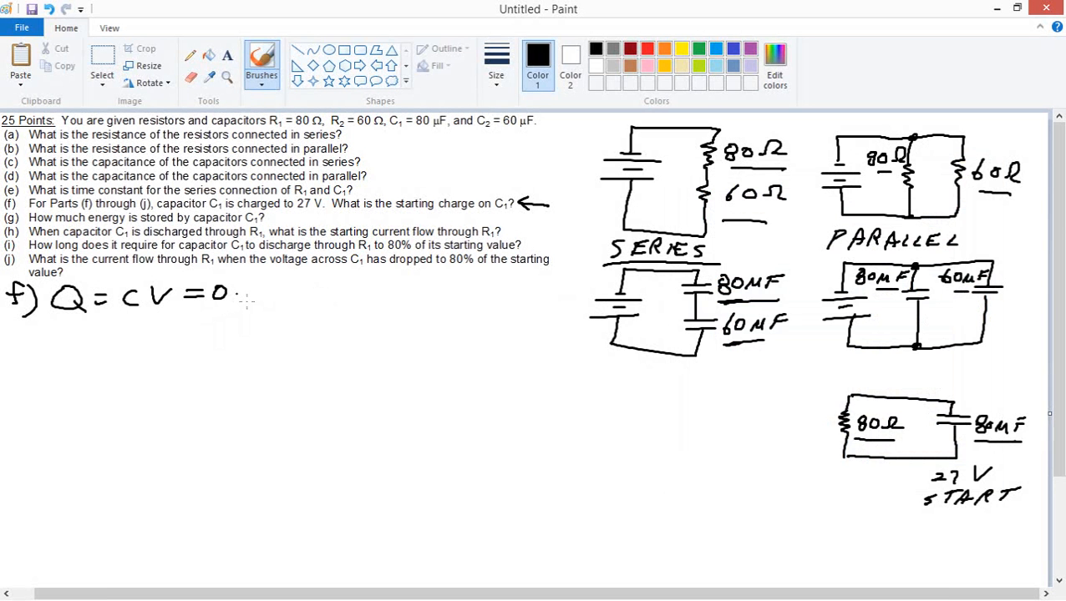
drag(234, 293, 287, 292)
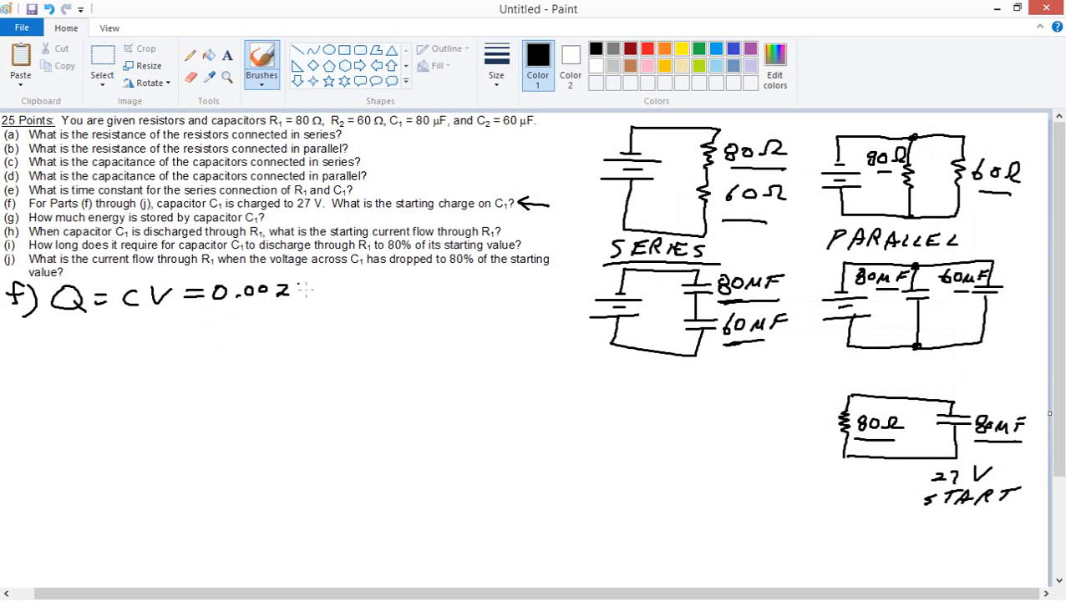
drag(292, 293, 351, 292)
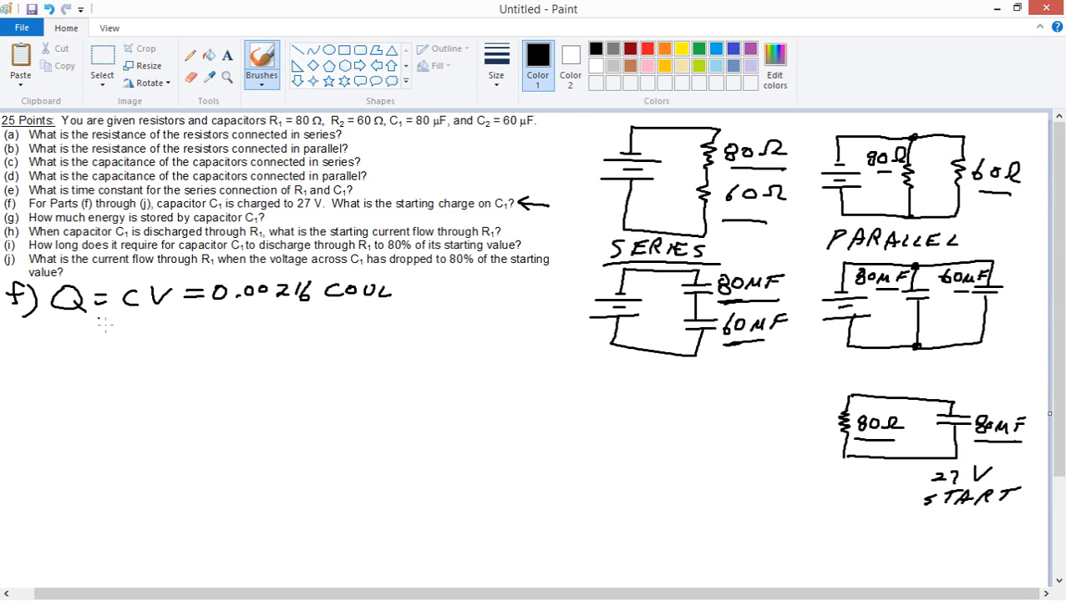
drag(16, 334, 31, 346)
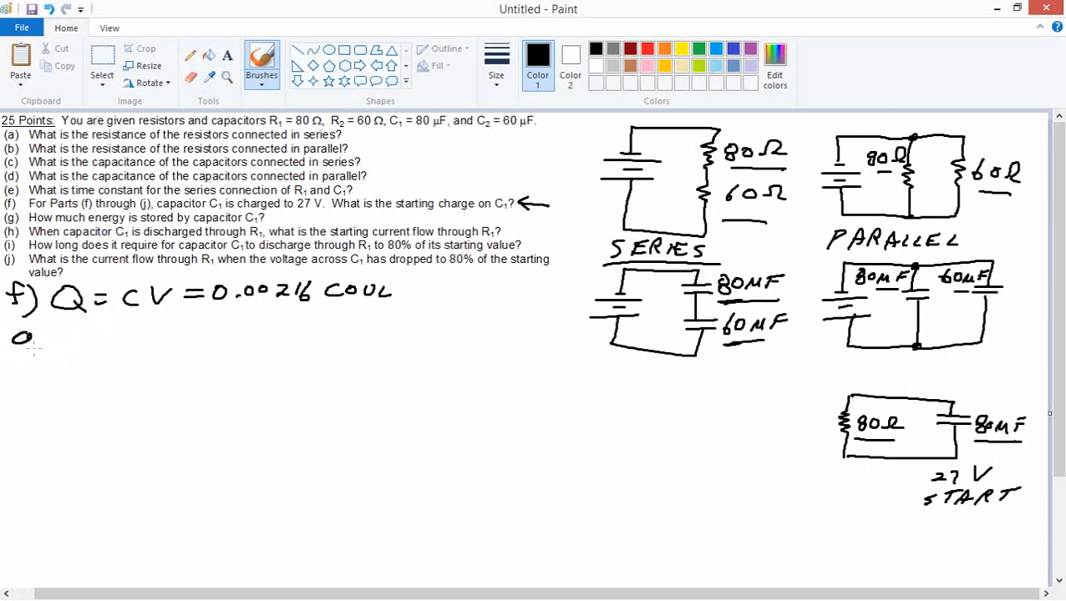
- Write g) E = ½CV² for the stored energy
drag(17, 334, 58, 351)
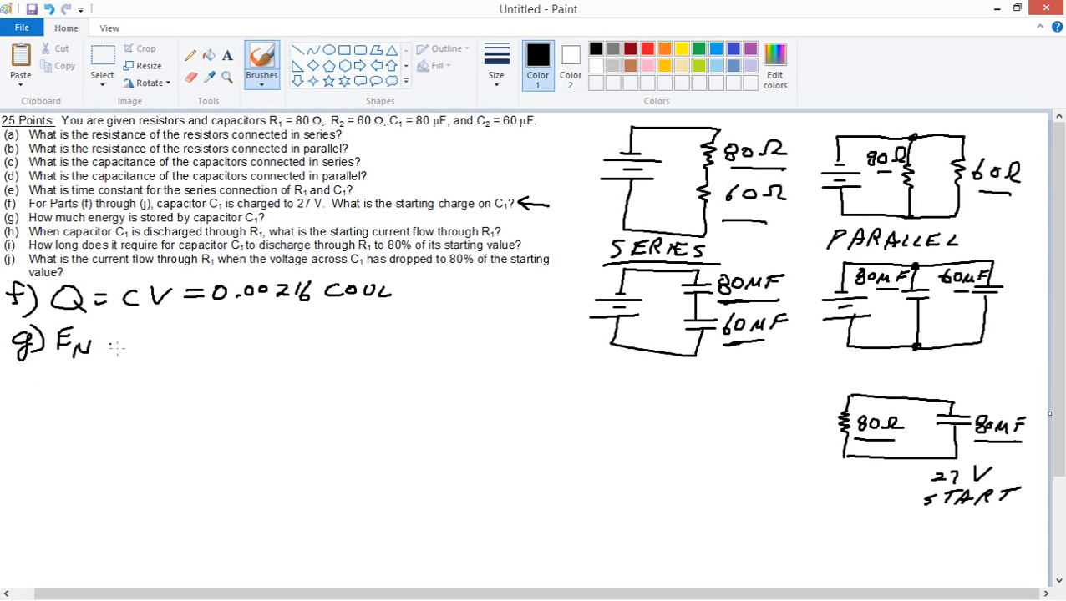
drag(104, 342, 150, 345)
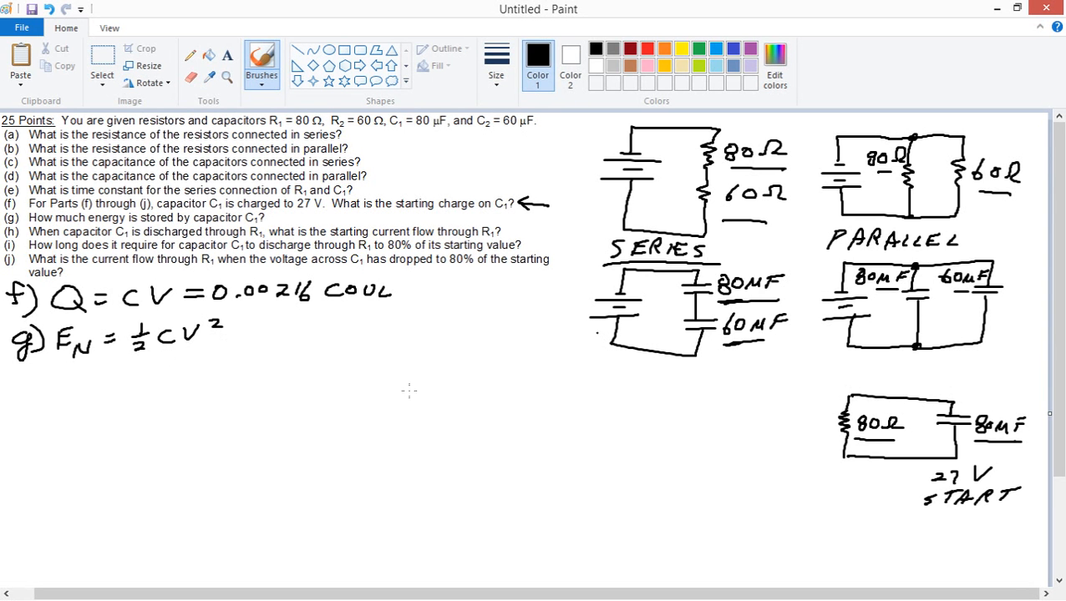
mouse_move(386, 369)
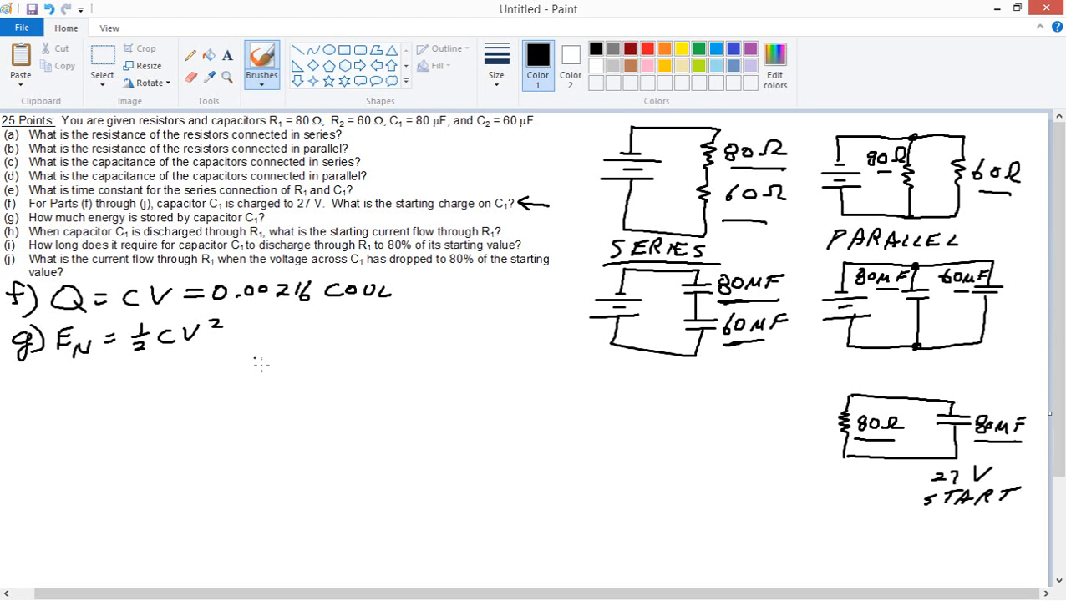
mouse_move(297, 364)
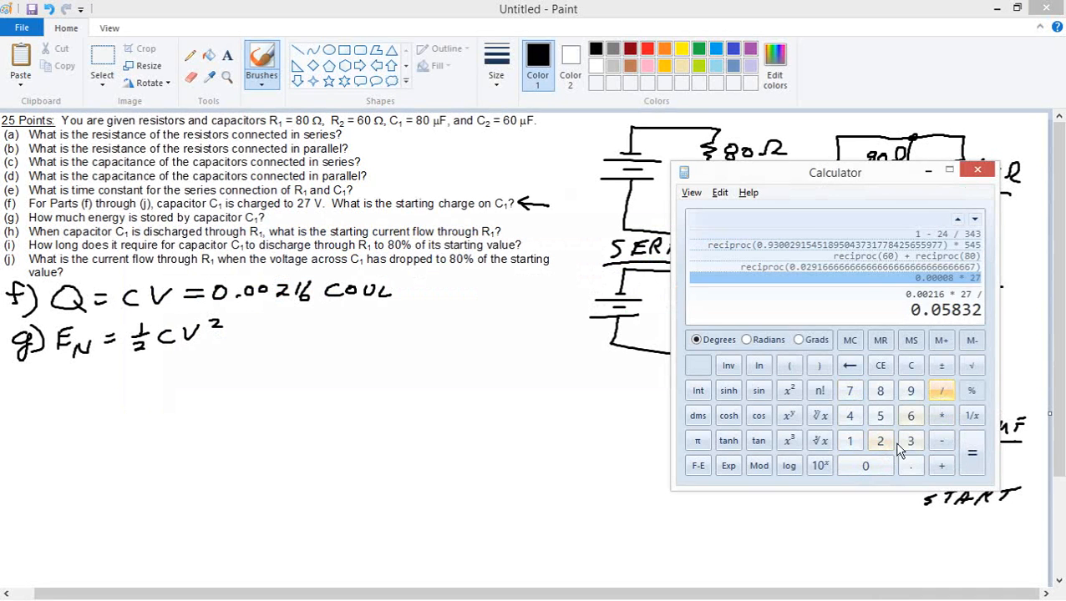
- Compute the energy in Calculator and write = 0.02916 J, then begin h)
click(972, 453)
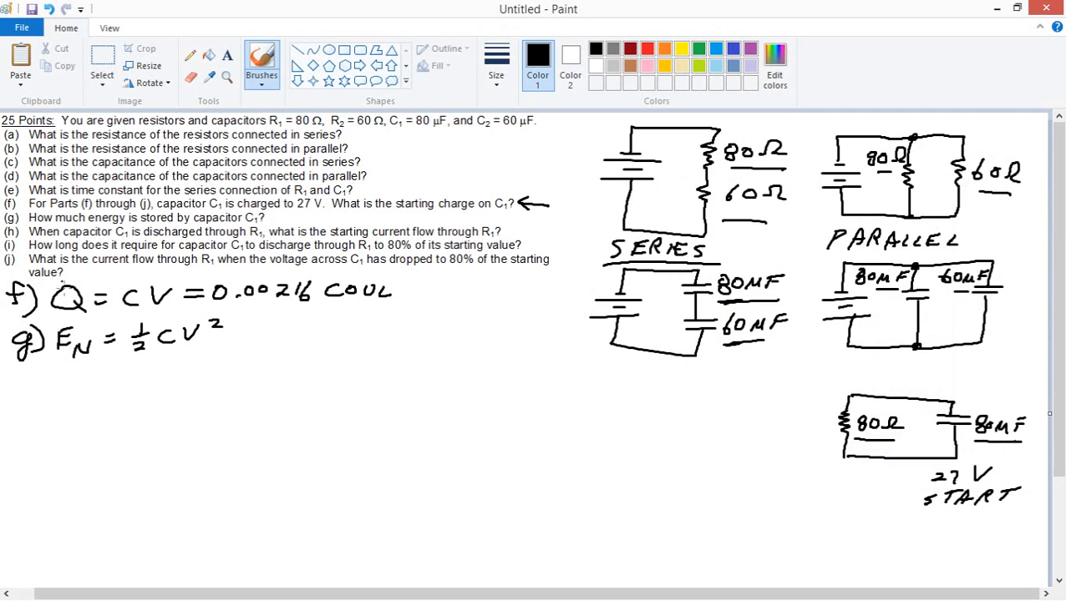
drag(242, 336, 254, 336)
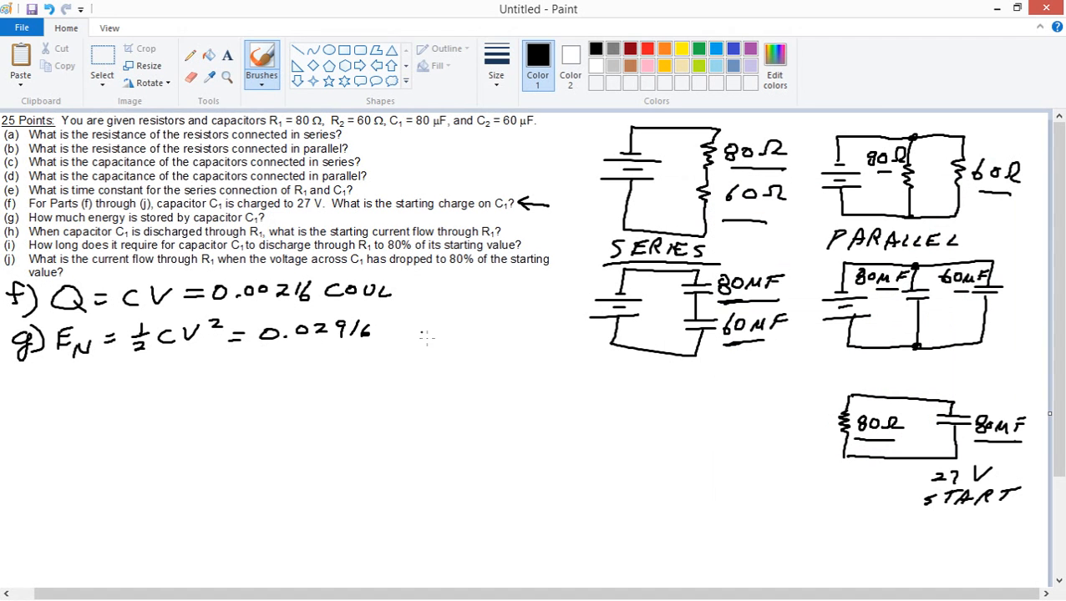
drag(414, 346, 438, 317)
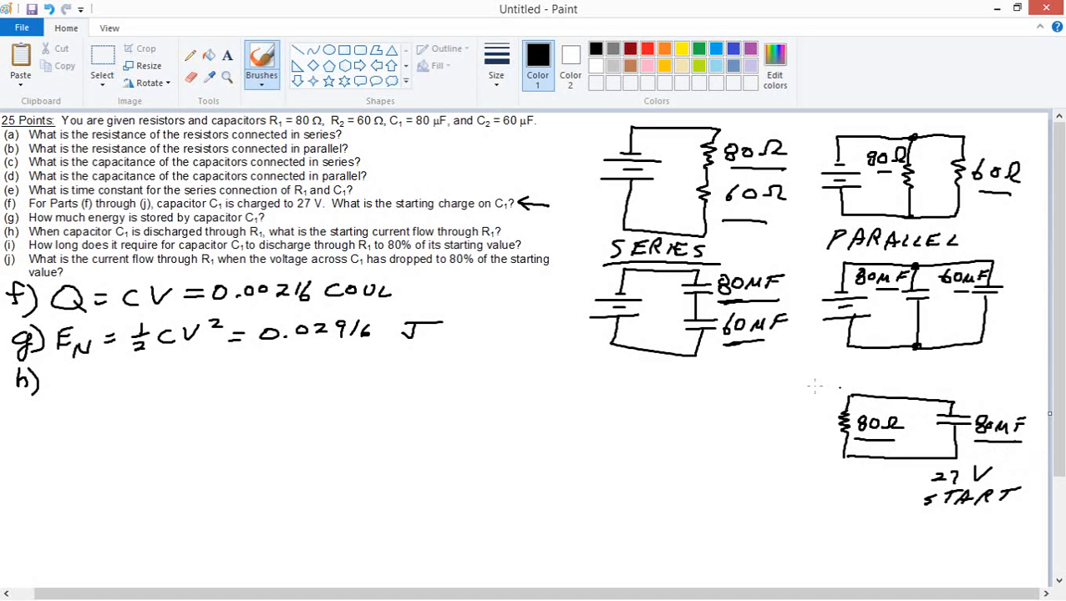
click(102, 60)
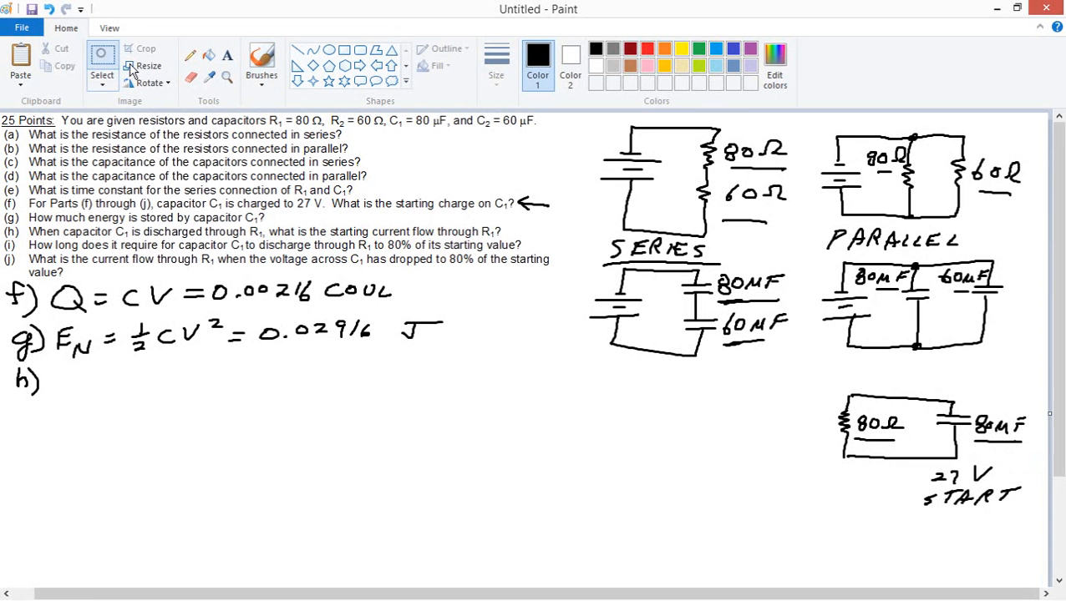
- Mark the current arrow on the RC sketch and write h) V = IR, I = V/R = 27 V / 80 Ω
click(102, 64)
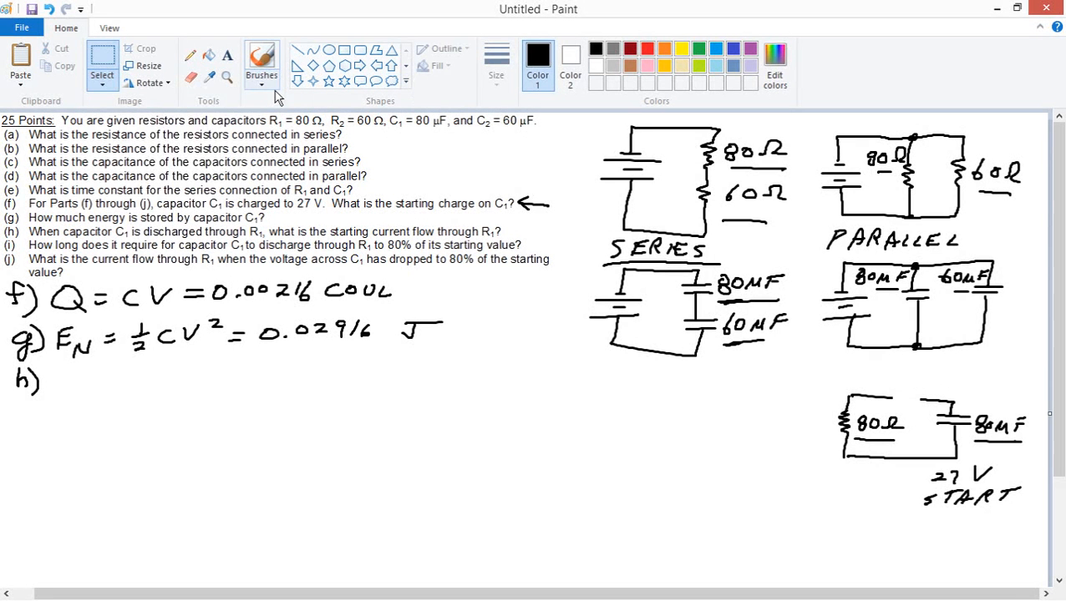
click(261, 63)
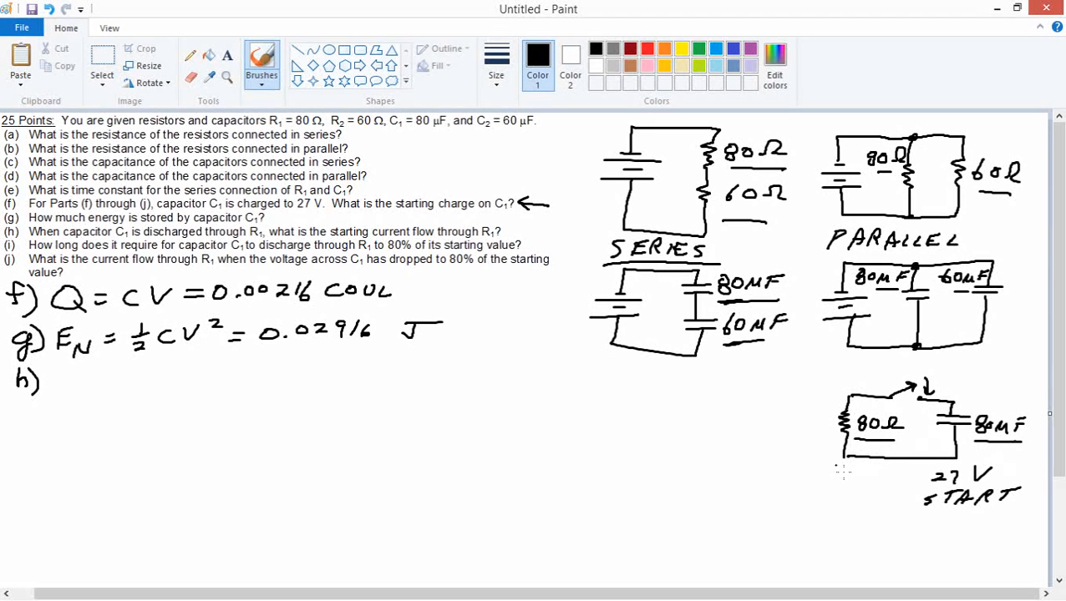
mouse_move(123, 402)
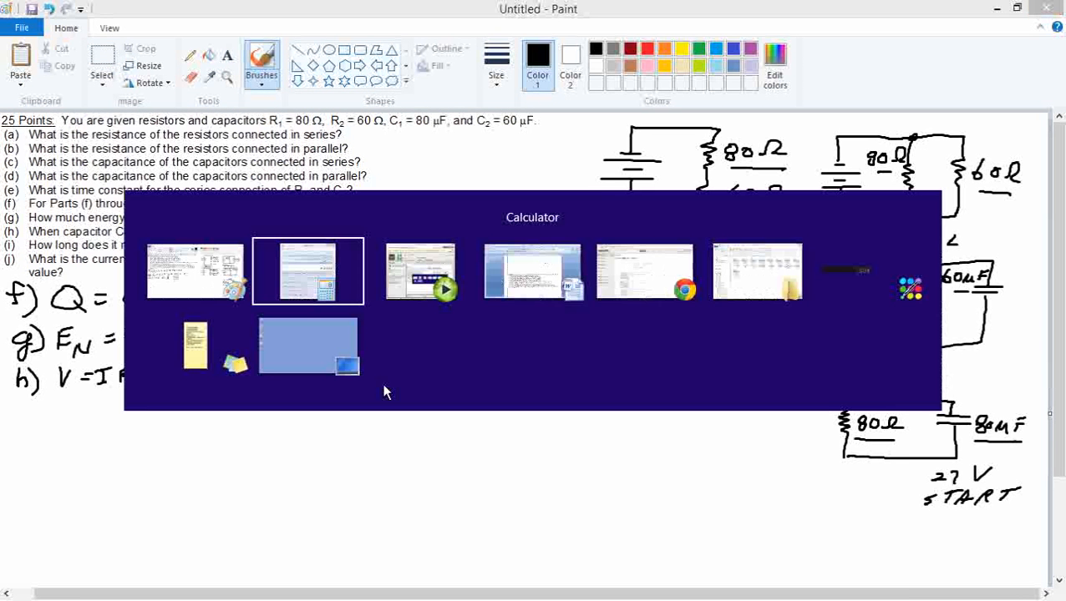
- Clear Calculator and compute 27 ÷ 80 for the current
click(307, 270)
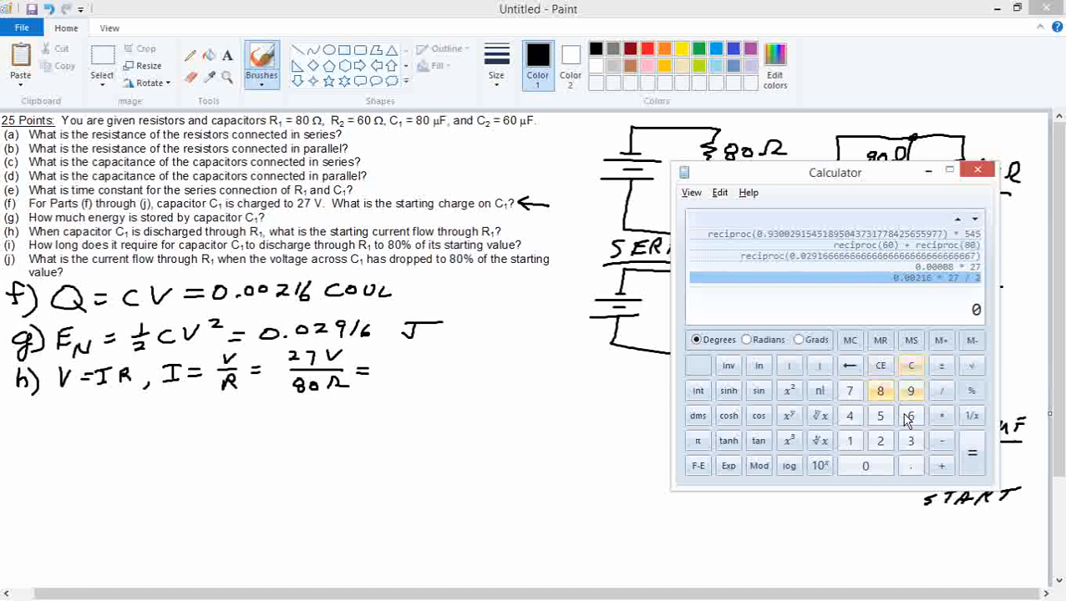
click(879, 441)
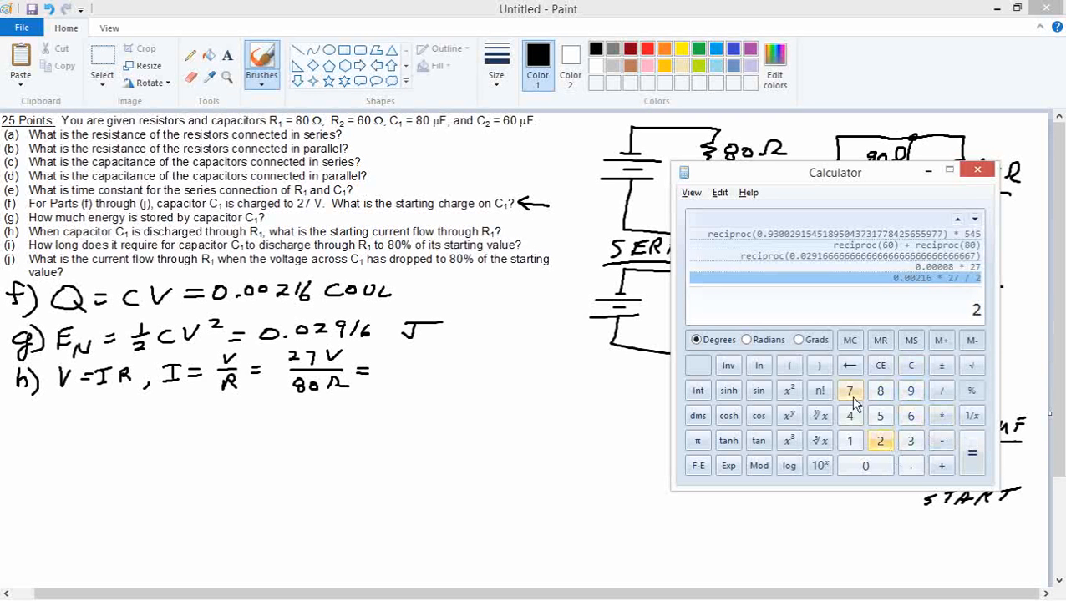
click(848, 391)
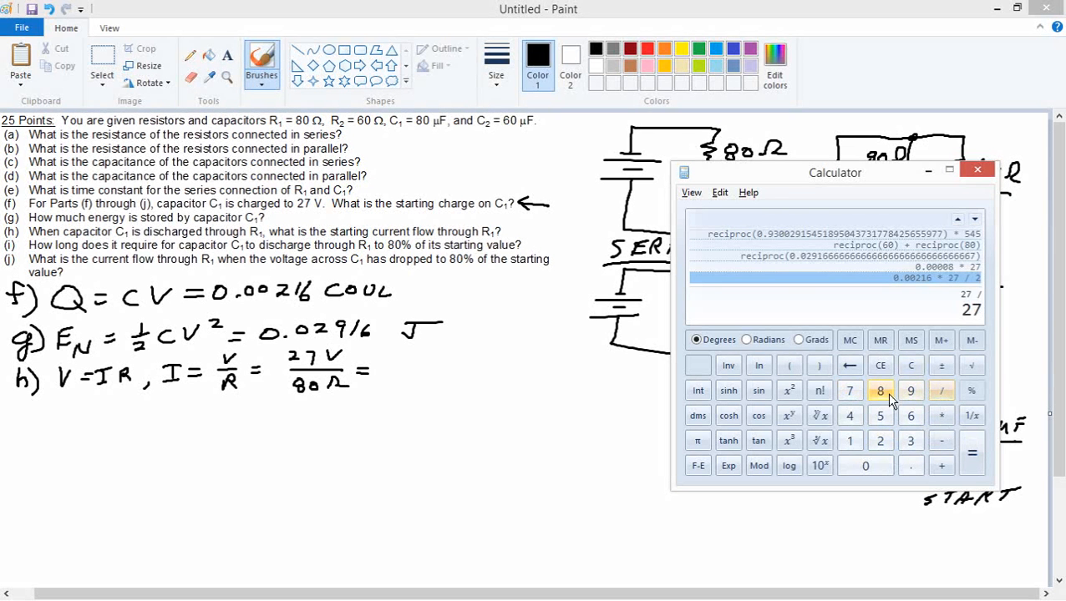
click(972, 452)
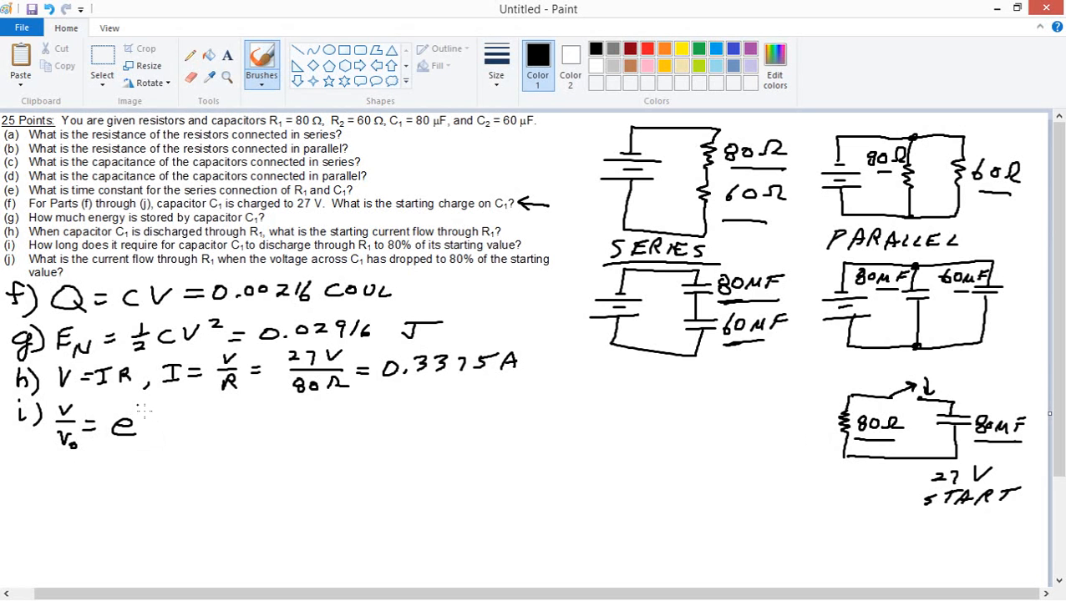
- Write 0.3375 A for part h and set up part i: V/V0 = e^(−t/RC) = 0.8
drag(142, 406, 164, 409)
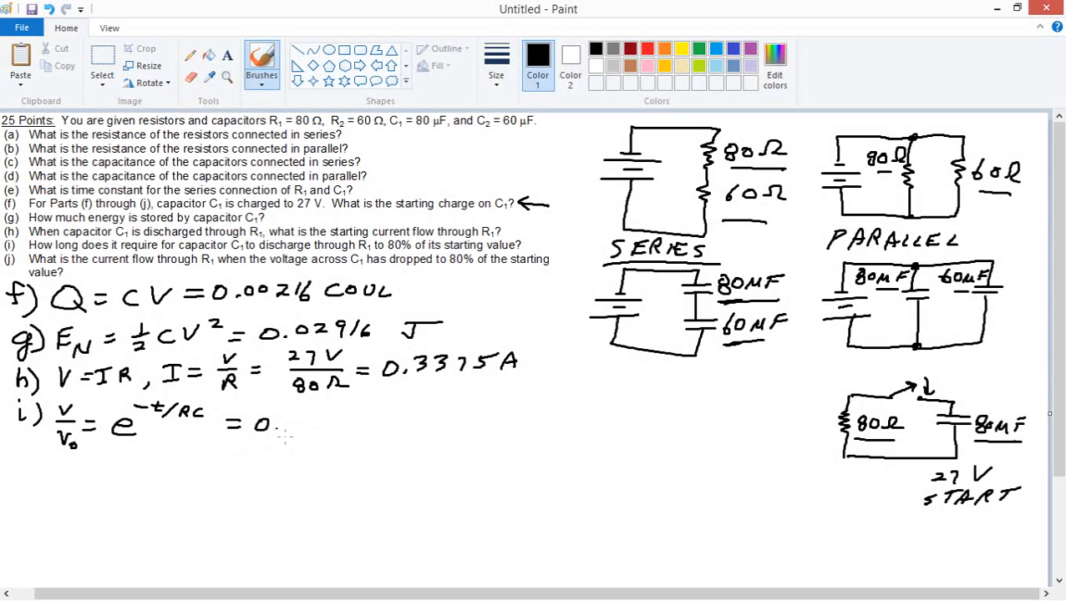
text(8)
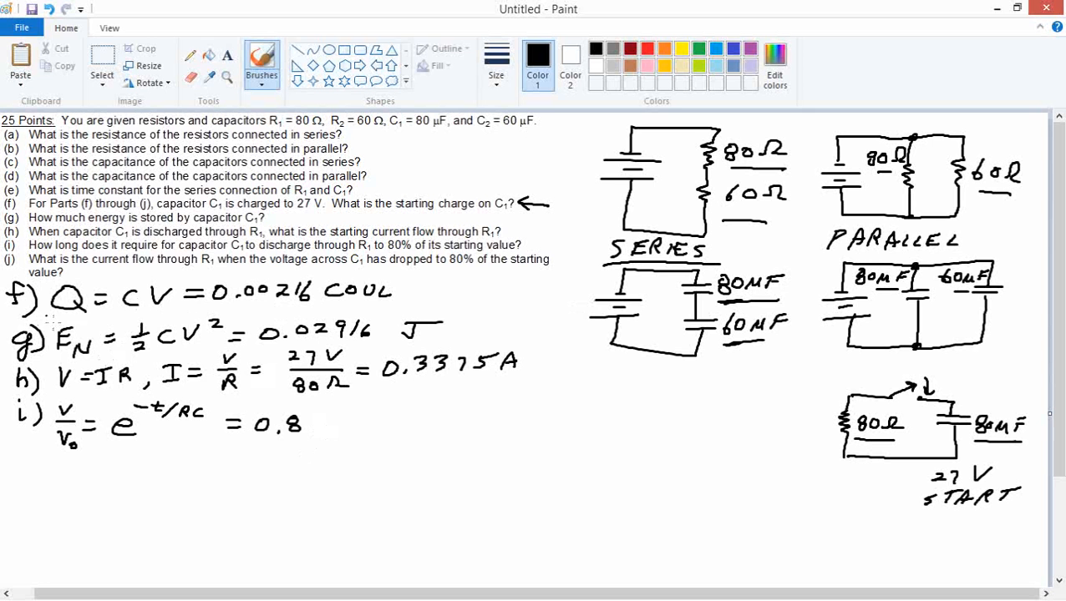
drag(47, 317, 181, 314)
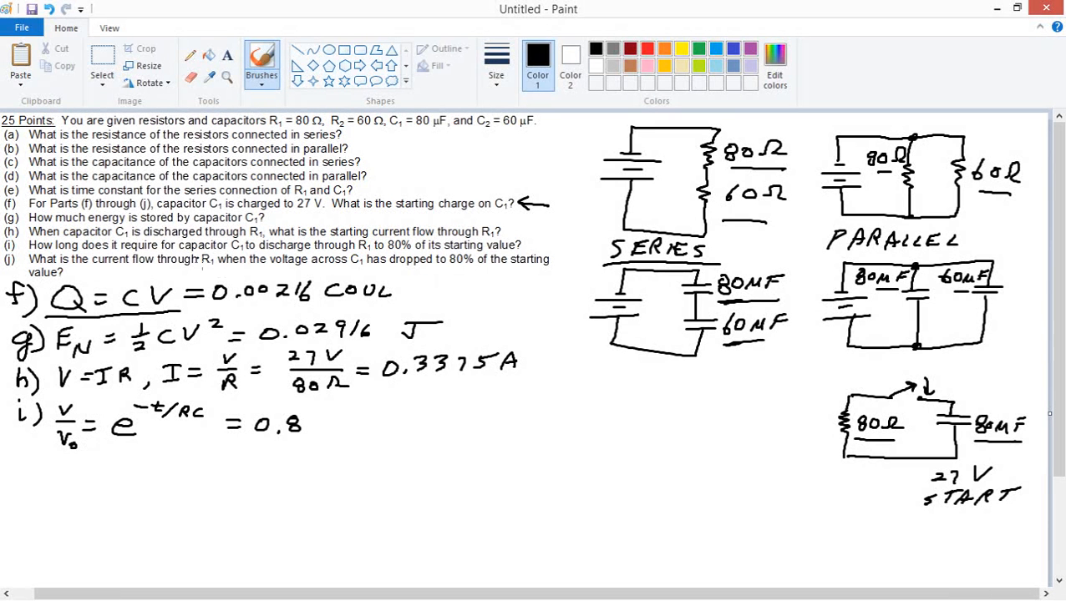
mouse_move(375, 258)
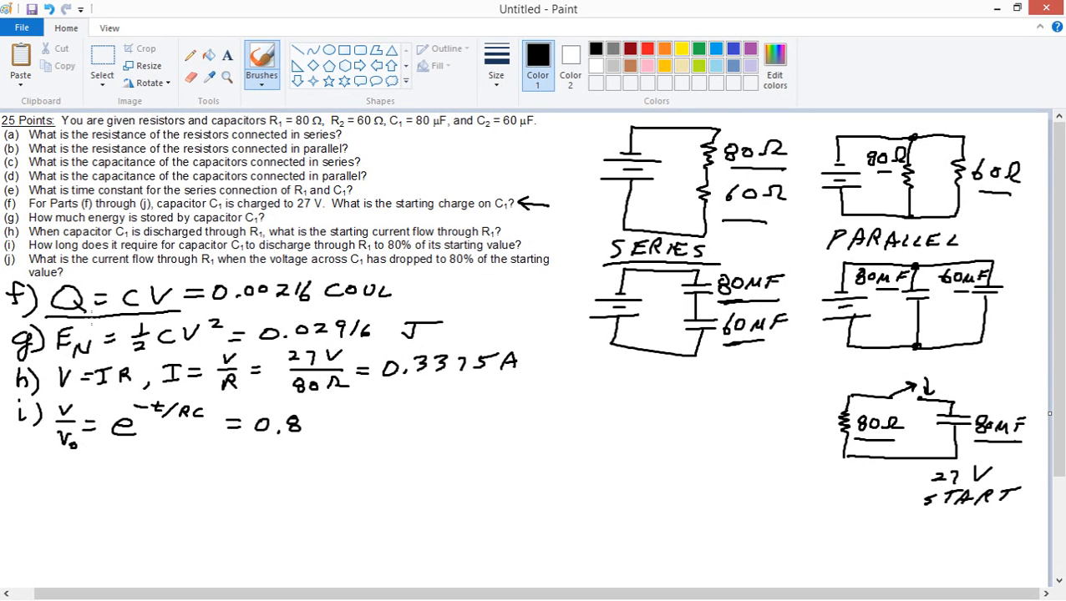
mouse_move(90, 438)
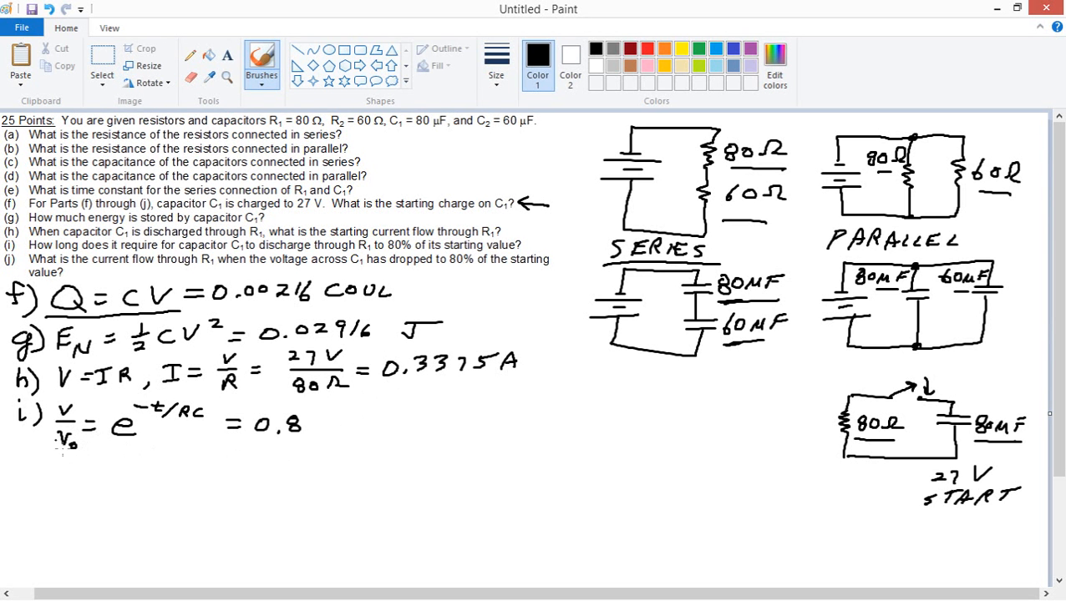
mouse_move(208, 441)
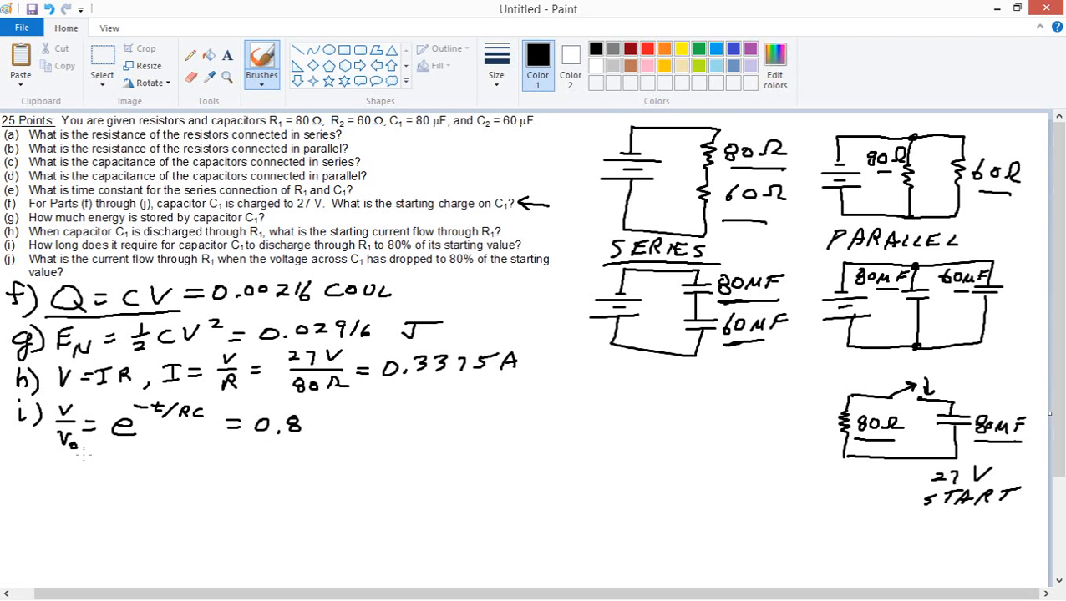
mouse_move(351, 428)
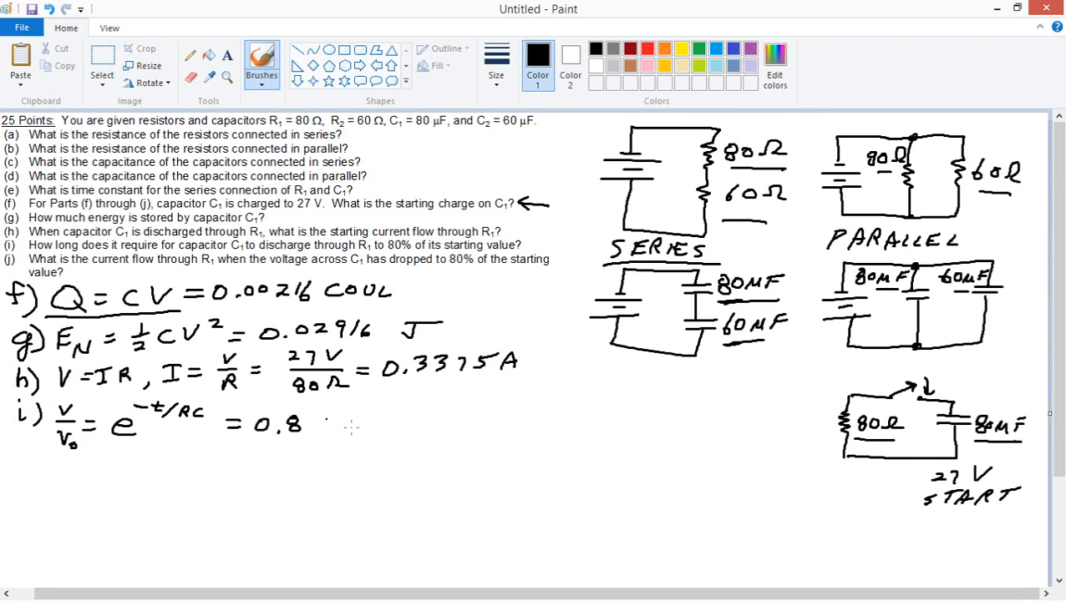
mouse_move(314, 441)
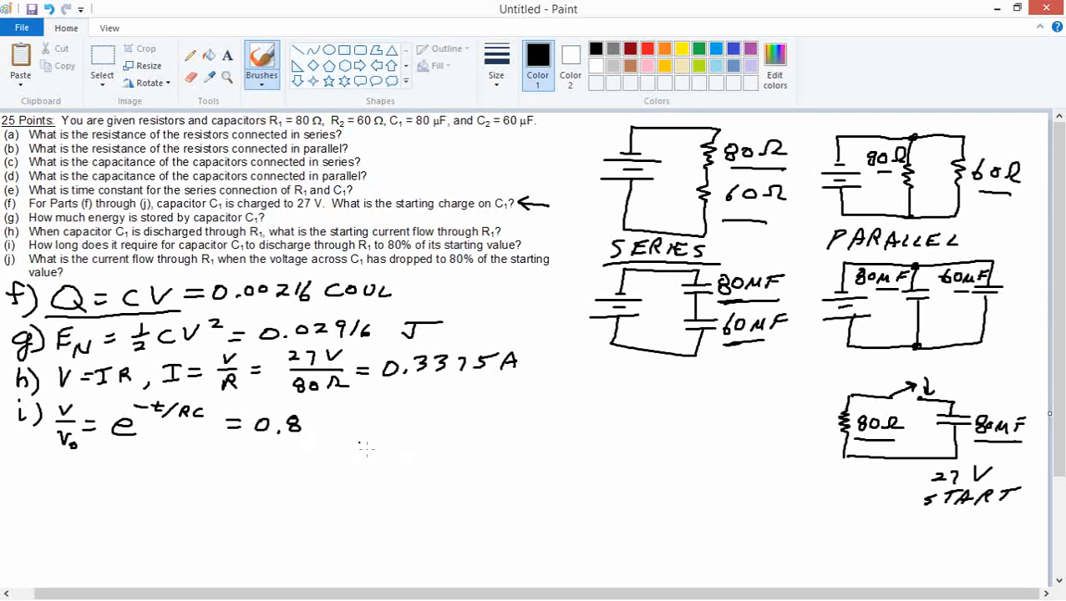
- Write the rearrangement t = −RC ln(V/V0) = for part i
drag(309, 418, 316, 437)
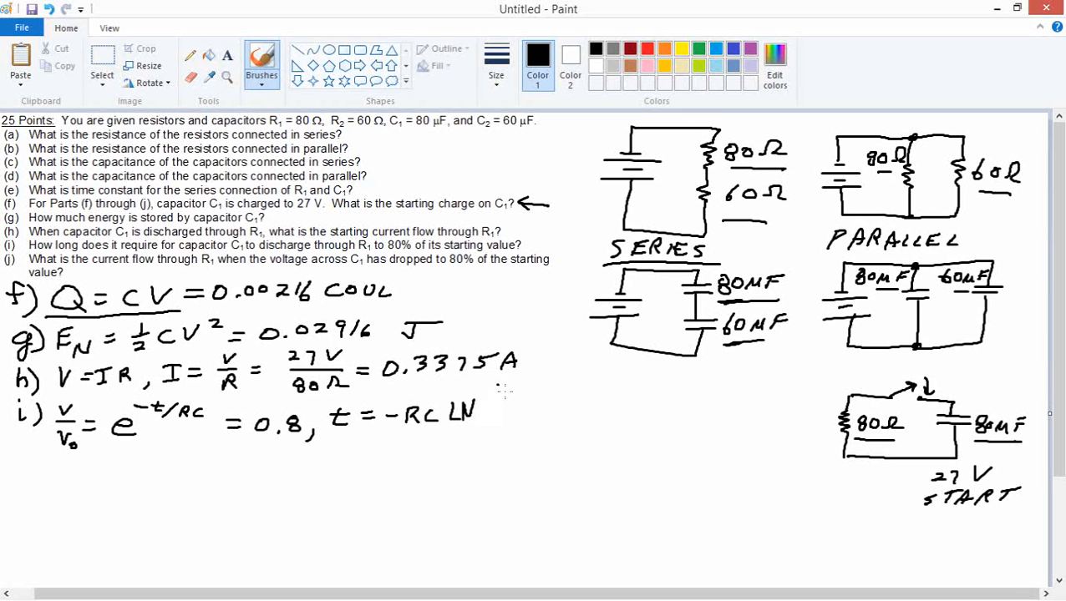
drag(501, 387, 492, 434)
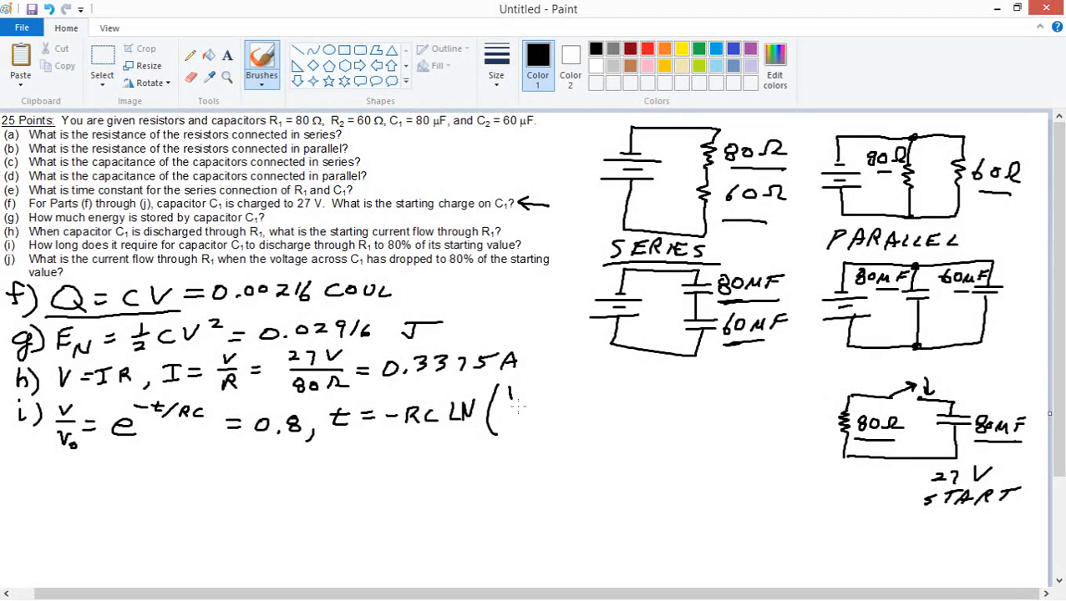
drag(514, 388, 515, 421)
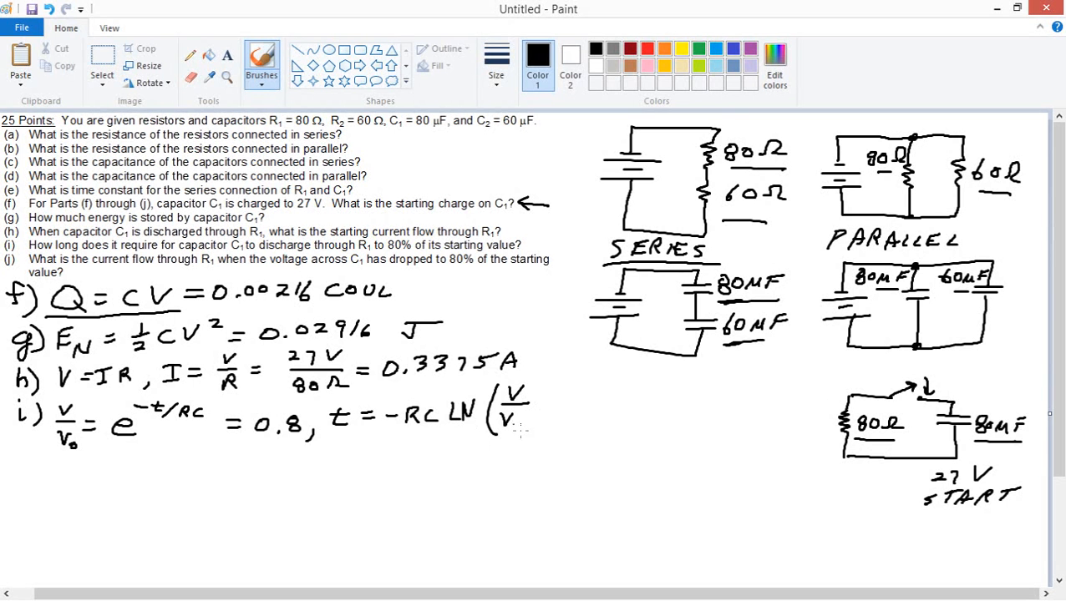
drag(543, 385, 543, 434)
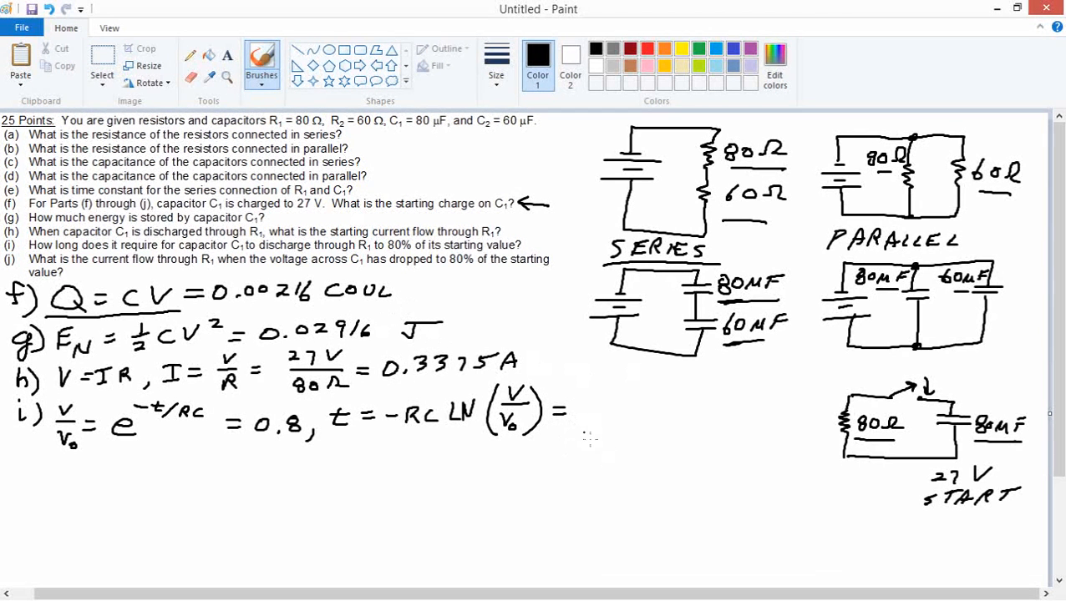
mouse_move(543, 451)
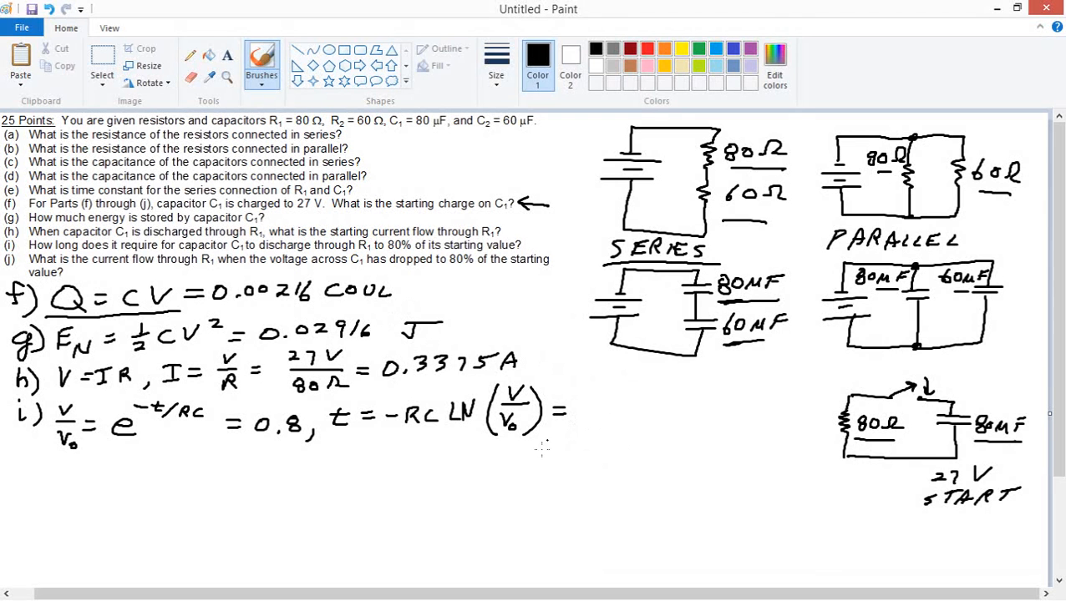
mouse_move(561, 386)
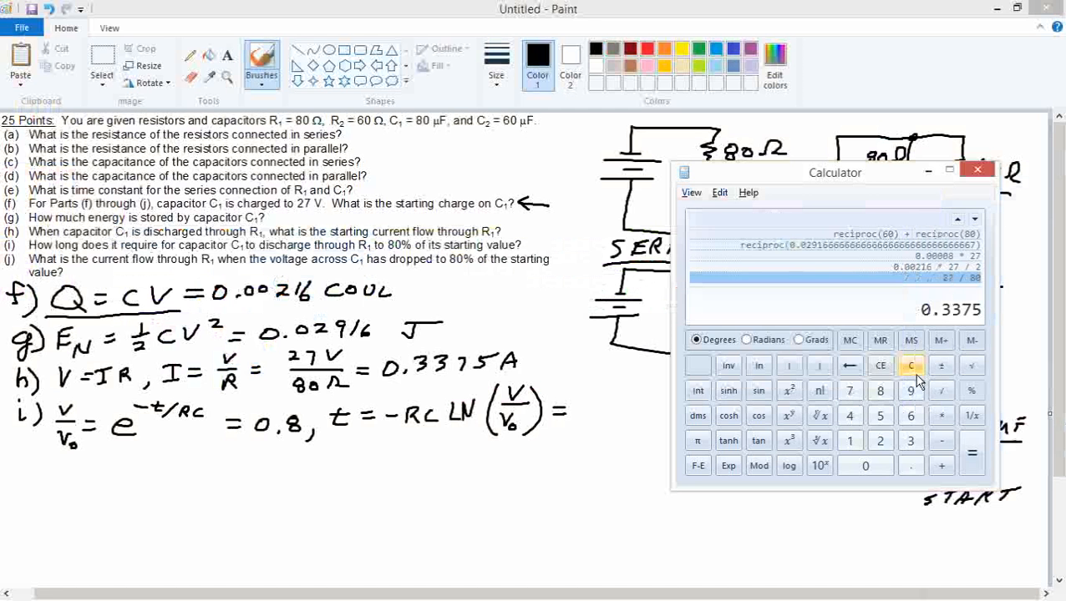
- Compute ln(0.8) × 80×10⁻⁶ in Calculator as a first attempt
click(911, 364)
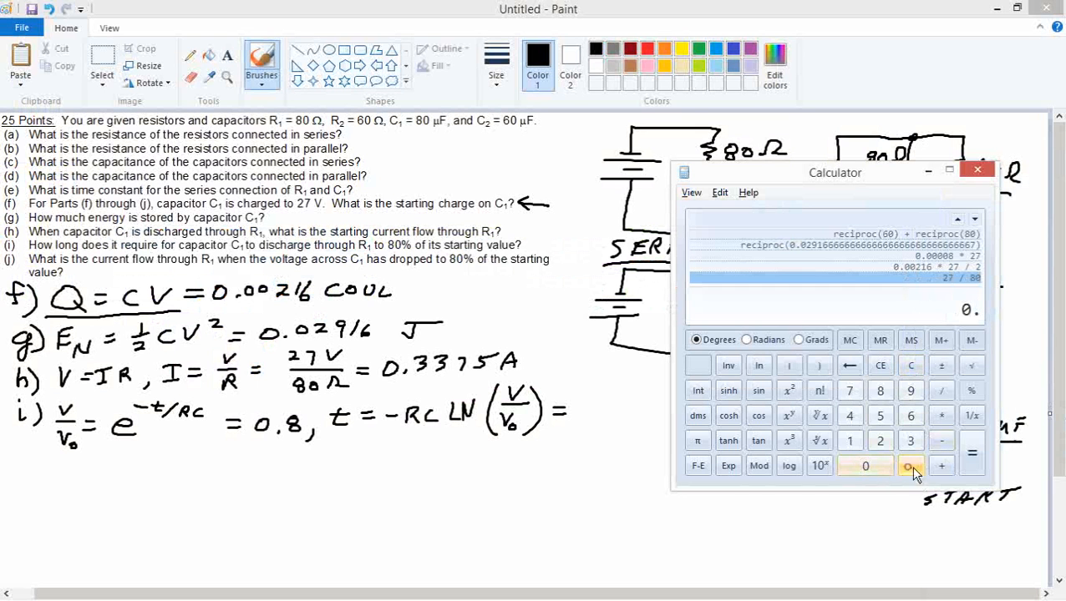
click(758, 364)
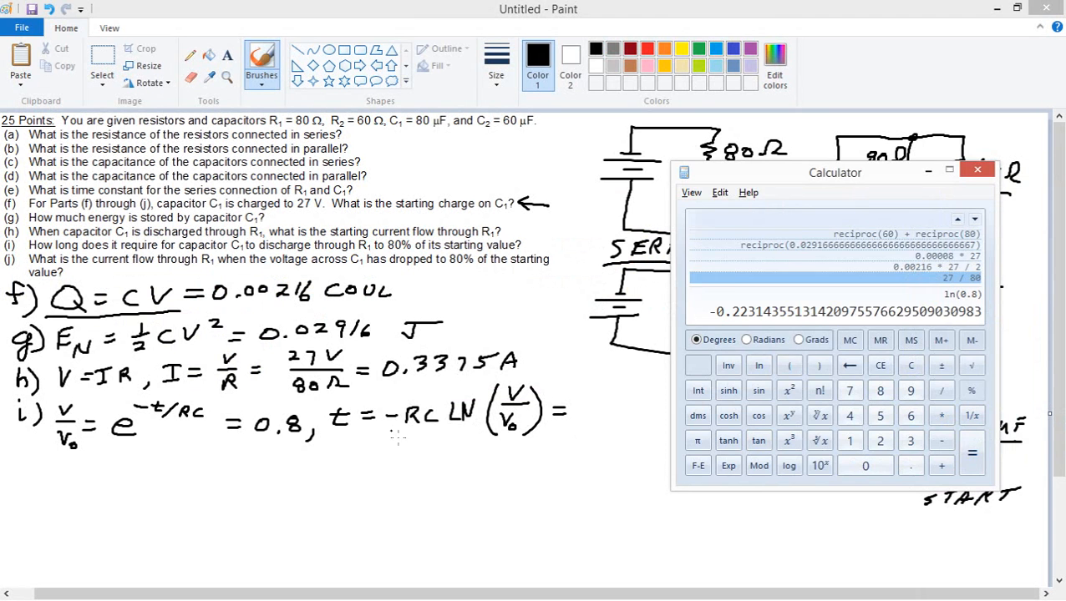
click(976, 170)
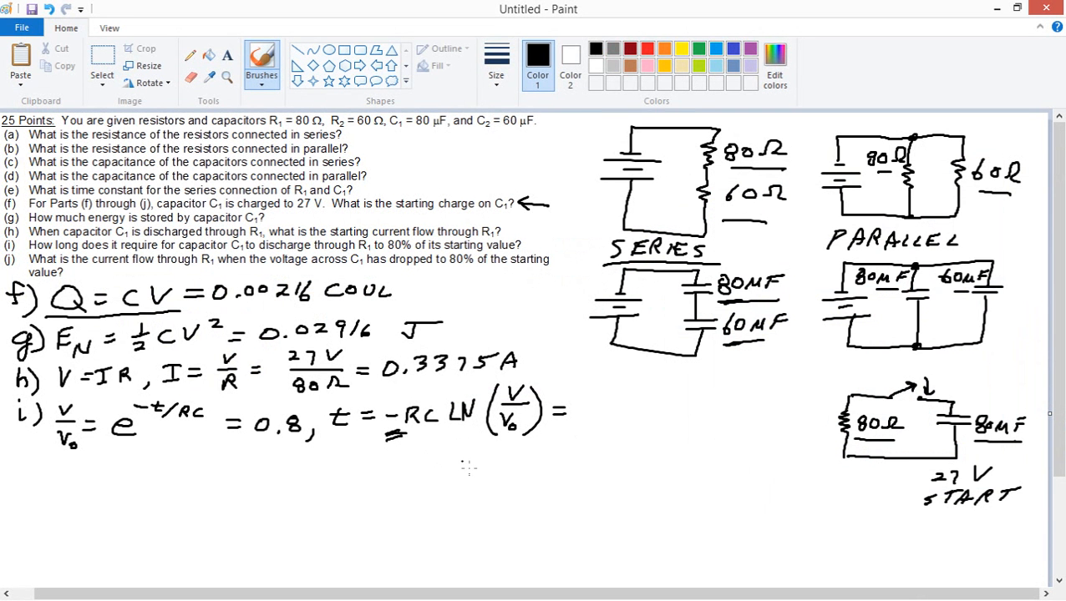
mouse_move(427, 448)
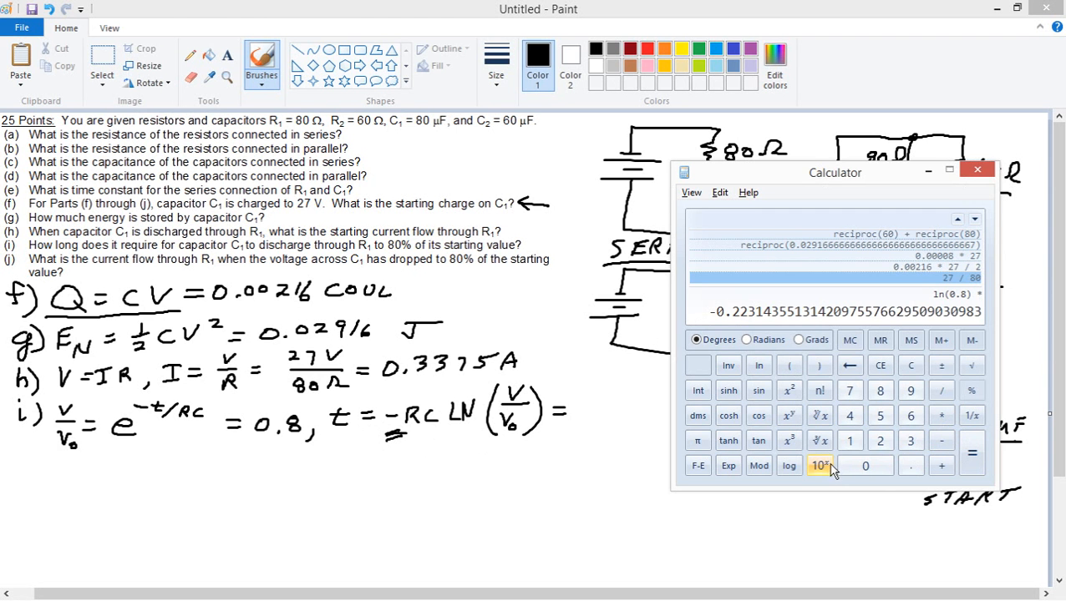
click(912, 391)
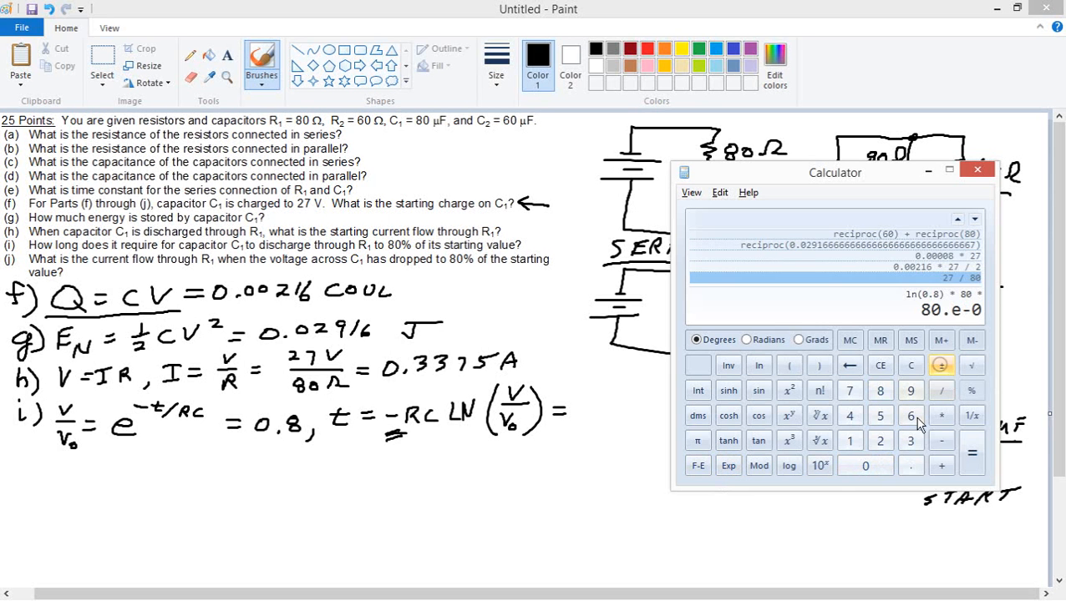
click(972, 455)
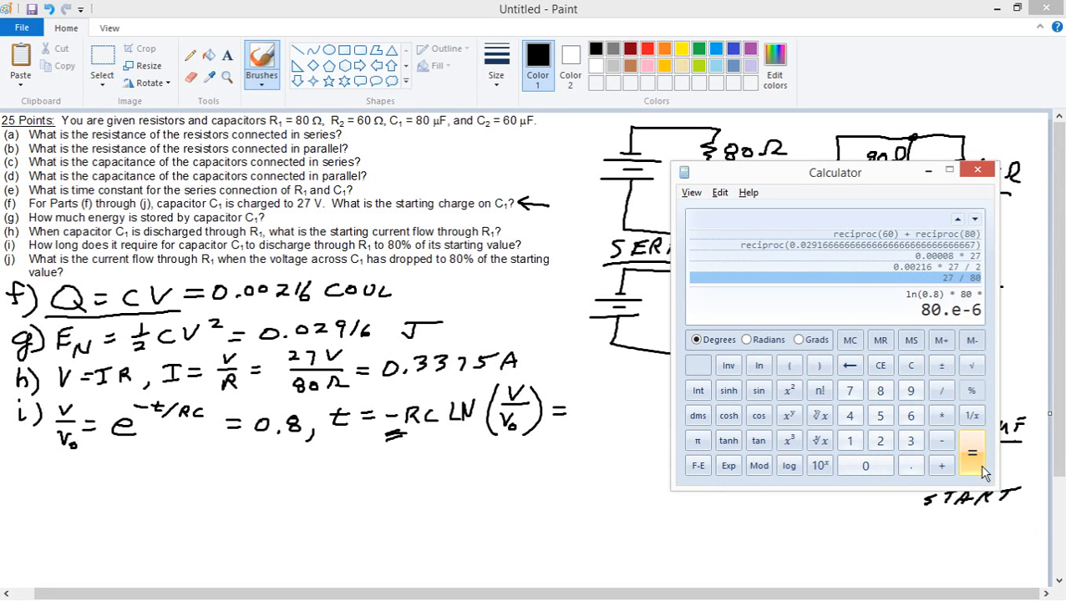
click(972, 454)
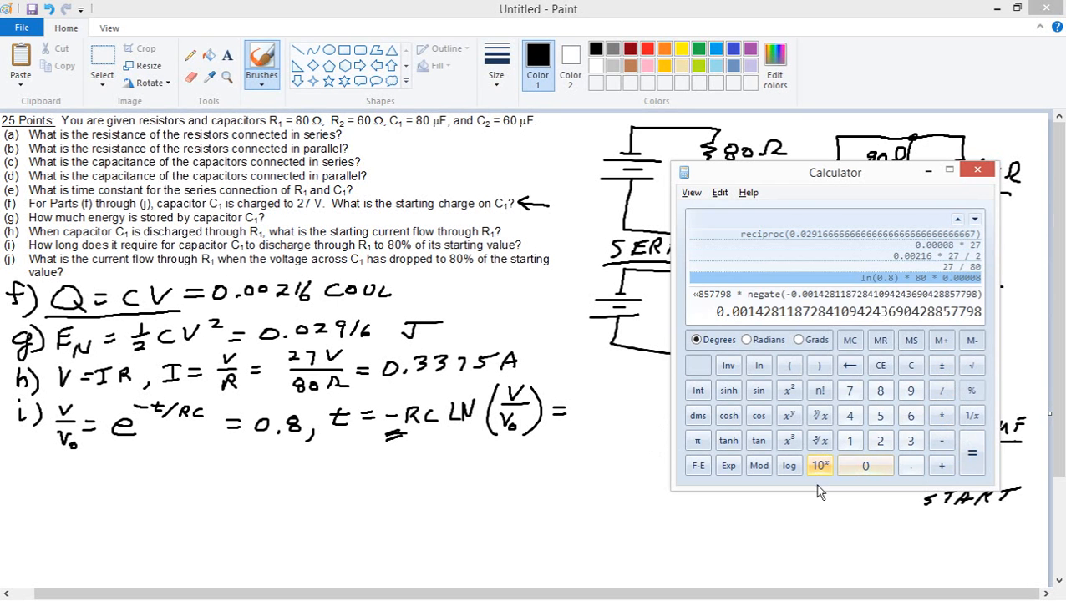
mouse_move(911, 365)
text(80)
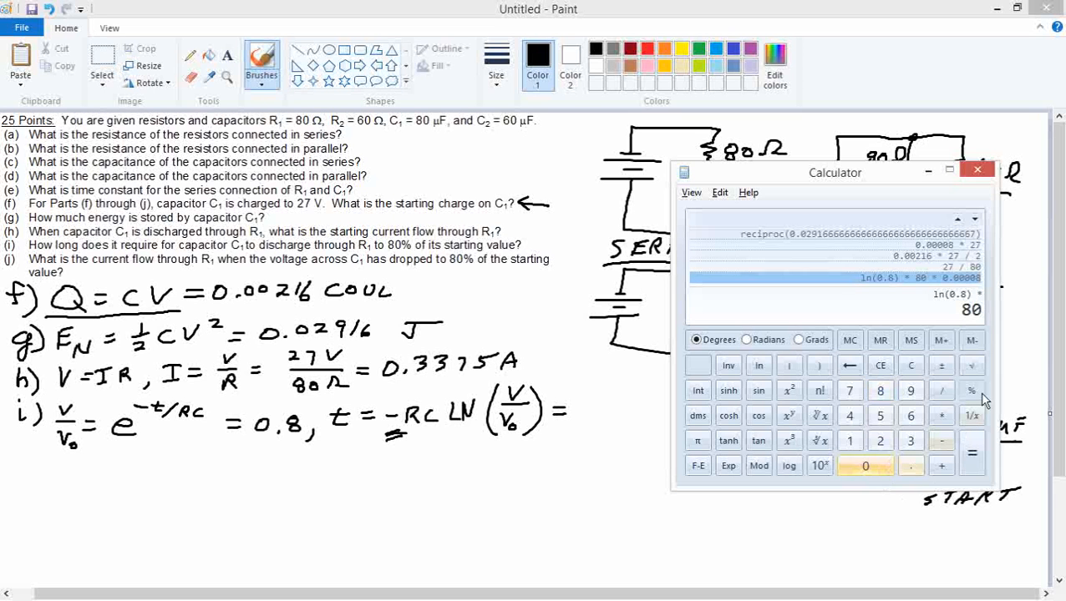
- Redo as ln(0.8) × −80 × 80×10⁻⁶ ≈ 0.001425 and record 0.00143 s for part i
click(941, 364)
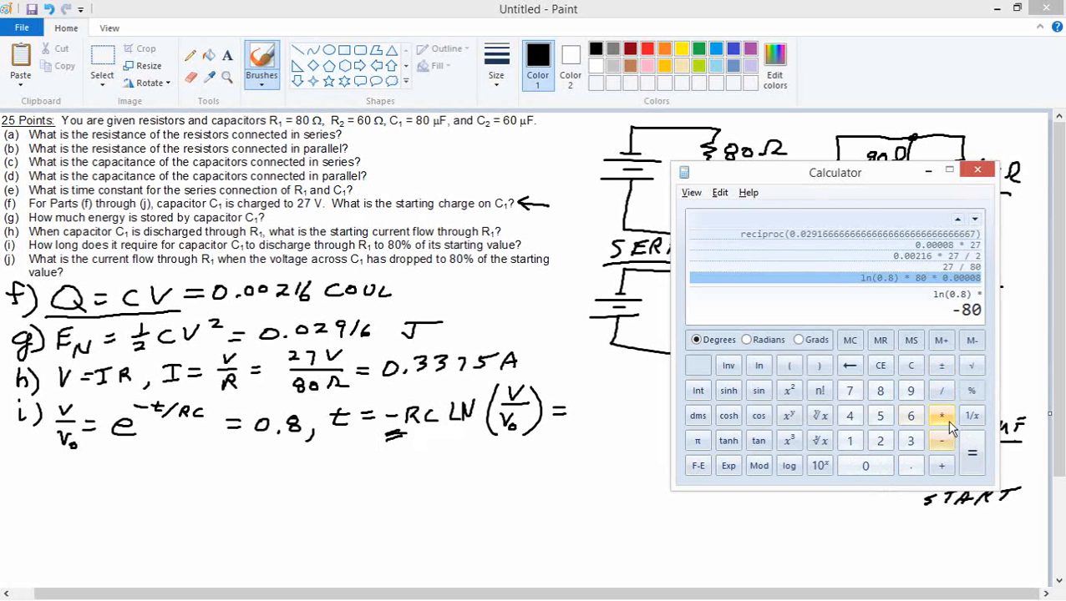
click(878, 391)
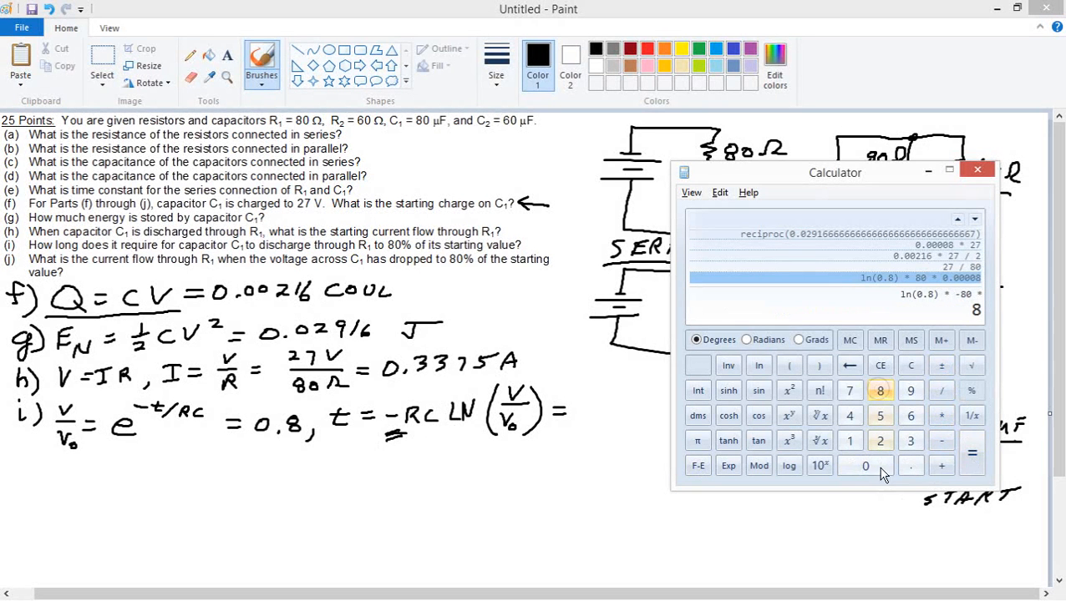
click(728, 464)
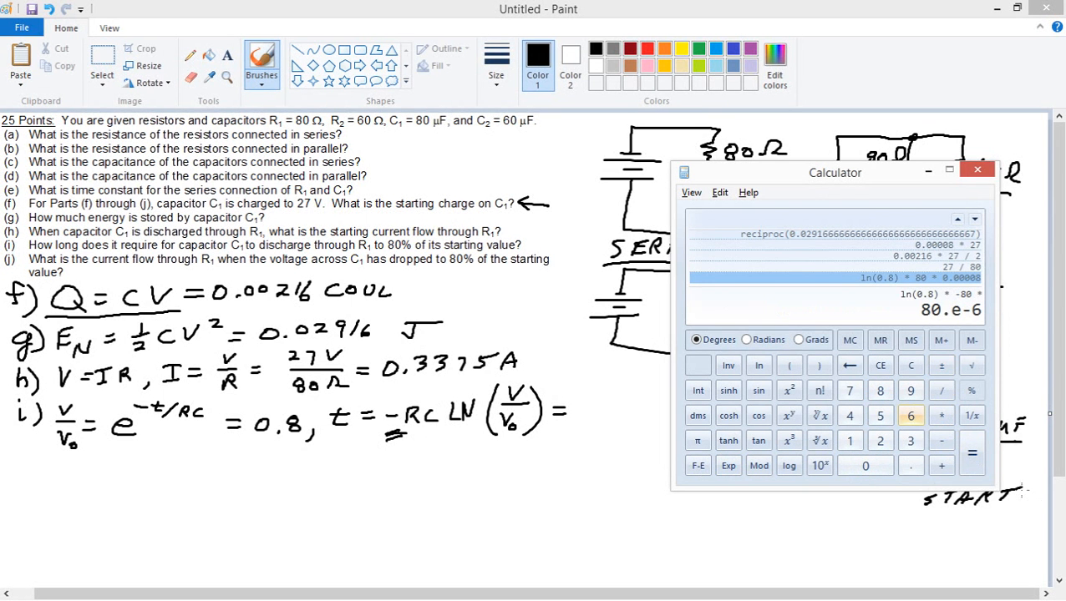
click(972, 451)
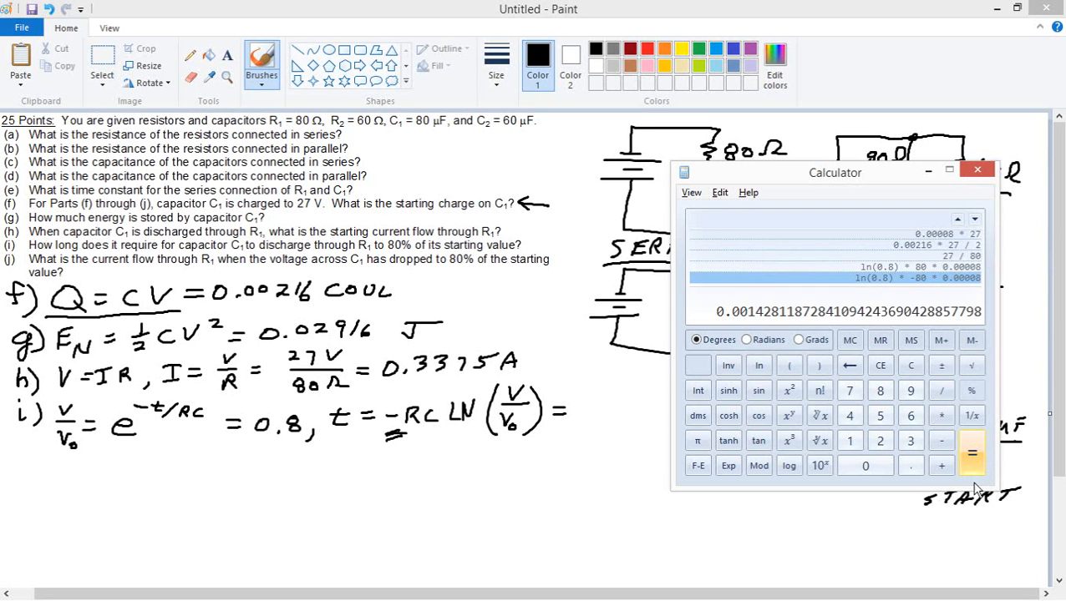
click(976, 170)
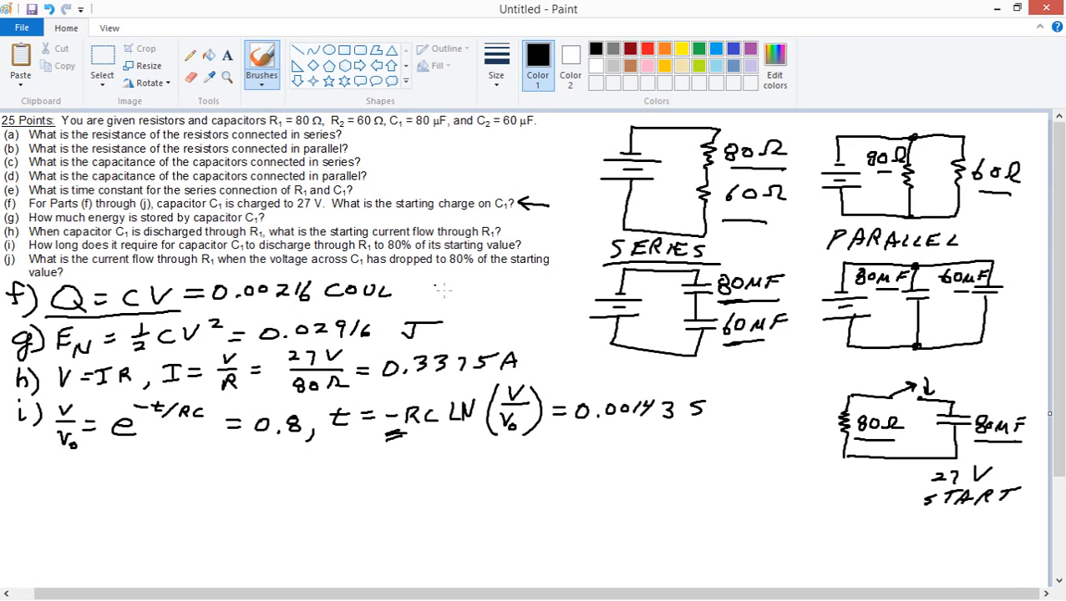
- Underline 80% in question j, label the j) answer line, and remove a mistaken stroke
drag(418, 275, 517, 274)
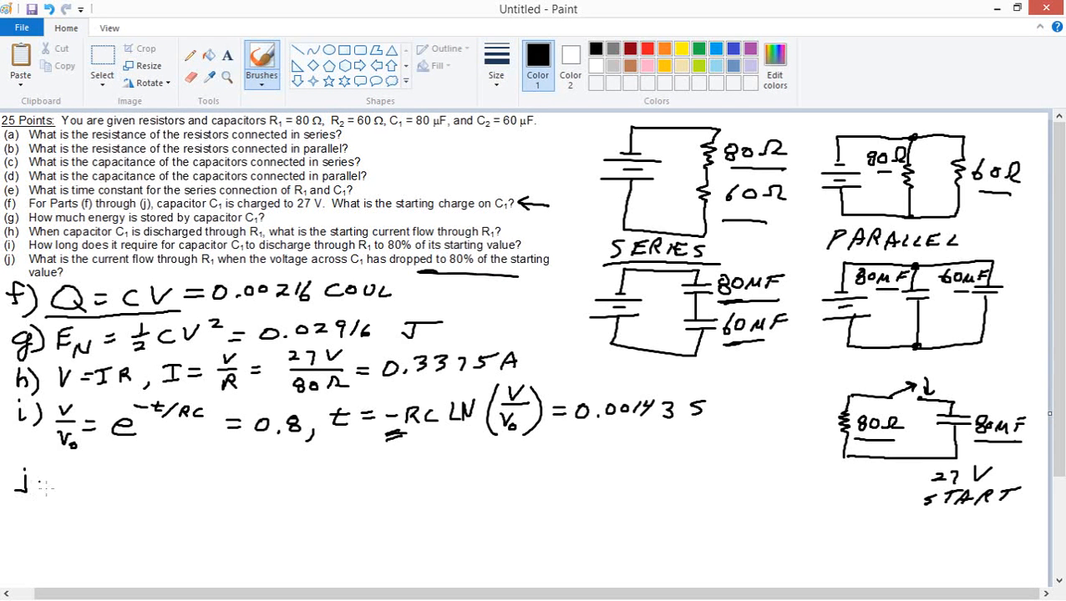
drag(50, 481, 75, 481)
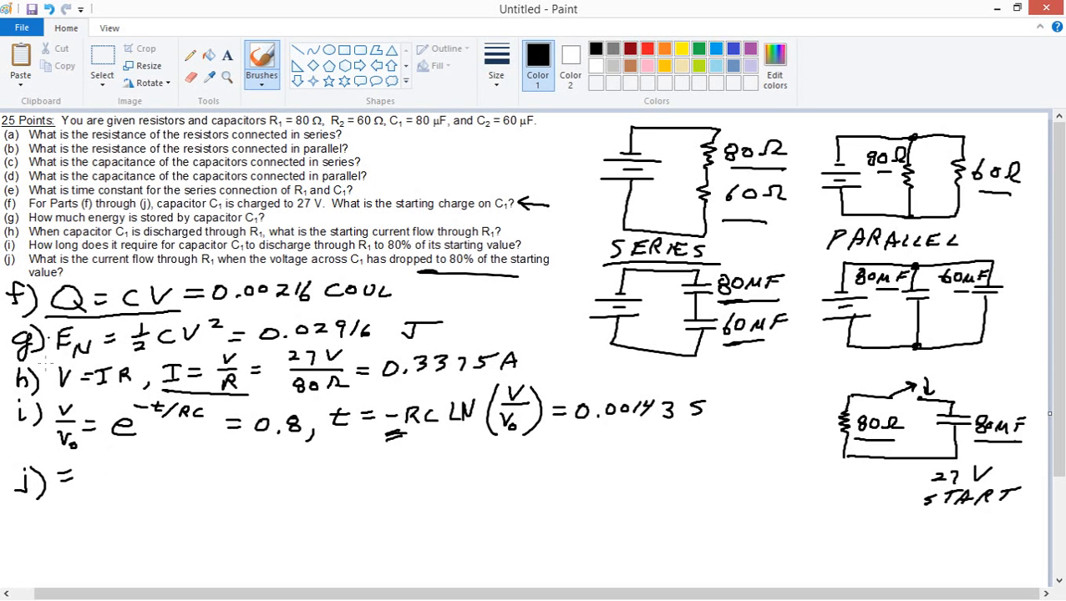
click(102, 65)
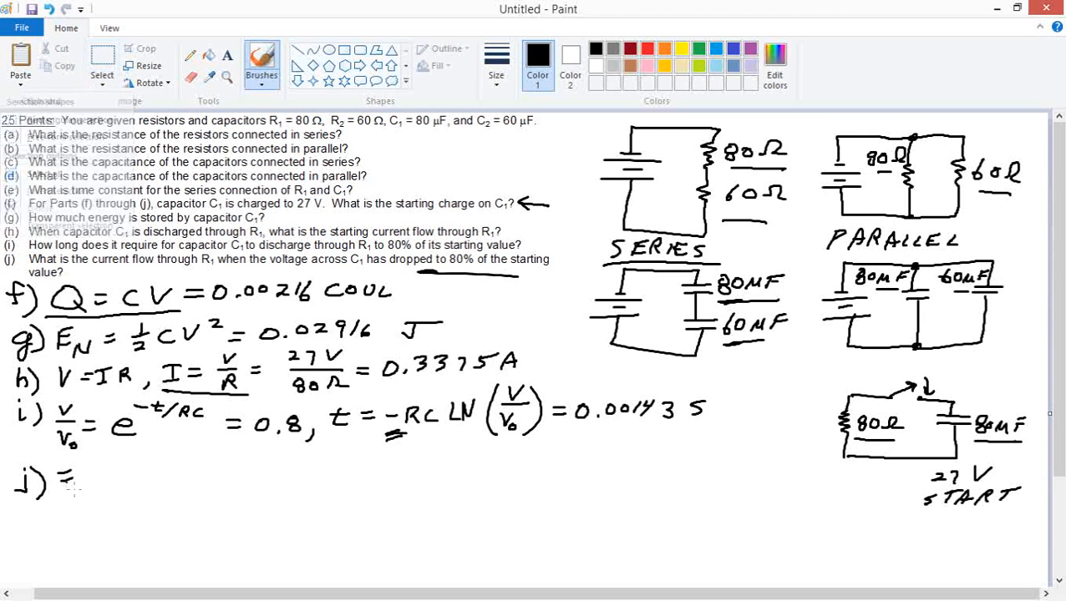
drag(64, 471, 80, 498)
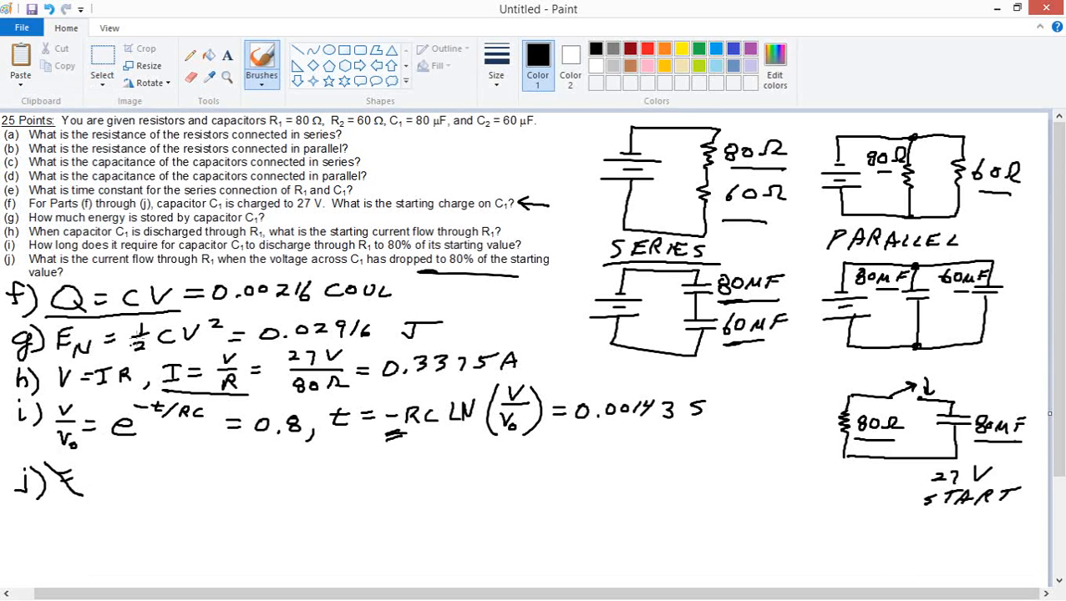
click(102, 65)
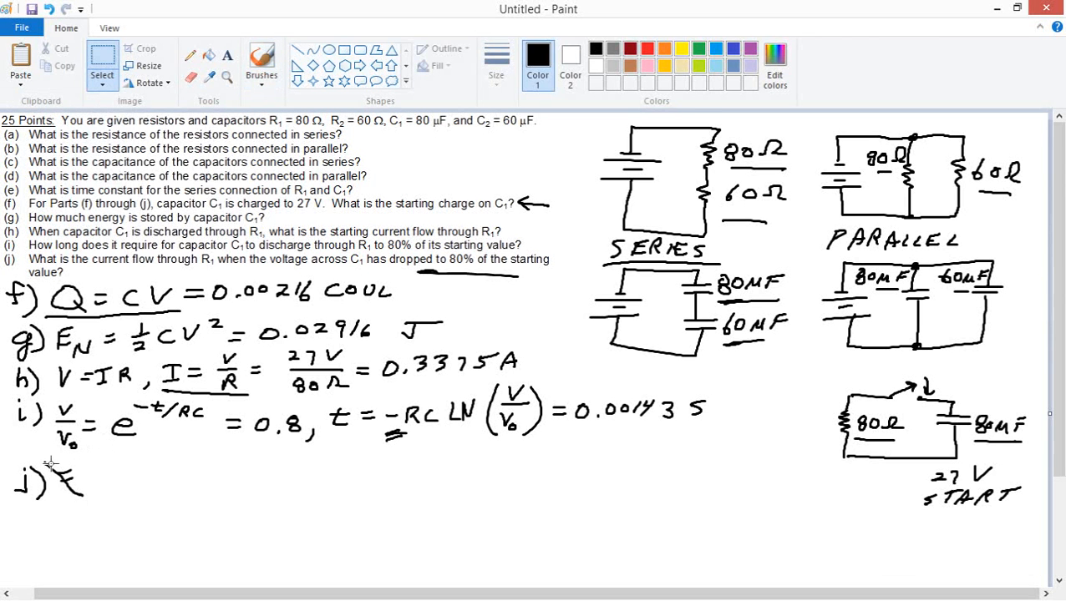
drag(50, 461, 92, 511)
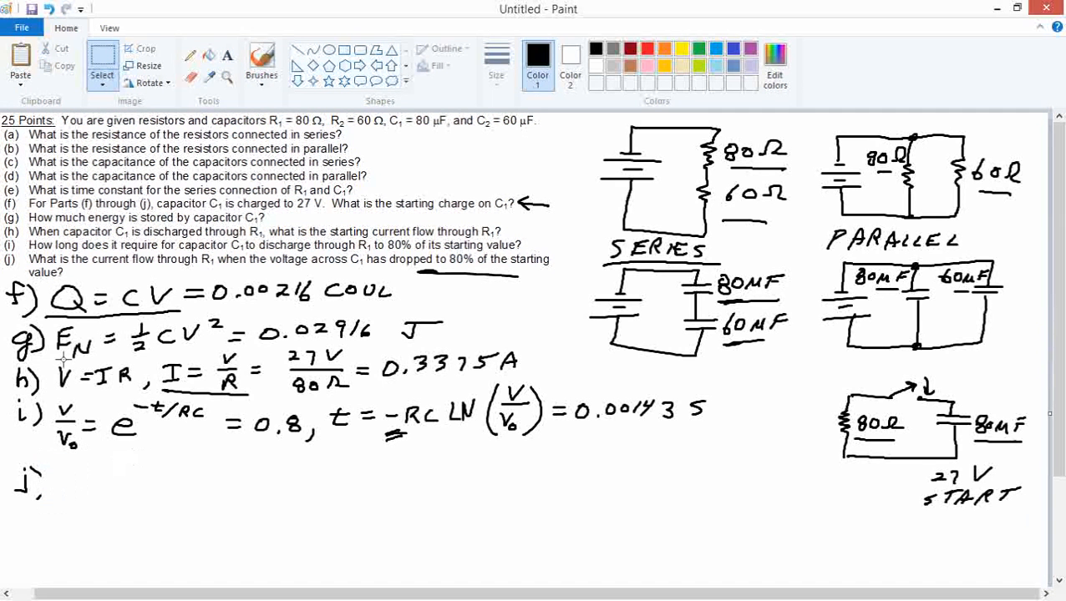
click(261, 65)
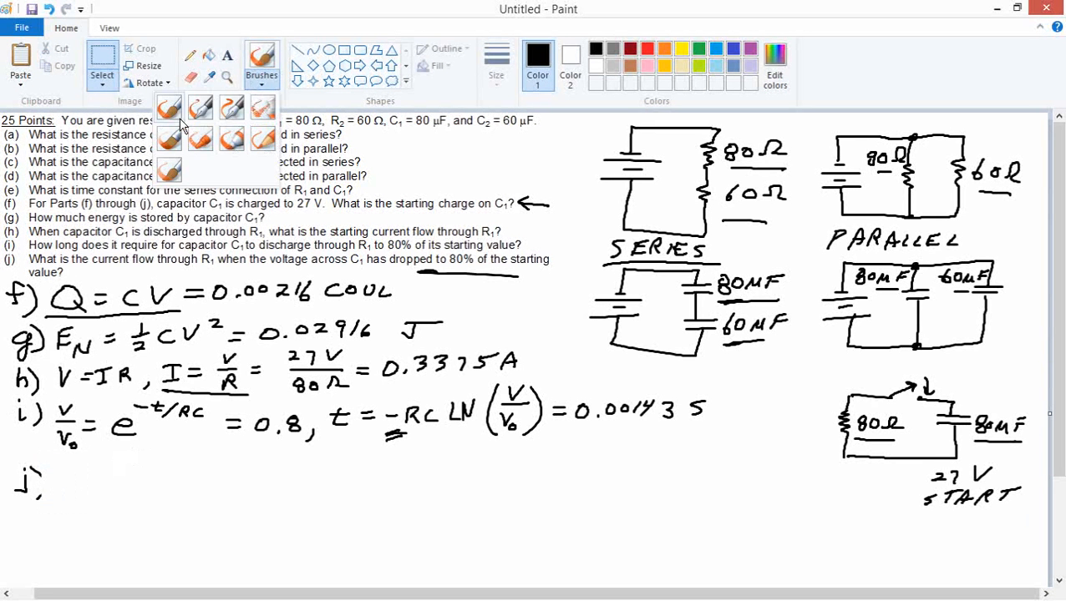
click(261, 63)
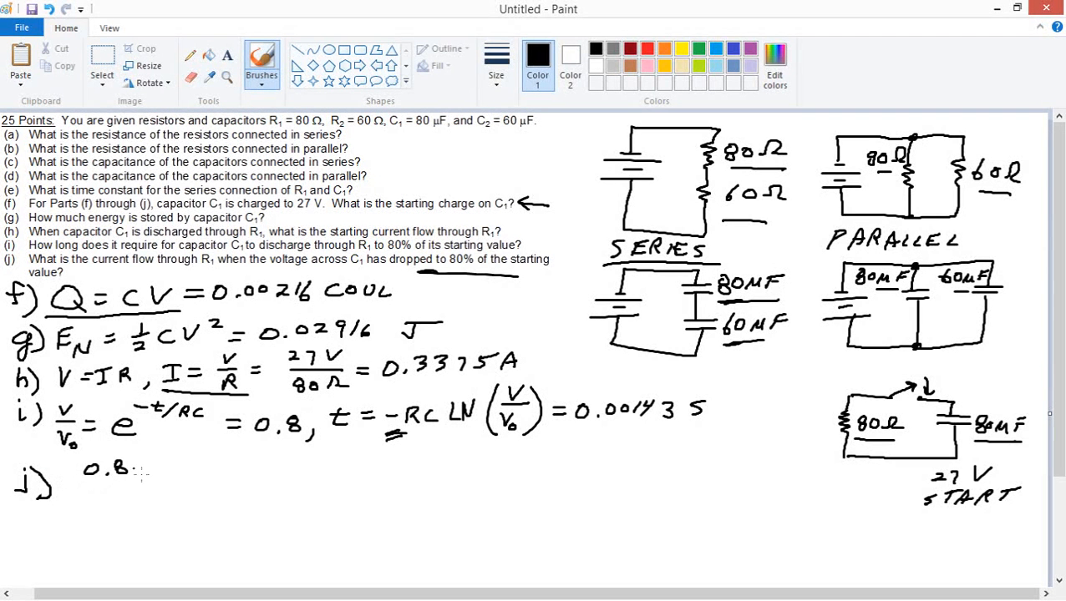
- Handwrite the current formula 0.8×27 over 80Ω = for part j), then move to the calculator
text(*27)
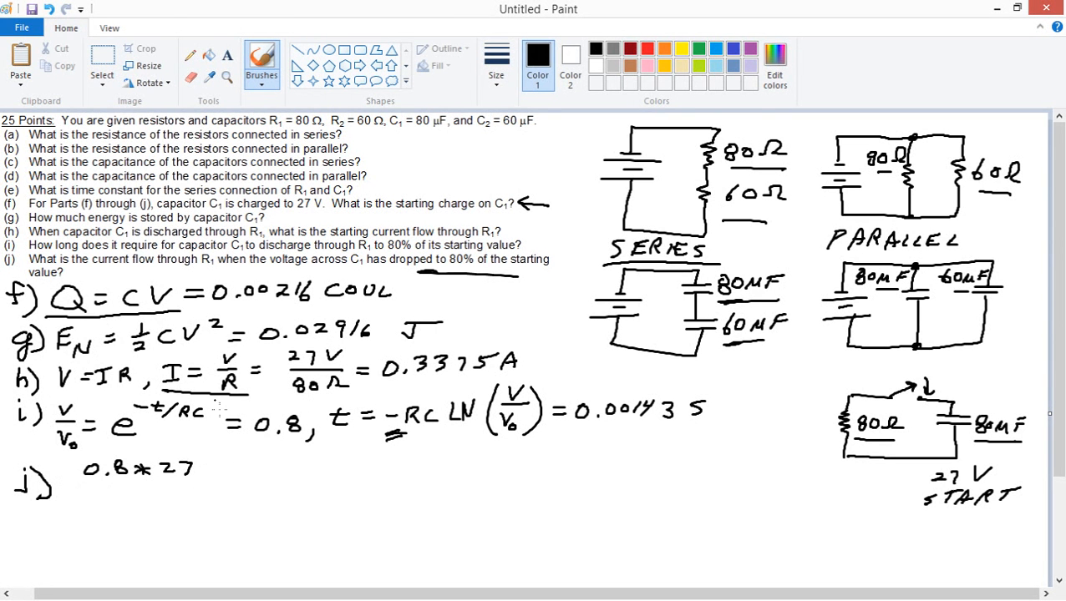
drag(153, 395, 264, 399)
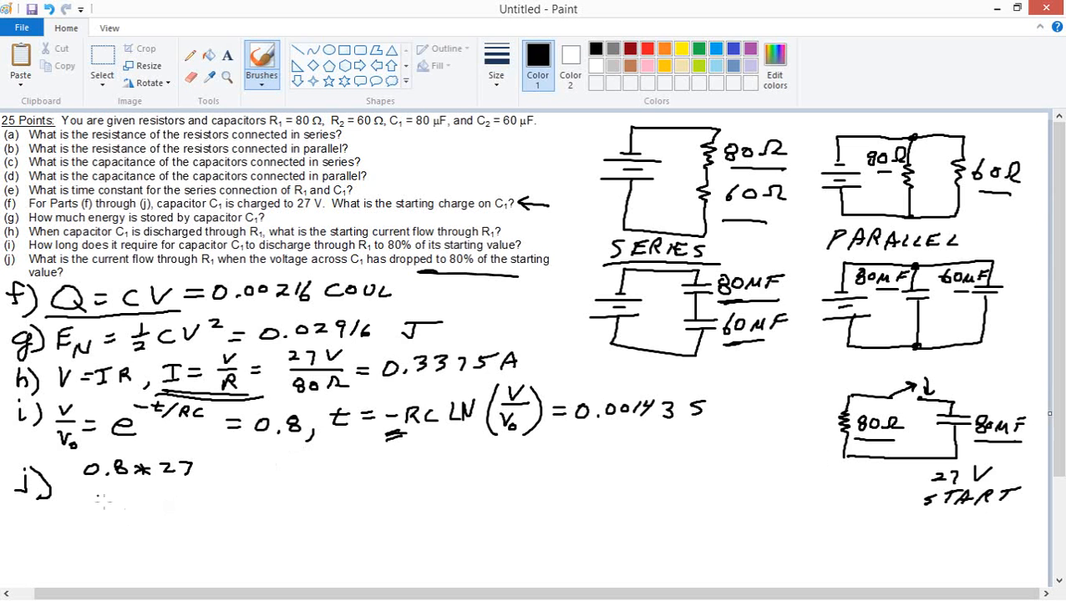
drag(75, 483, 175, 483)
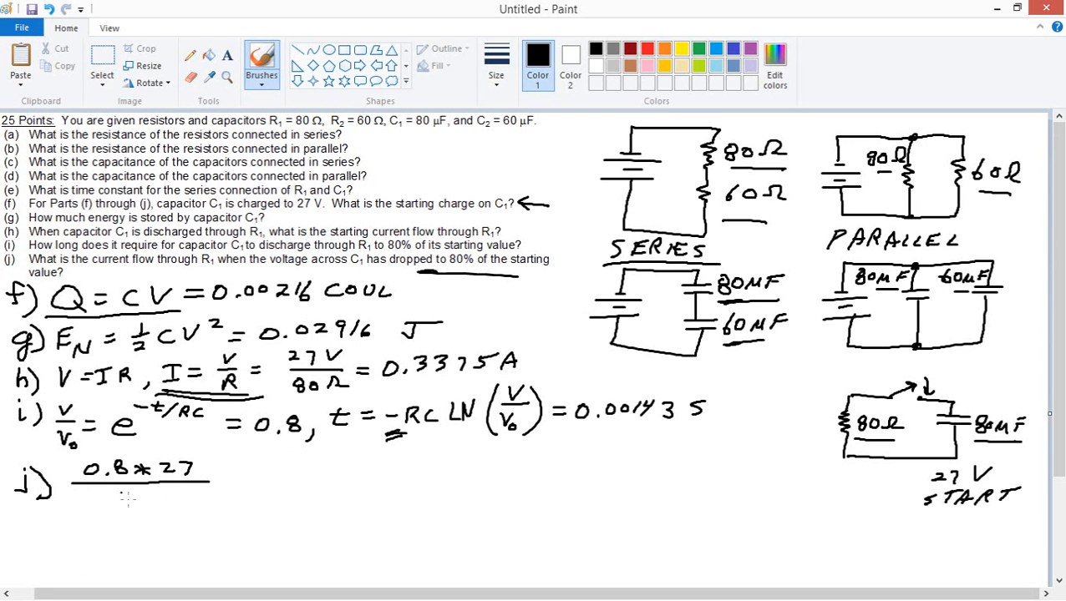
drag(113, 501, 150, 501)
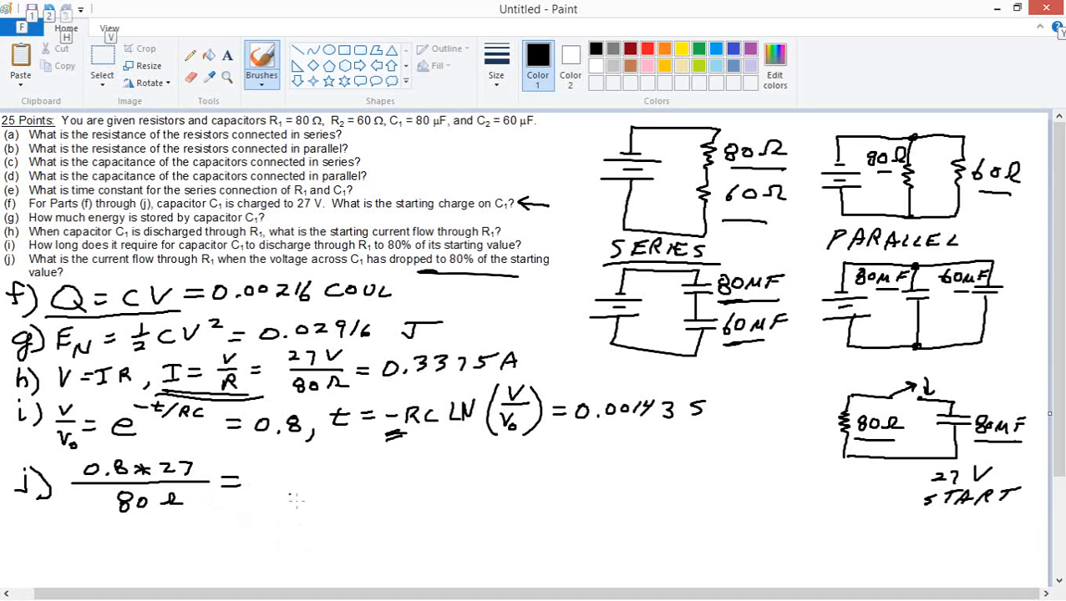
key(alt+tab)
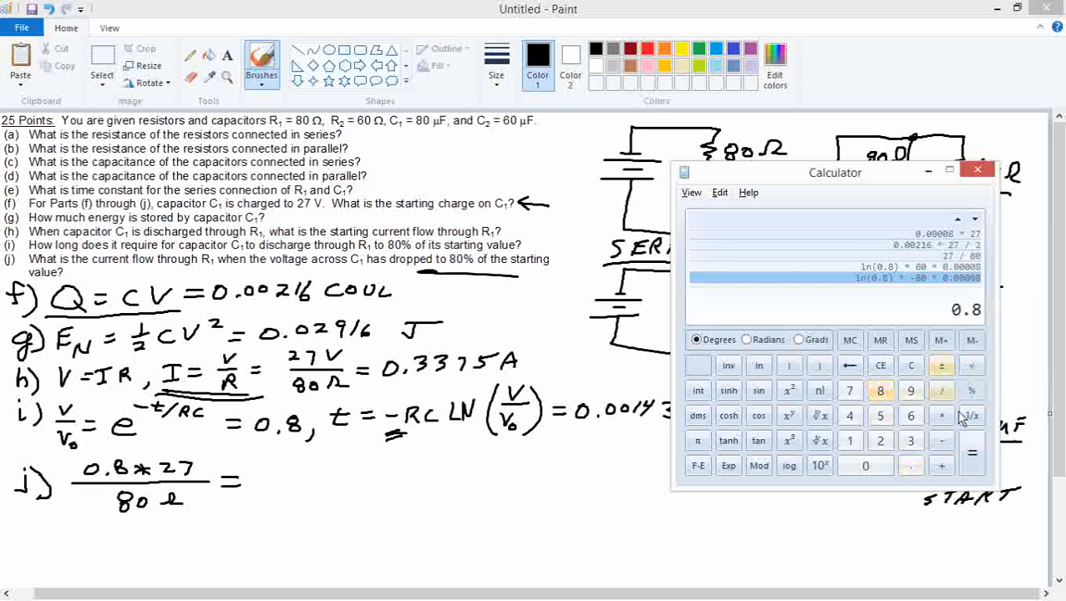
- Compute 0.8 × 27 ÷ 80 = 0.27 in Calculator and return to the drawing
click(879, 441)
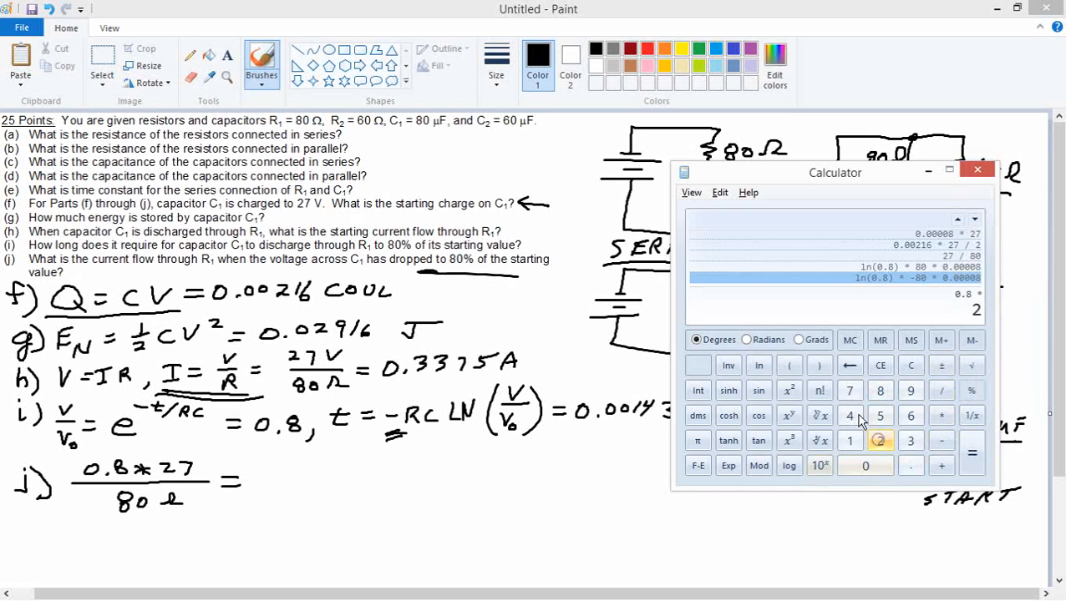
click(942, 364)
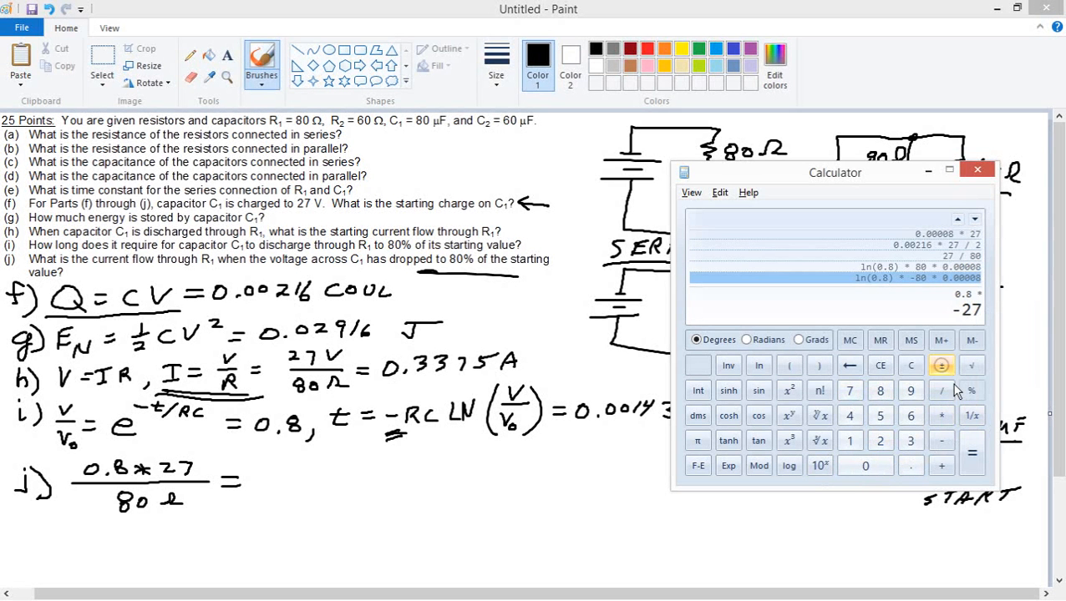
click(942, 364)
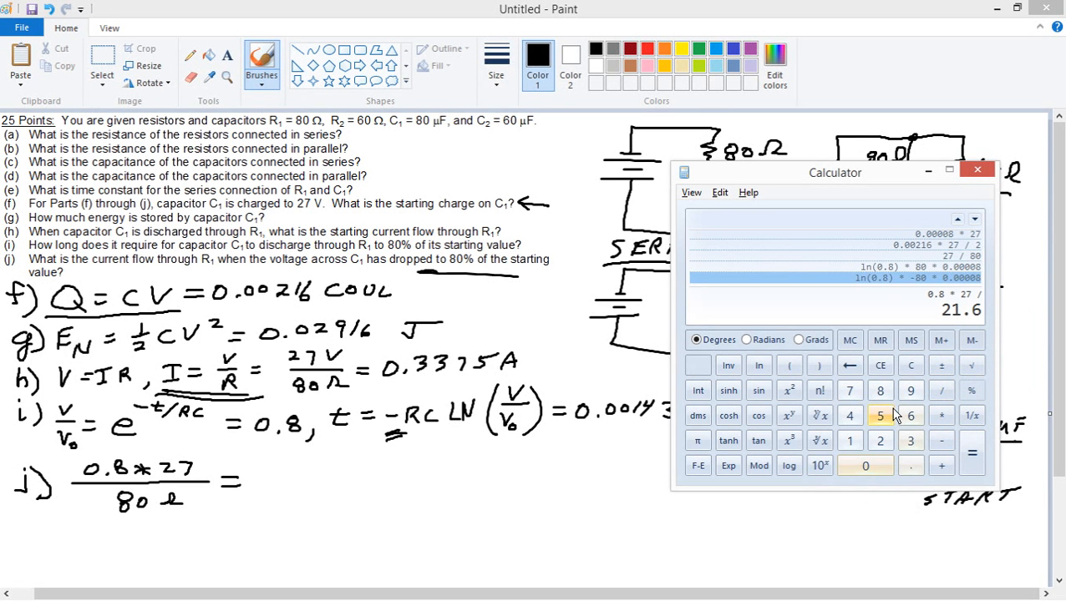
click(970, 451)
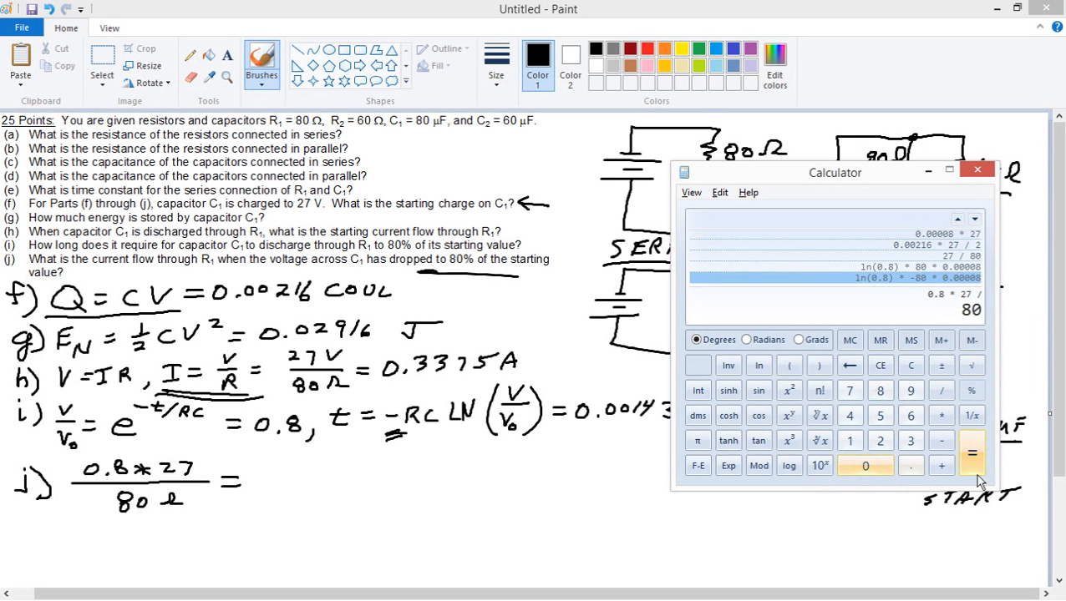
click(972, 453)
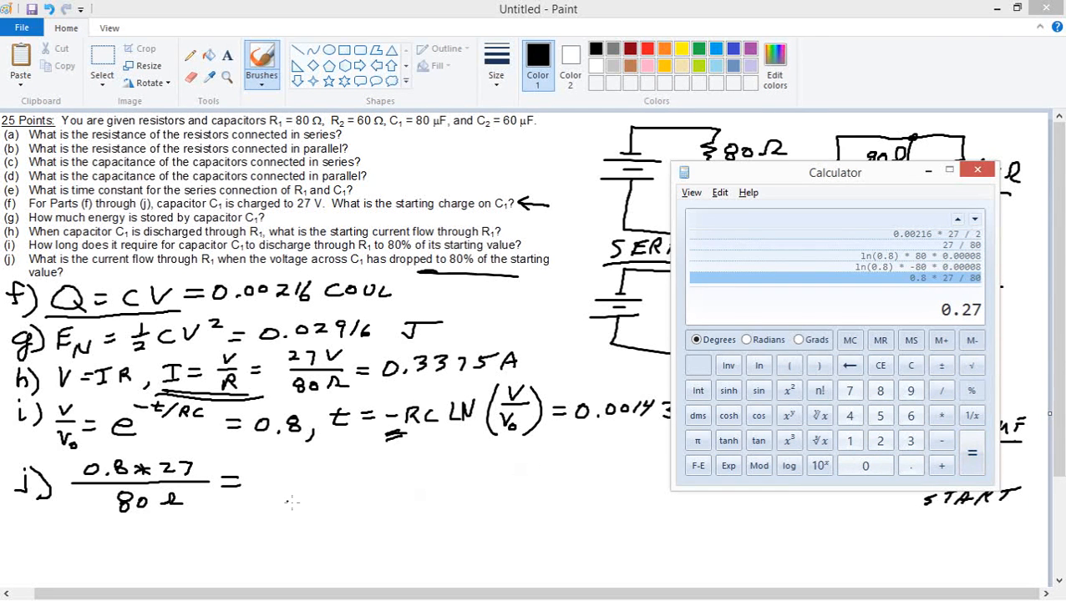
click(976, 170)
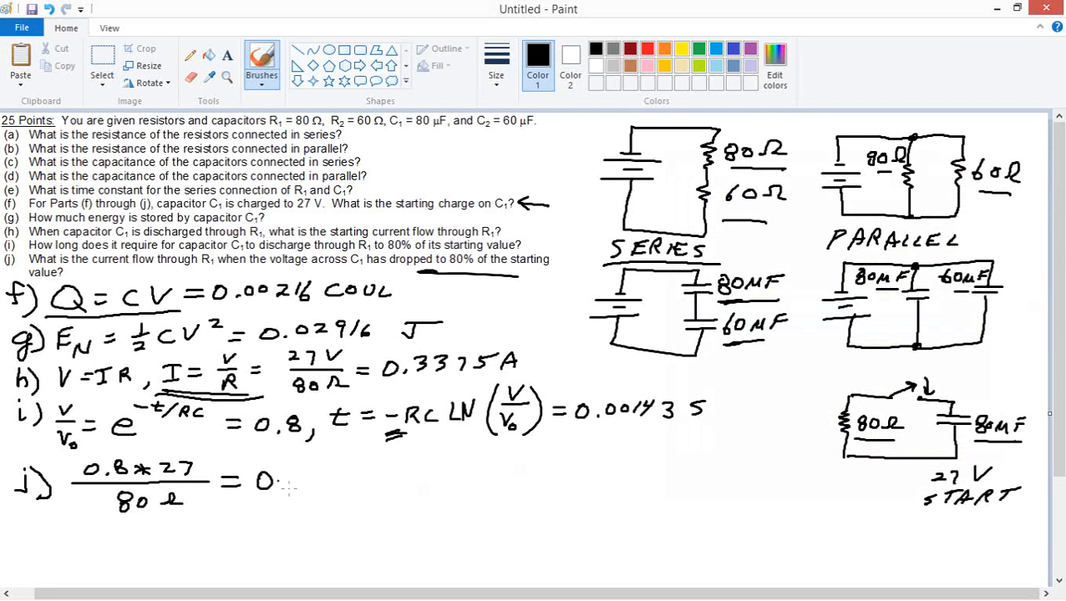
- Write the answer 0.27 A for part j) and underline the 0.3375A answer of part h)
drag(284, 481, 330, 477)
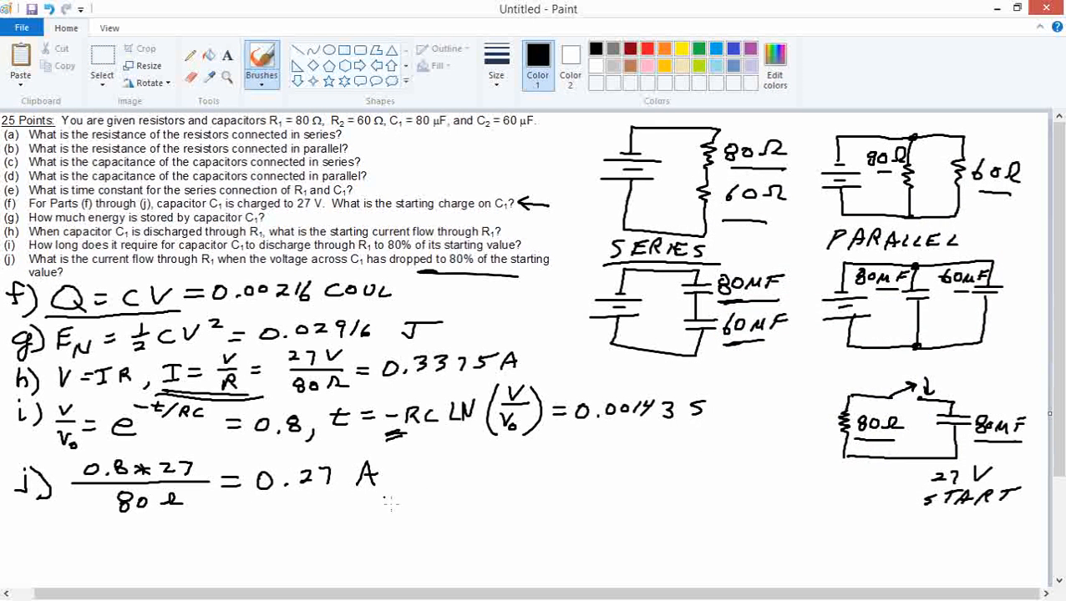
drag(385, 371, 517, 371)
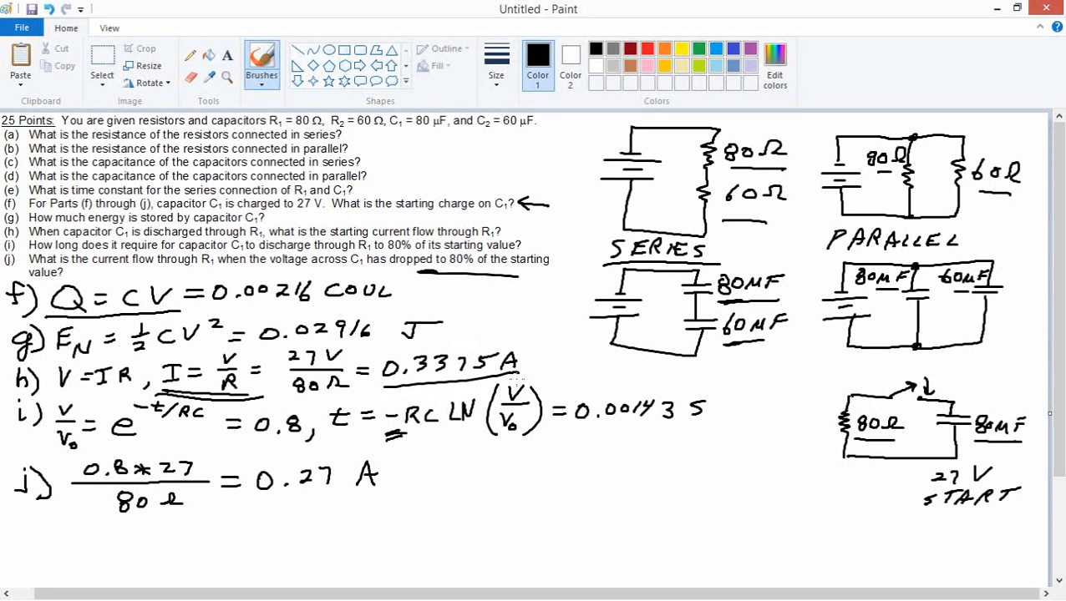